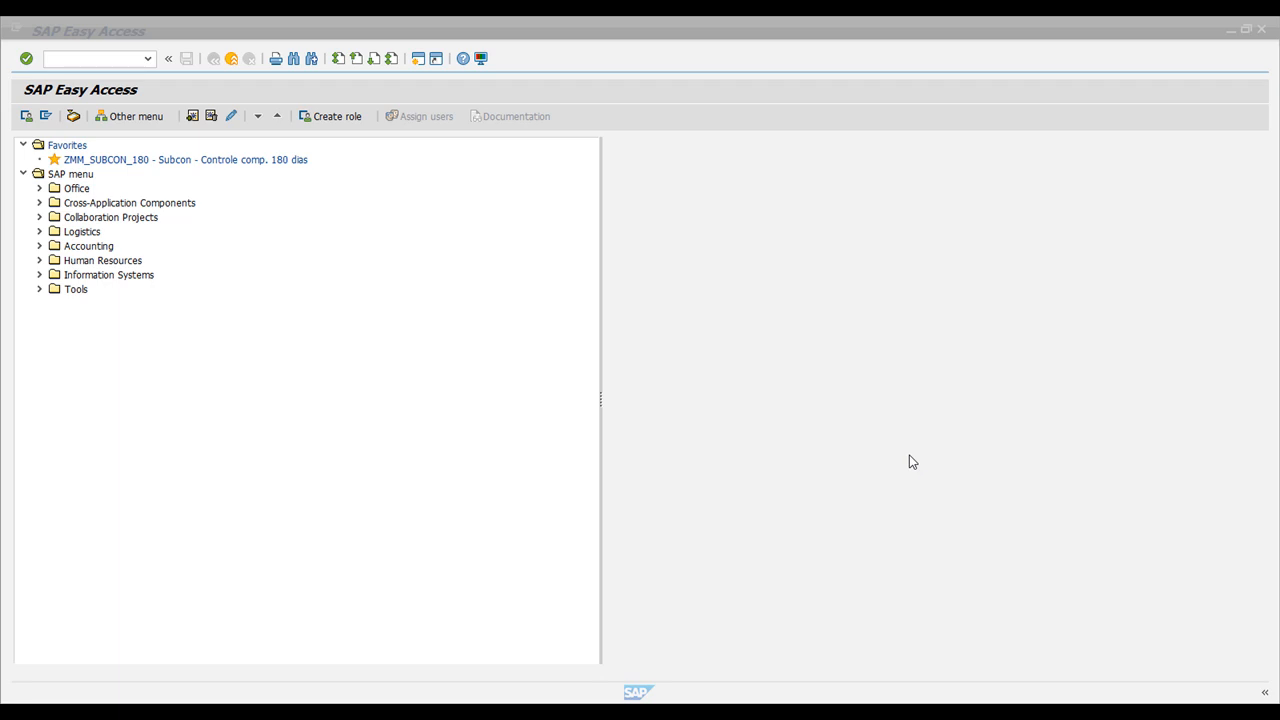
pyautogui.moveTo(666, 338)
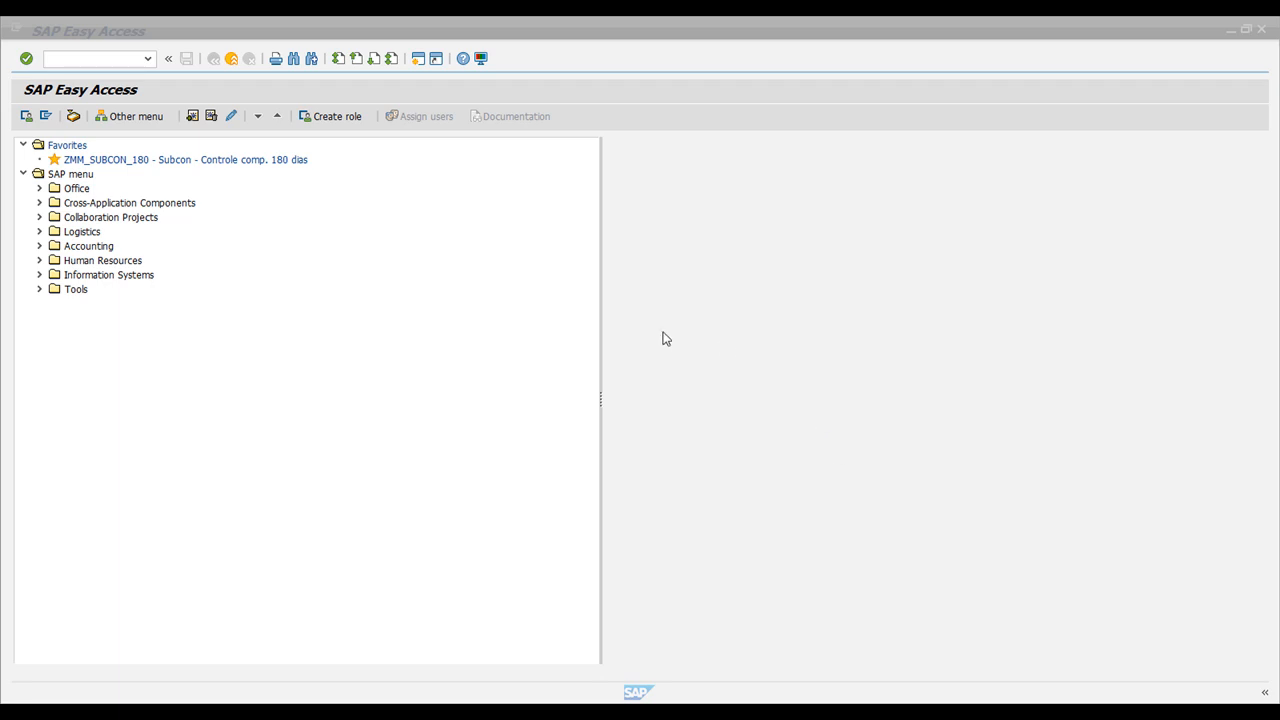
pyautogui.moveTo(408, 347)
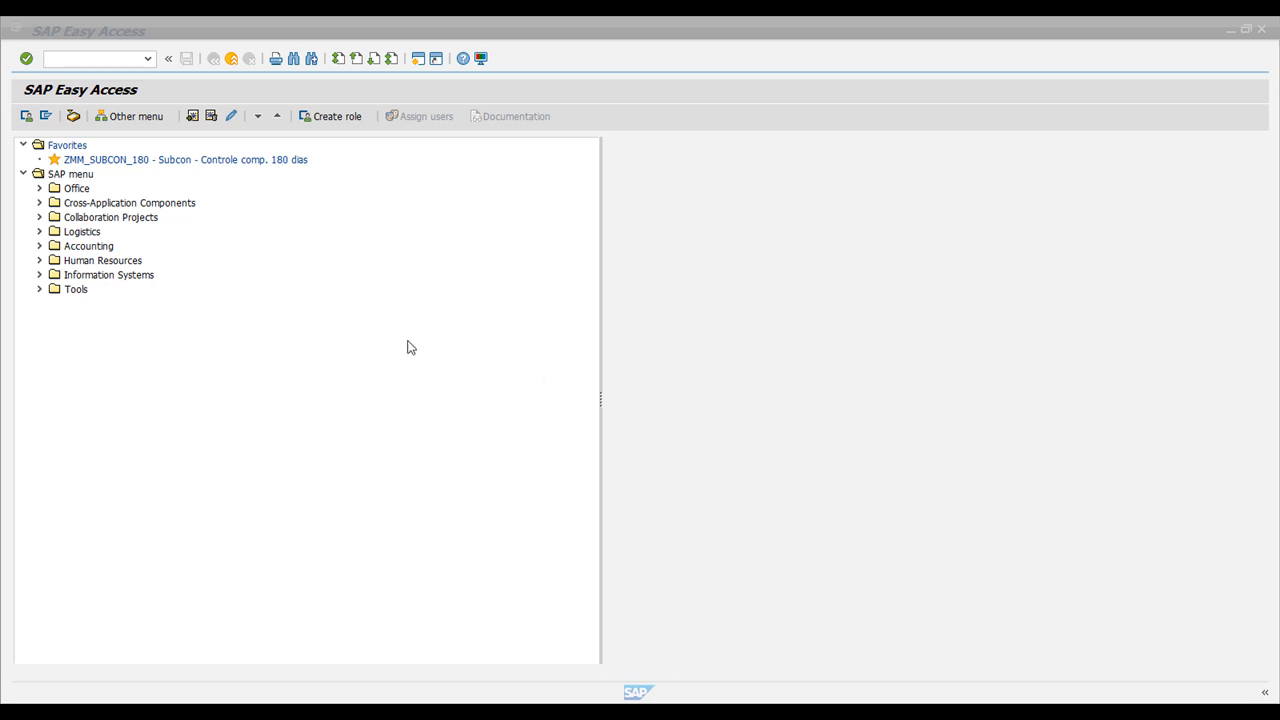
pyautogui.moveTo(631, 406)
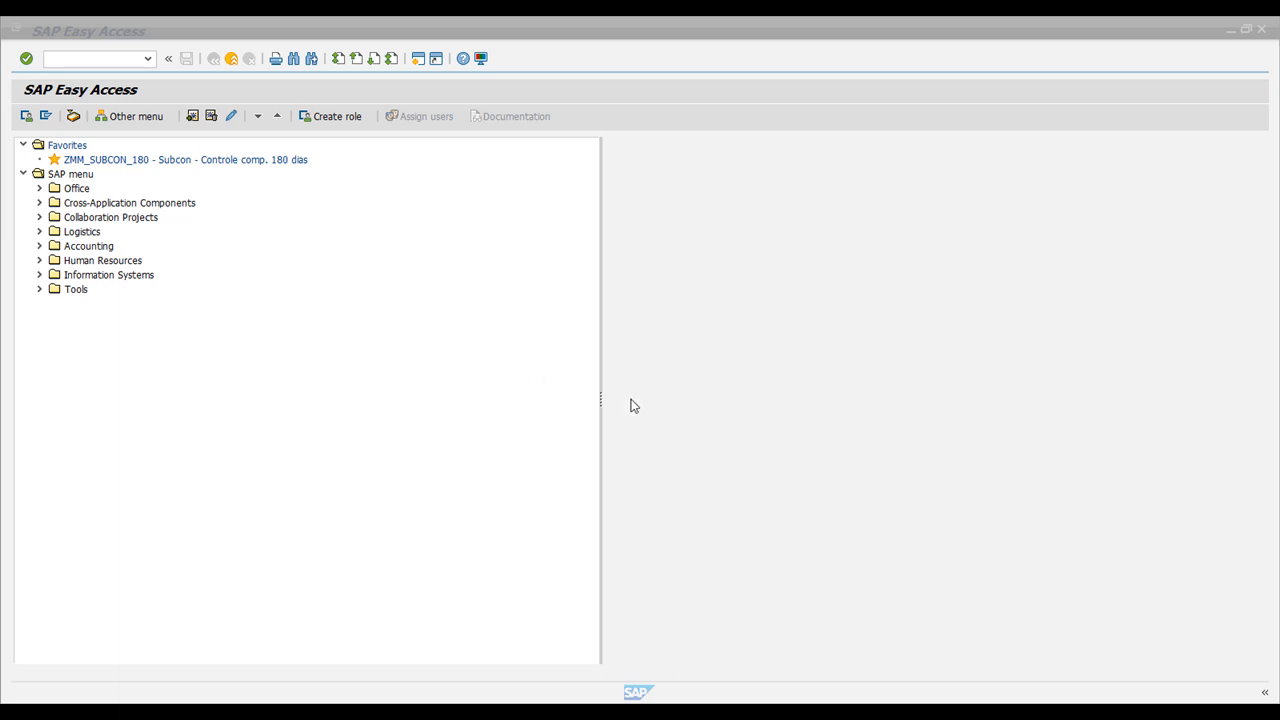
pyautogui.moveTo(675, 408)
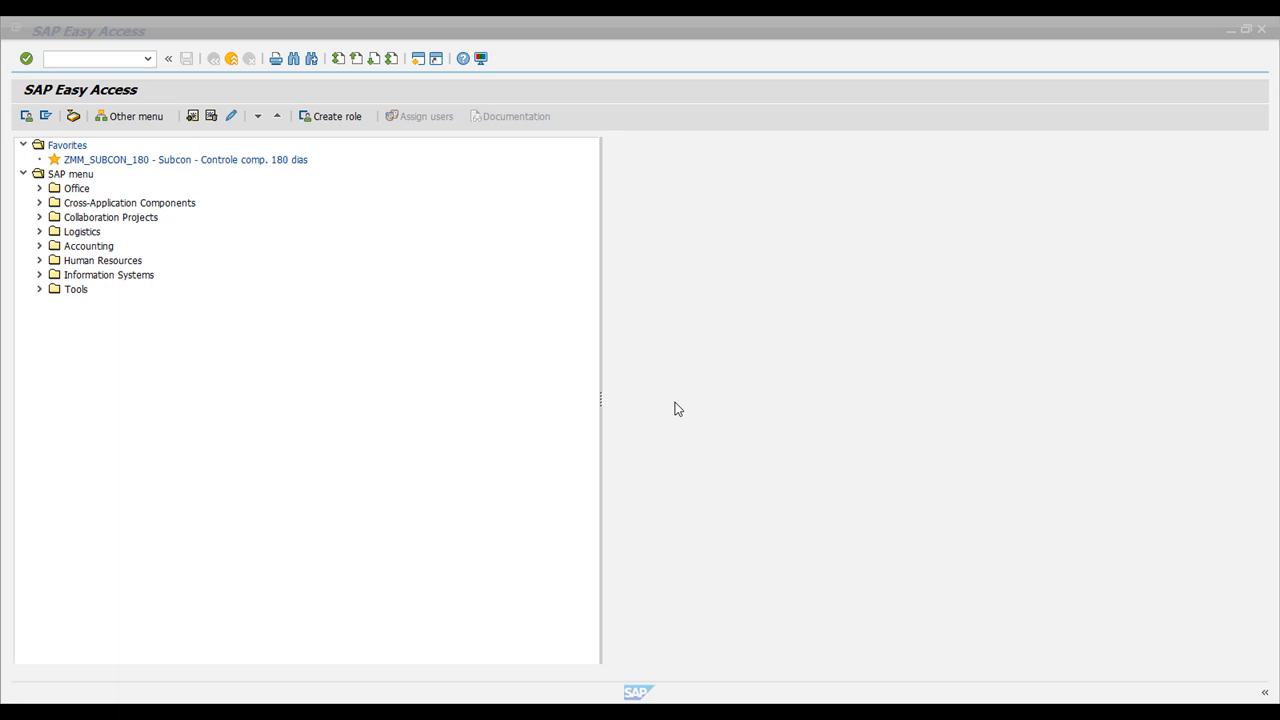
pyautogui.moveTo(95, 108)
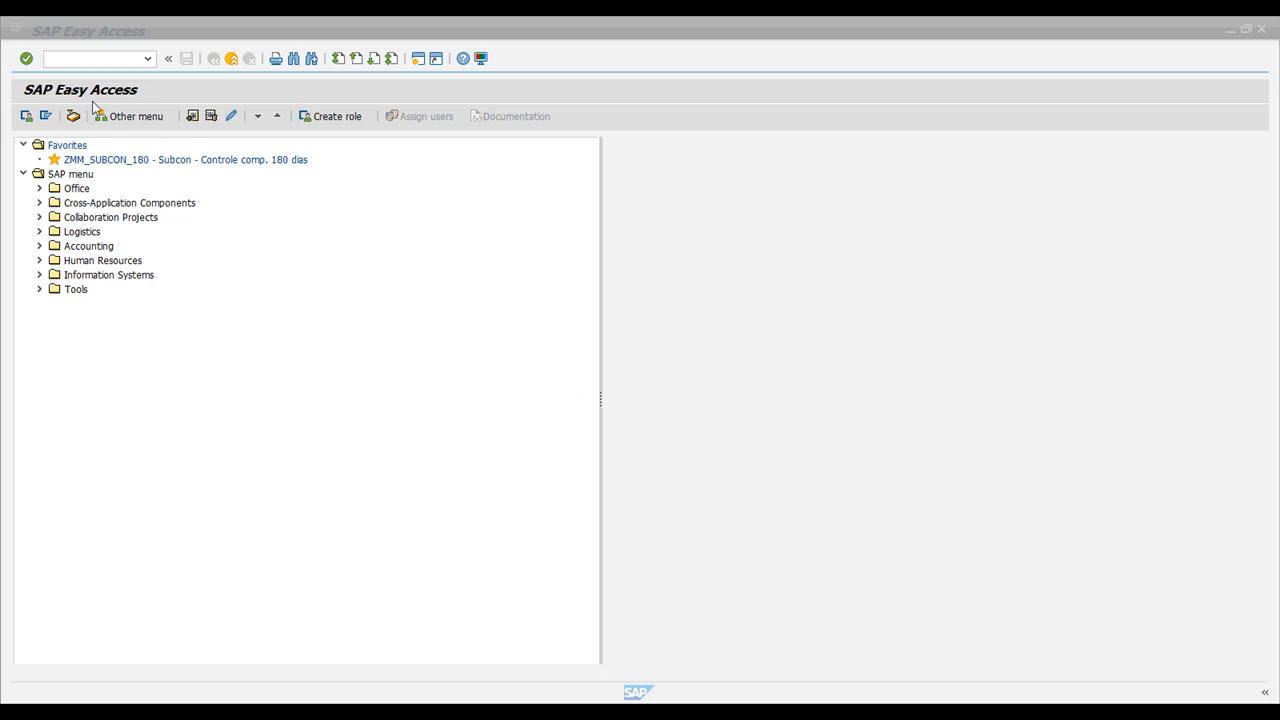
# Leave the purchase order and start the Function Builder with SE37.
pyautogui.write('/nm')
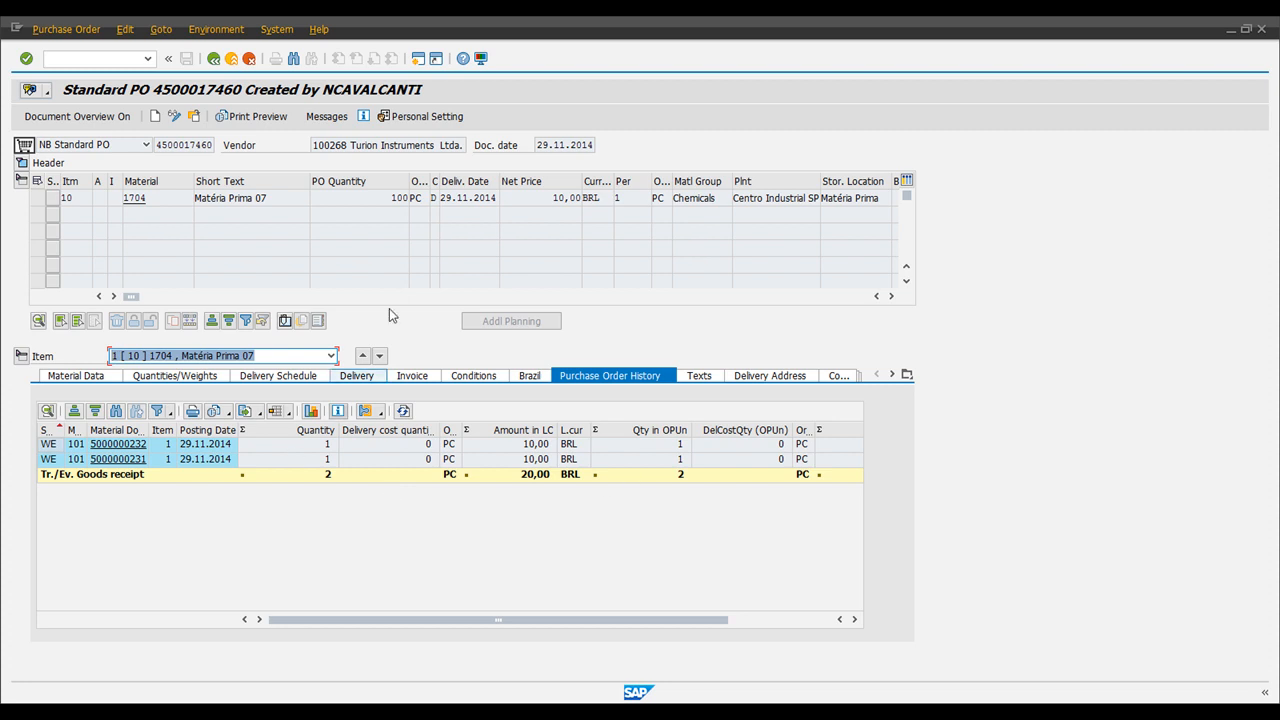
pyautogui.click(400, 197)
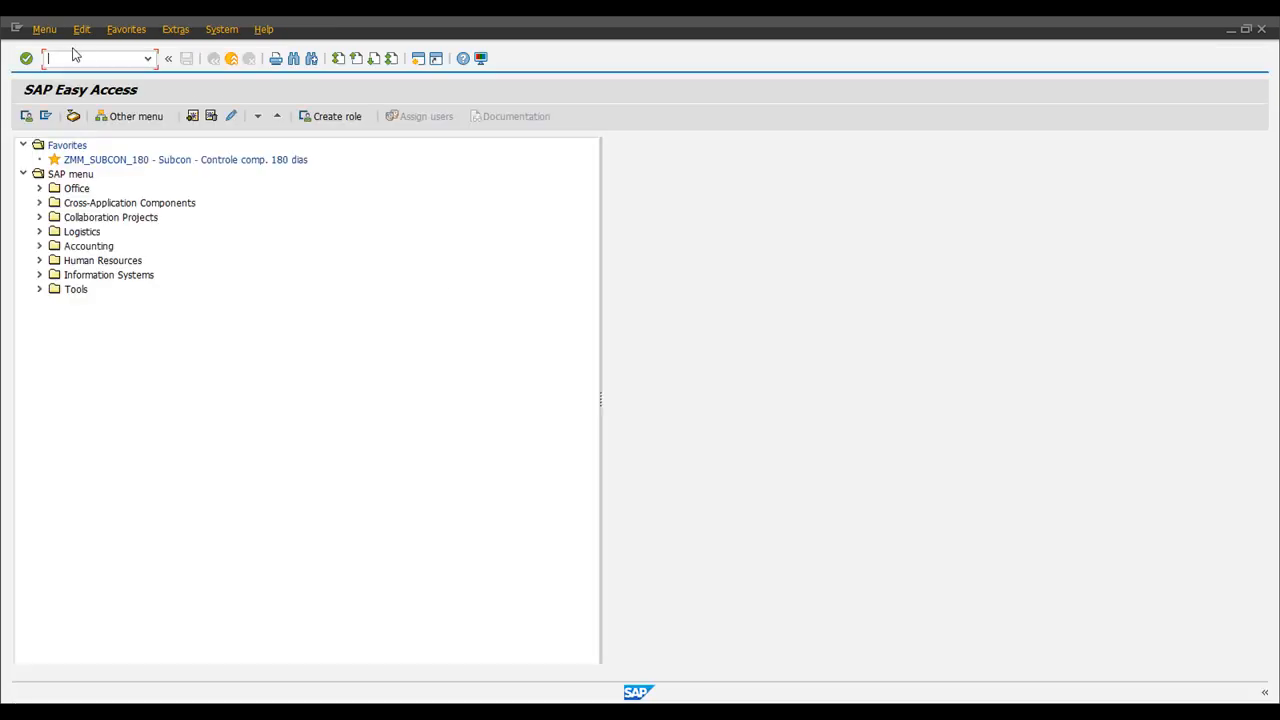
pyautogui.write('se37')
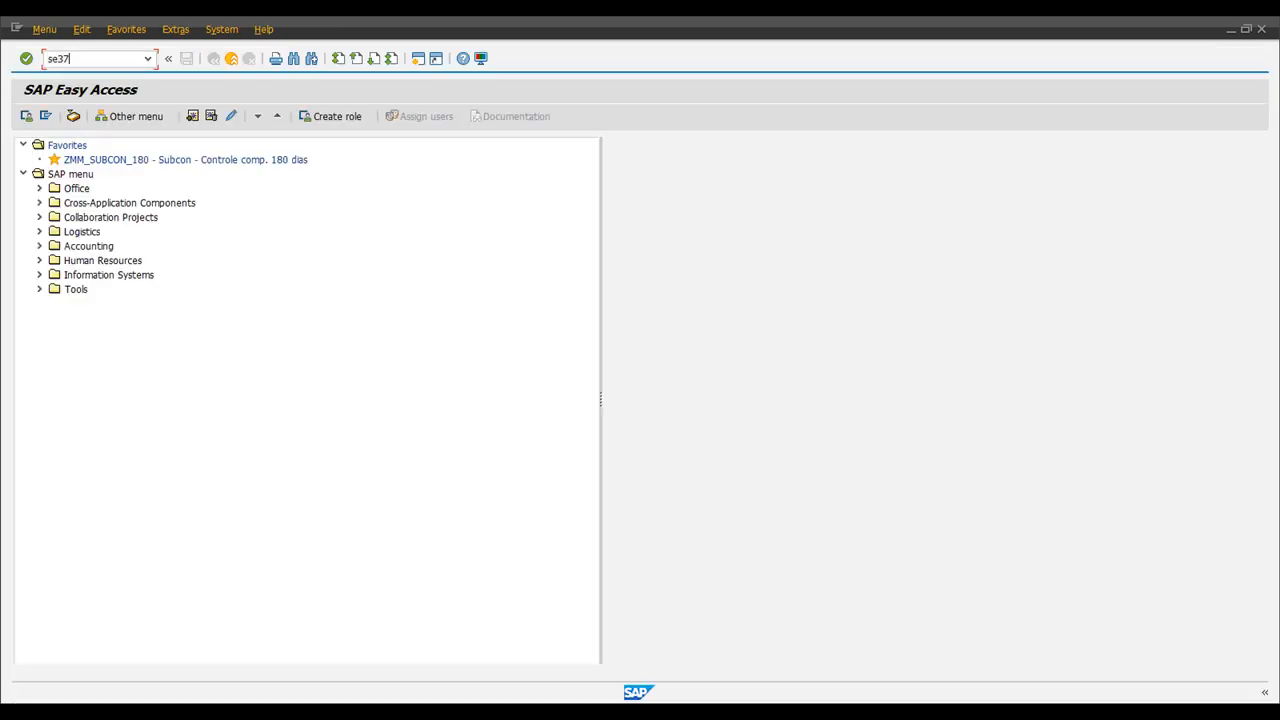
pyautogui.press('Enter')
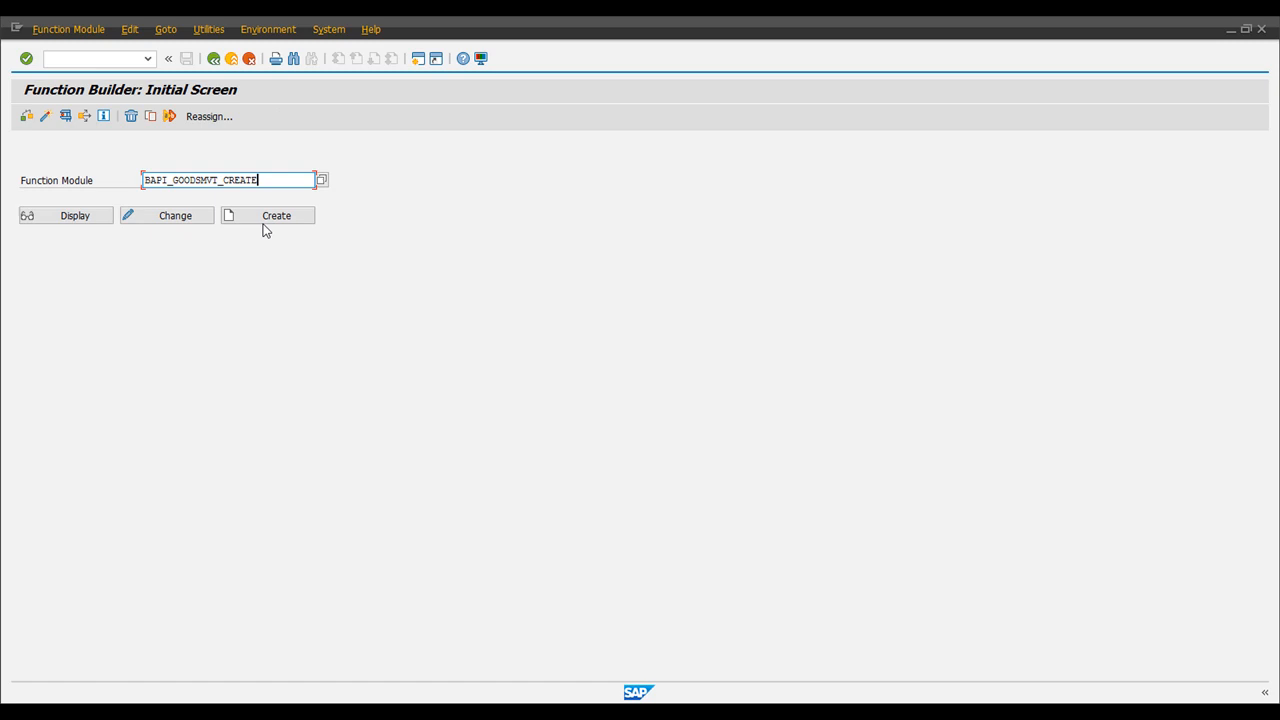
pyautogui.moveTo(274, 347)
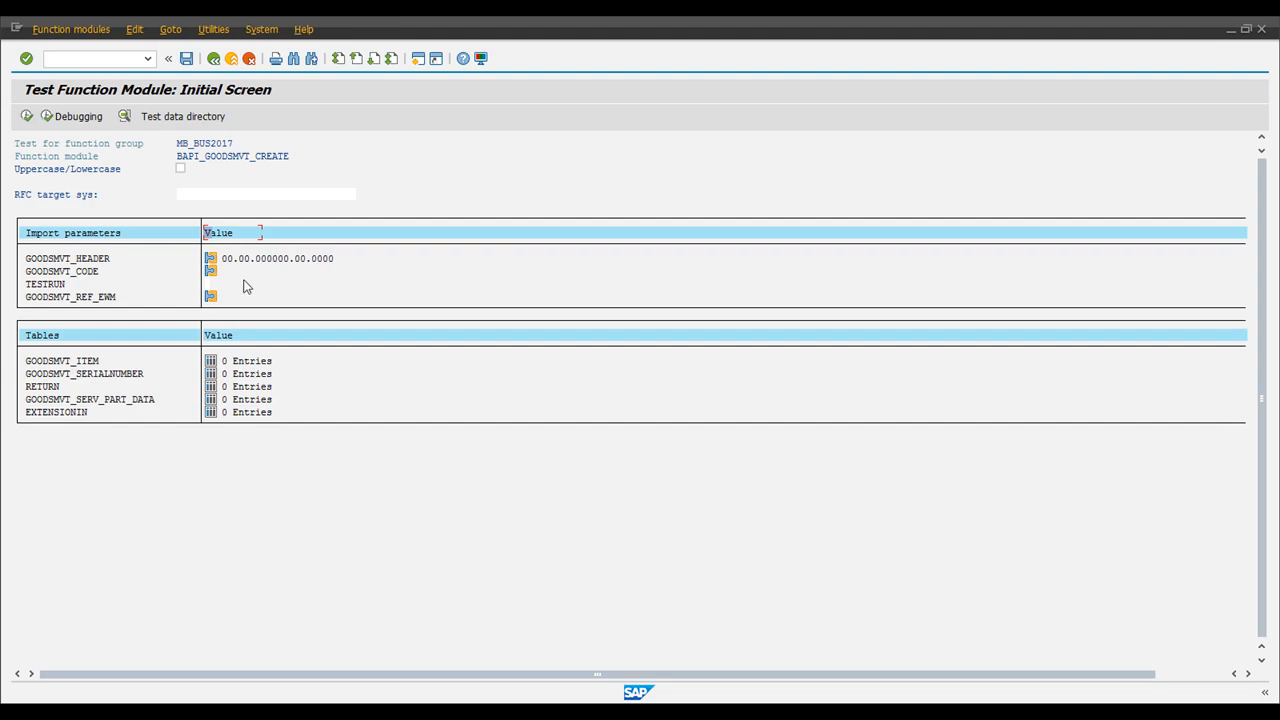
pyautogui.moveTo(334, 370)
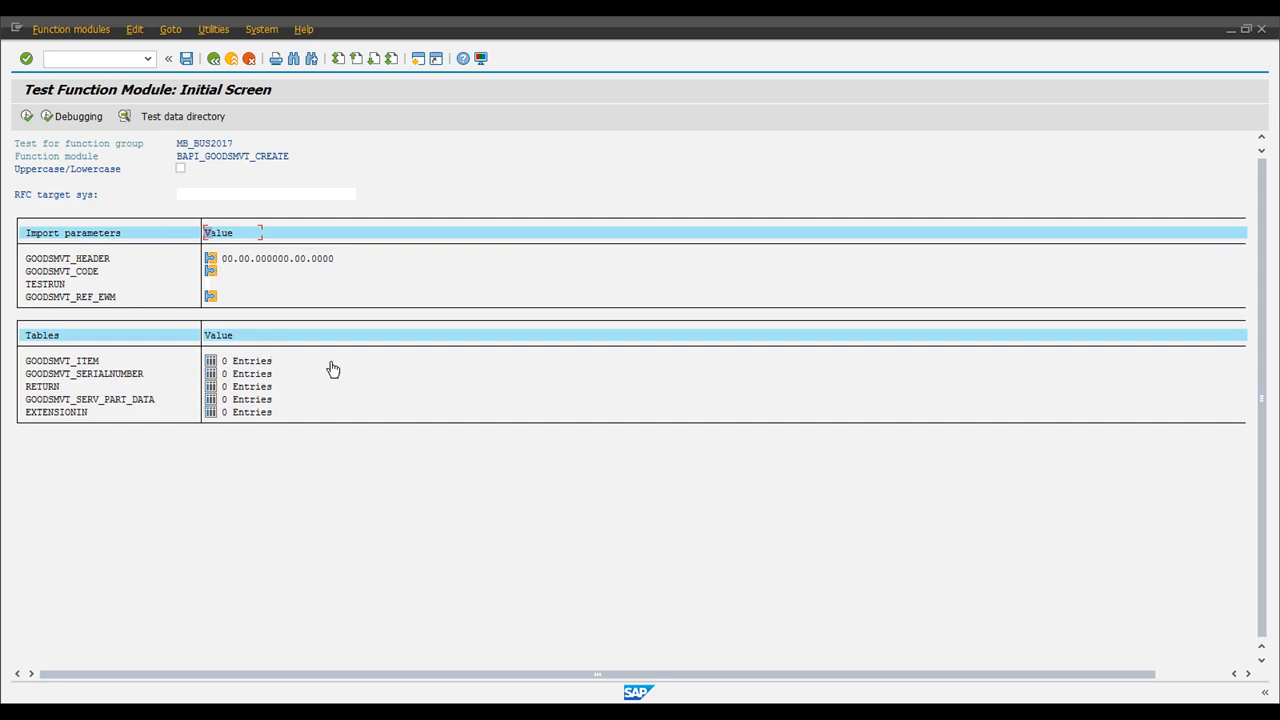
pyautogui.moveTo(280, 302)
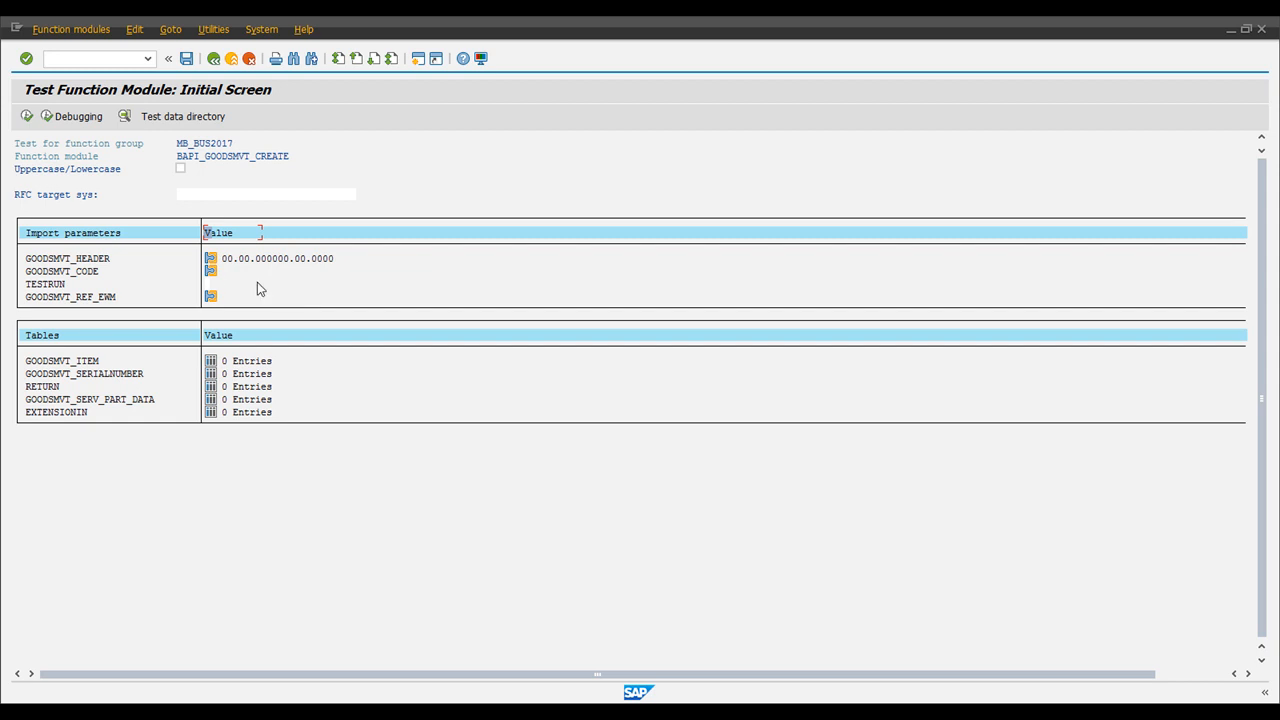
pyautogui.moveTo(311, 312)
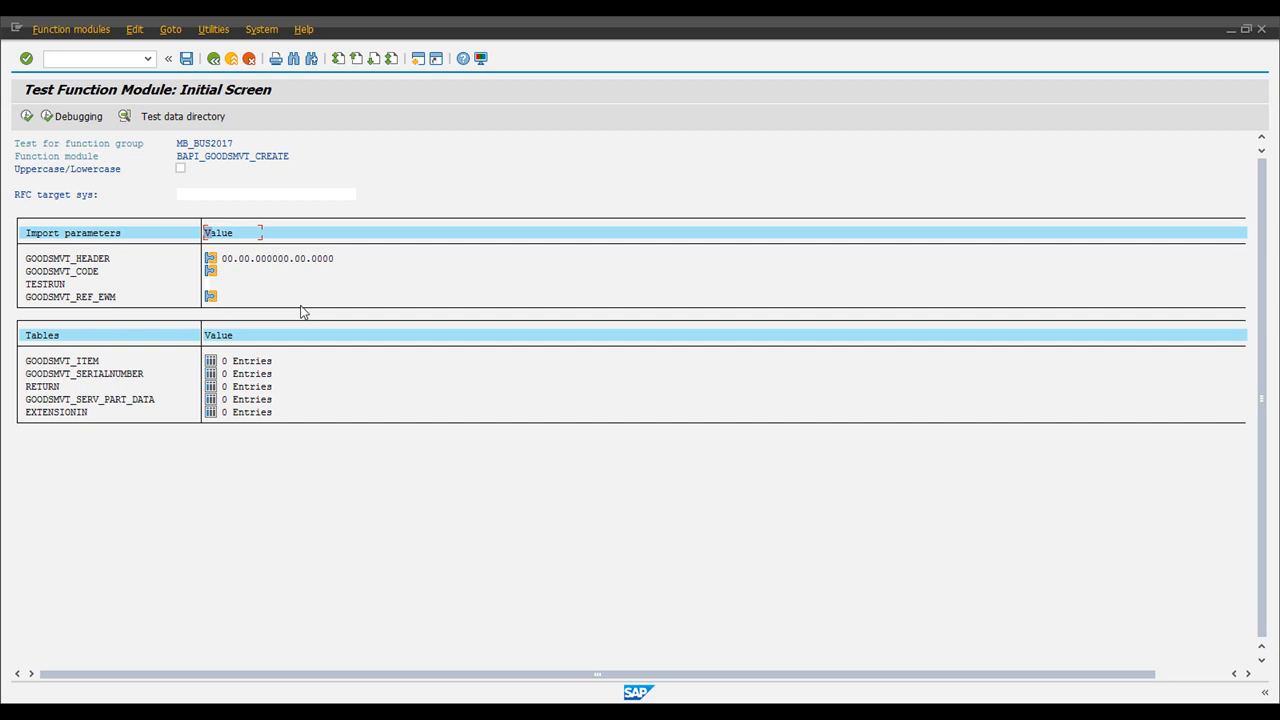
pyautogui.moveTo(100, 283)
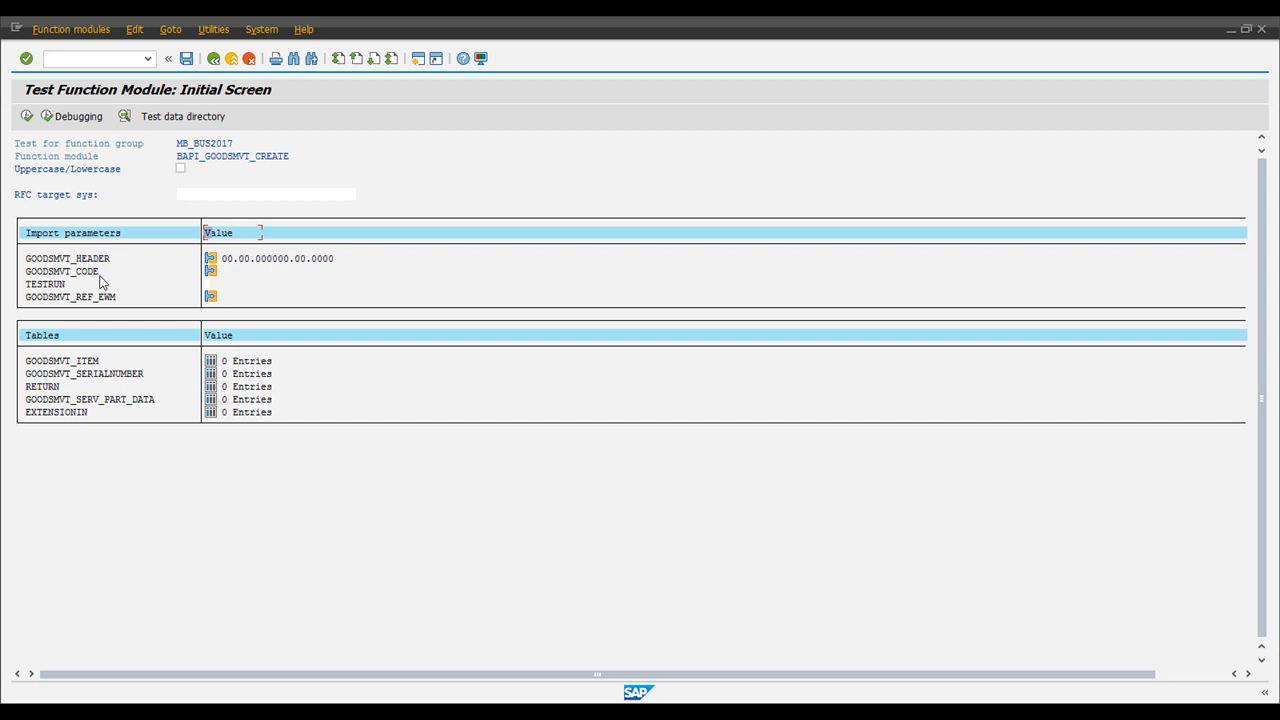
pyautogui.moveTo(42, 364)
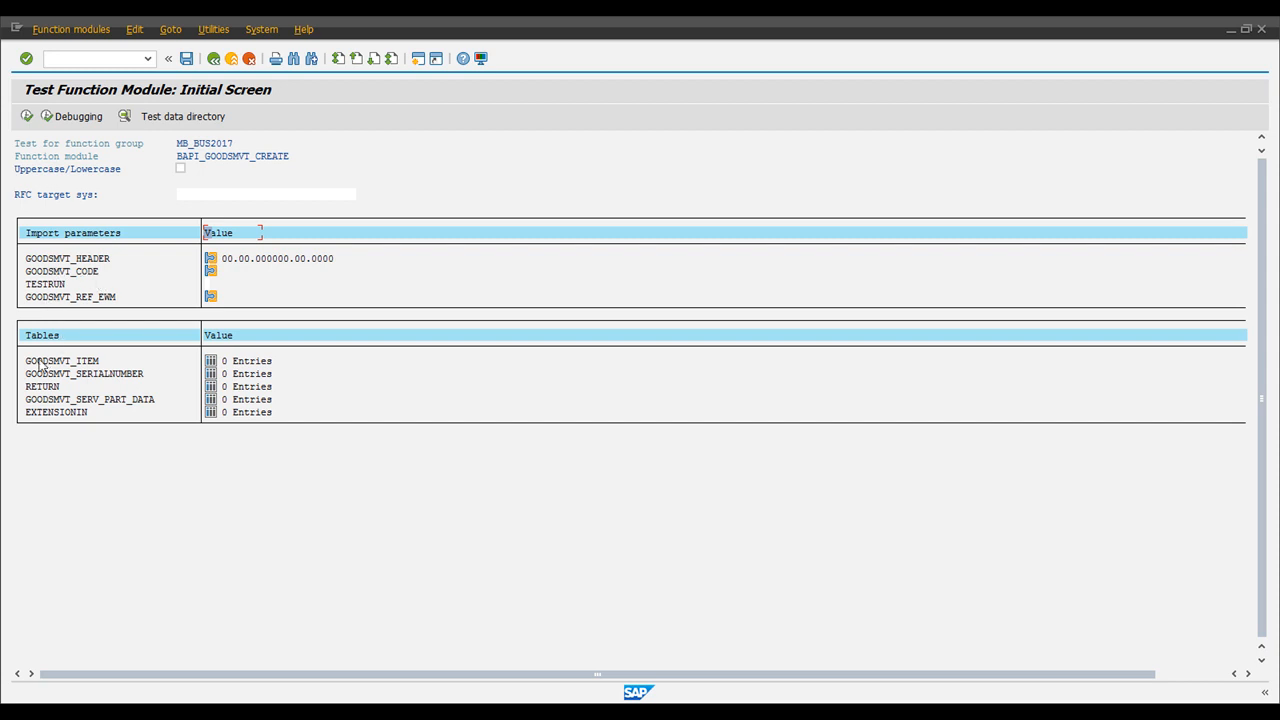
pyautogui.moveTo(211, 369)
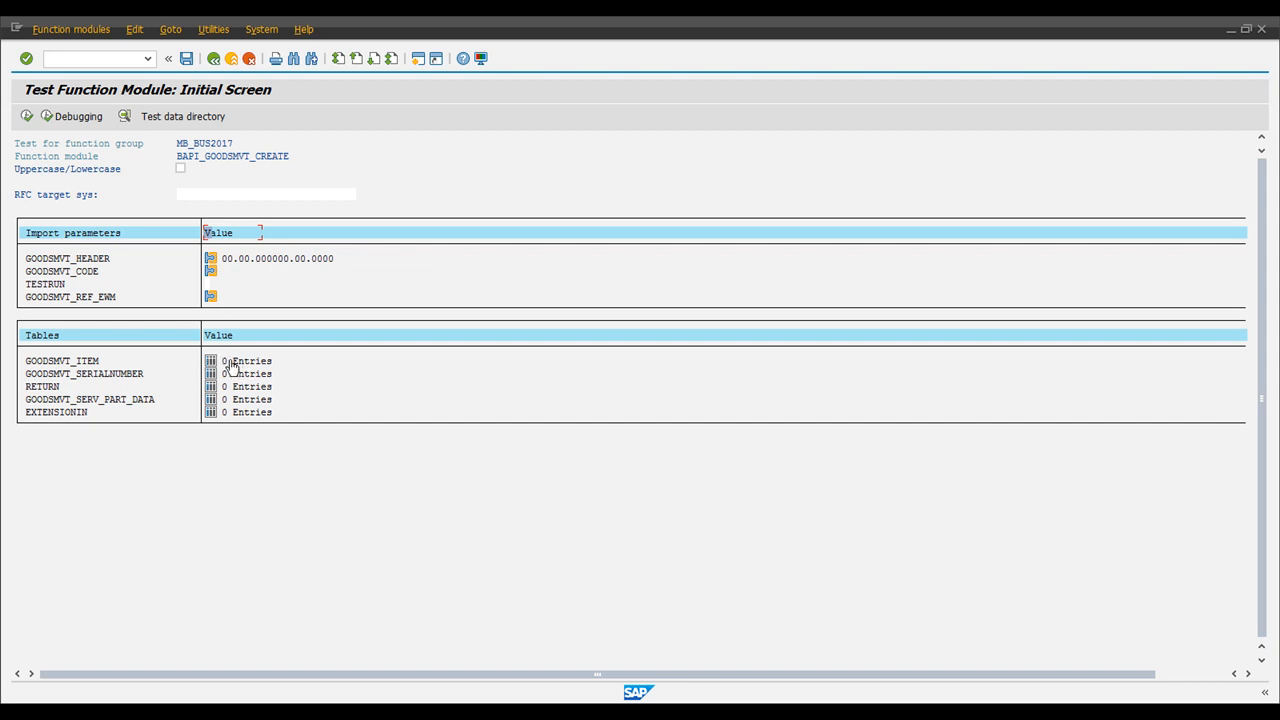
pyautogui.moveTo(253, 328)
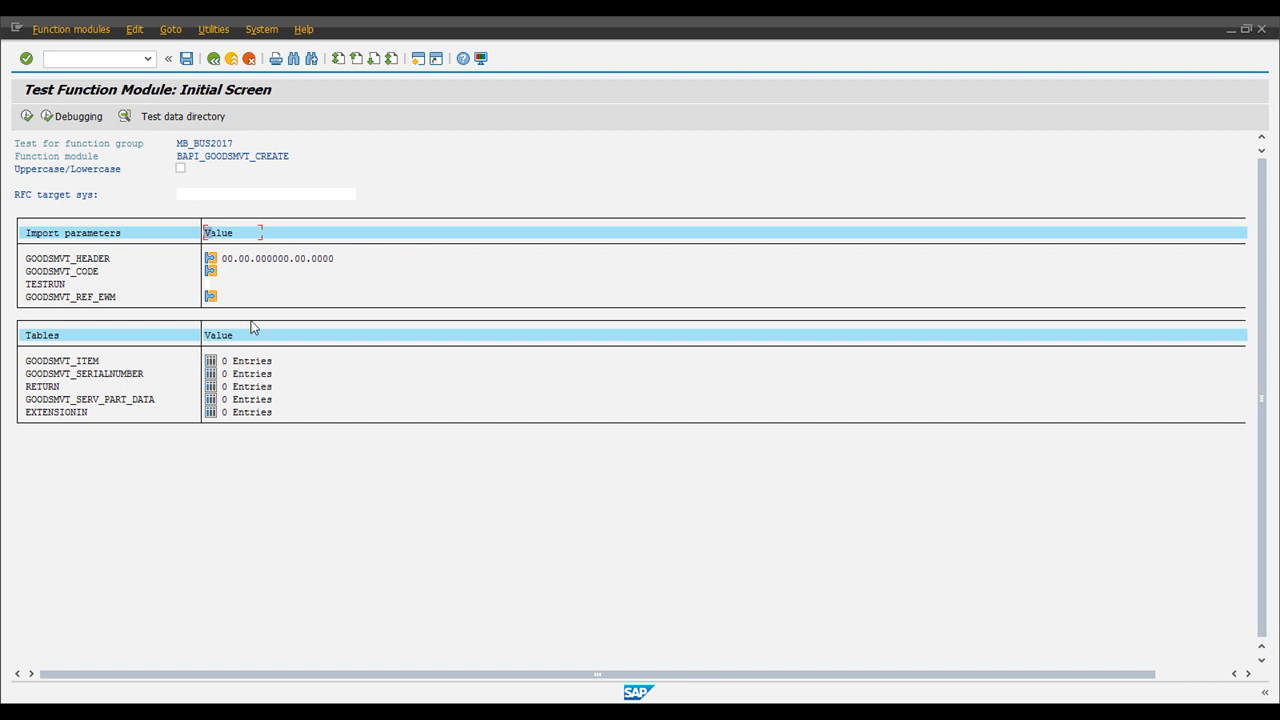
# Open the GOODSMVT_ITEM table's first entry as a field form, starting at MATERIAL.
pyautogui.click(210, 360)
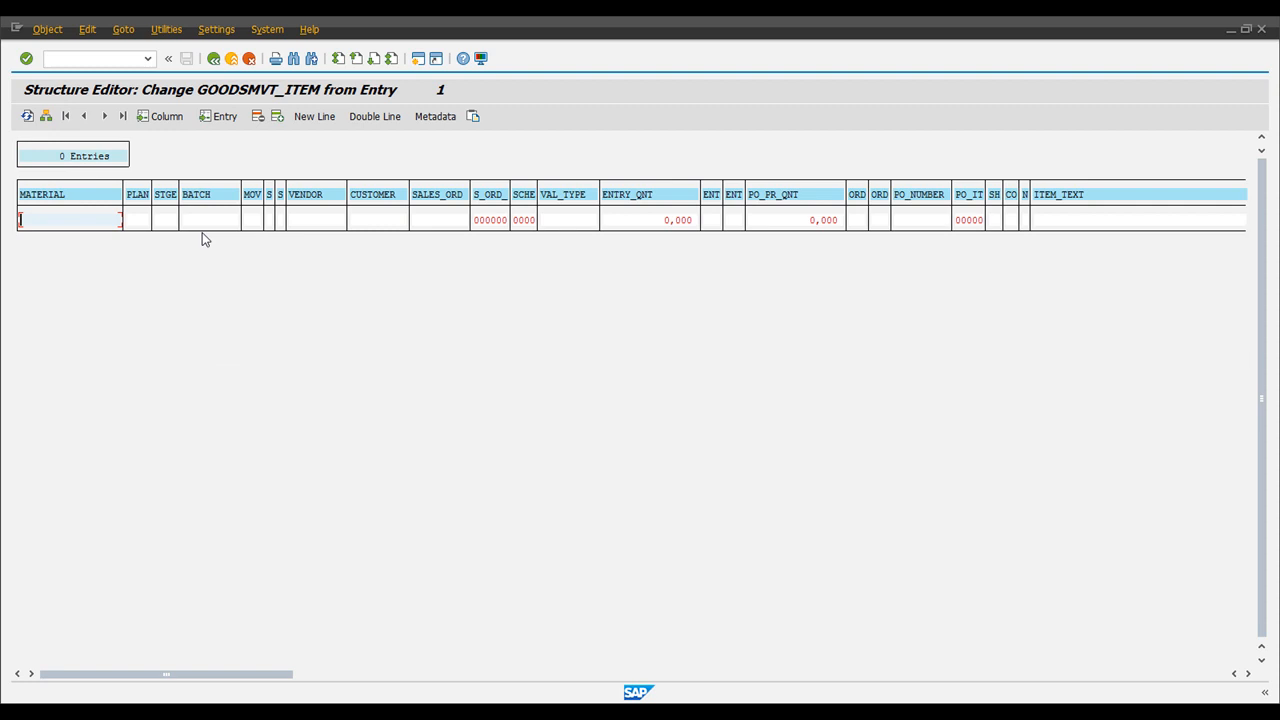
pyautogui.click(46, 116)
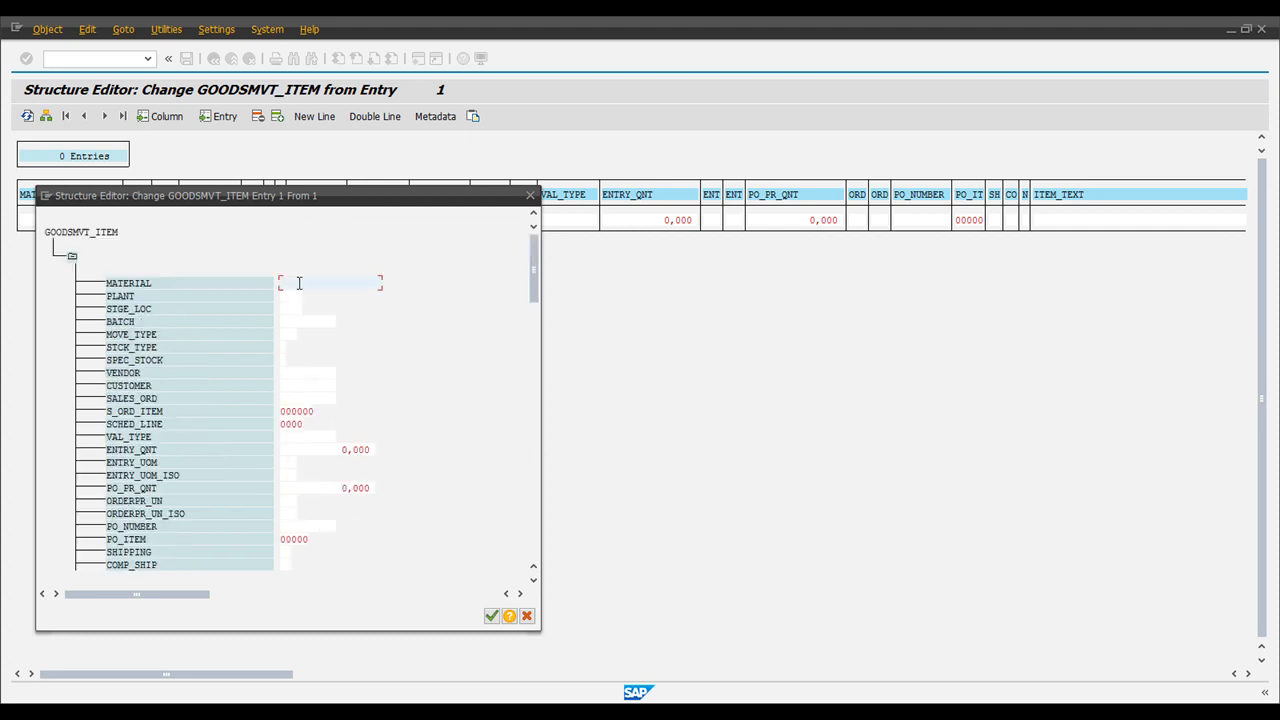
pyautogui.click(300, 283)
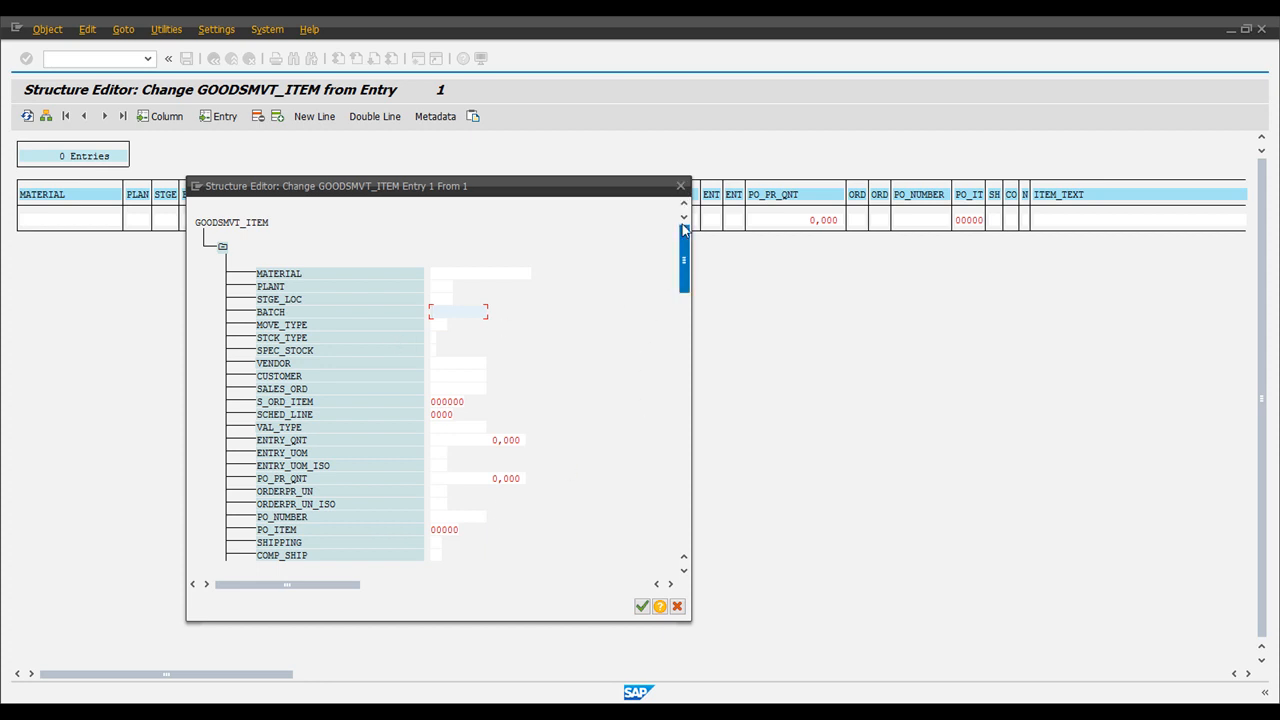
pyautogui.click(642, 606)
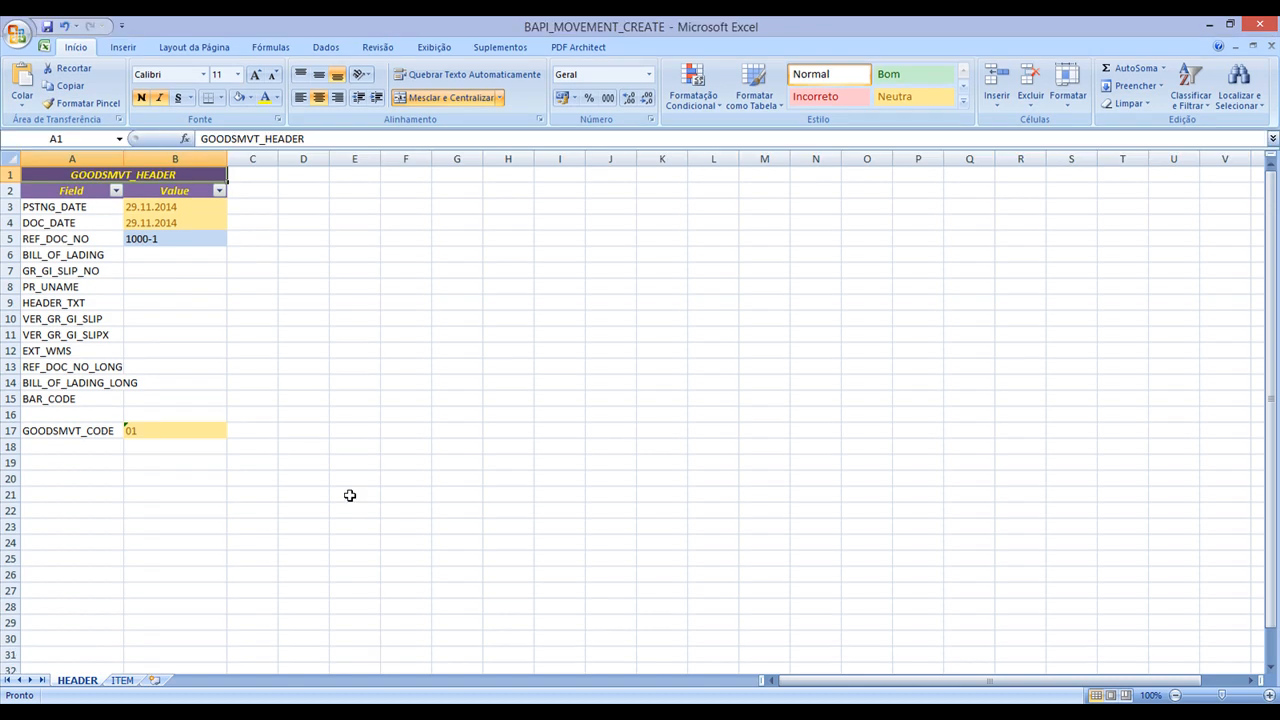
pyautogui.moveTo(174, 344)
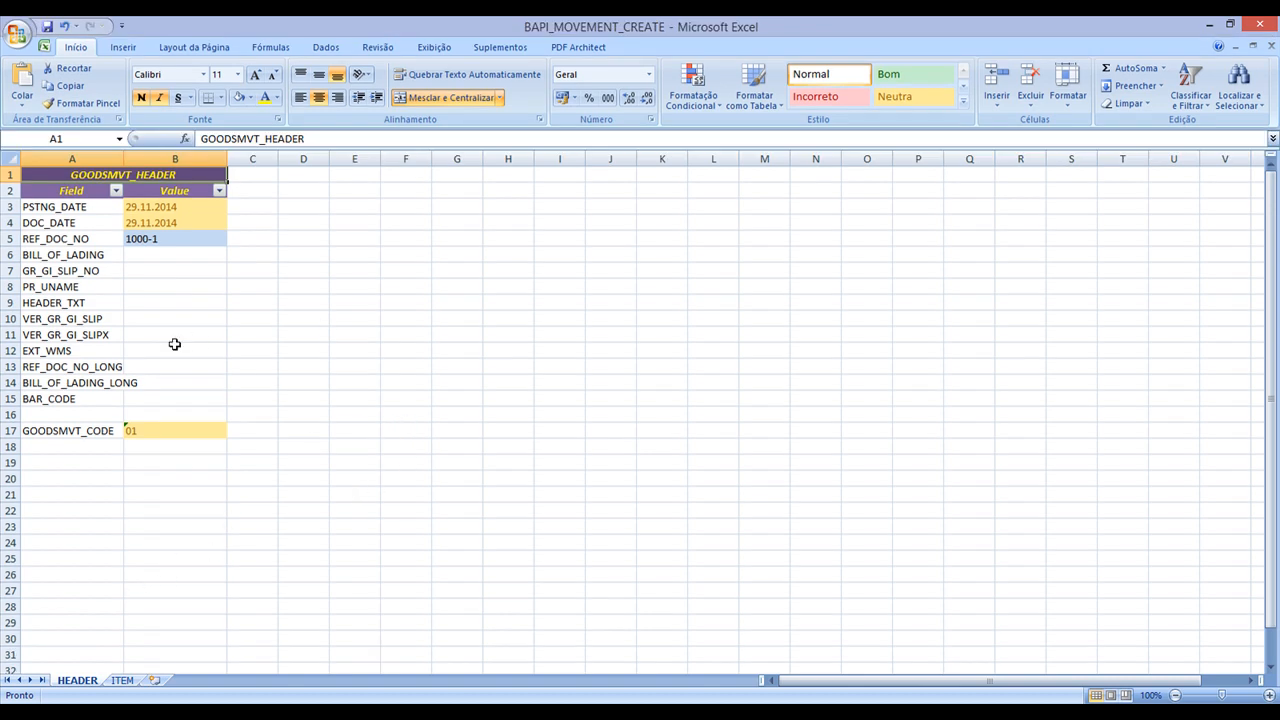
pyautogui.moveTo(184, 266)
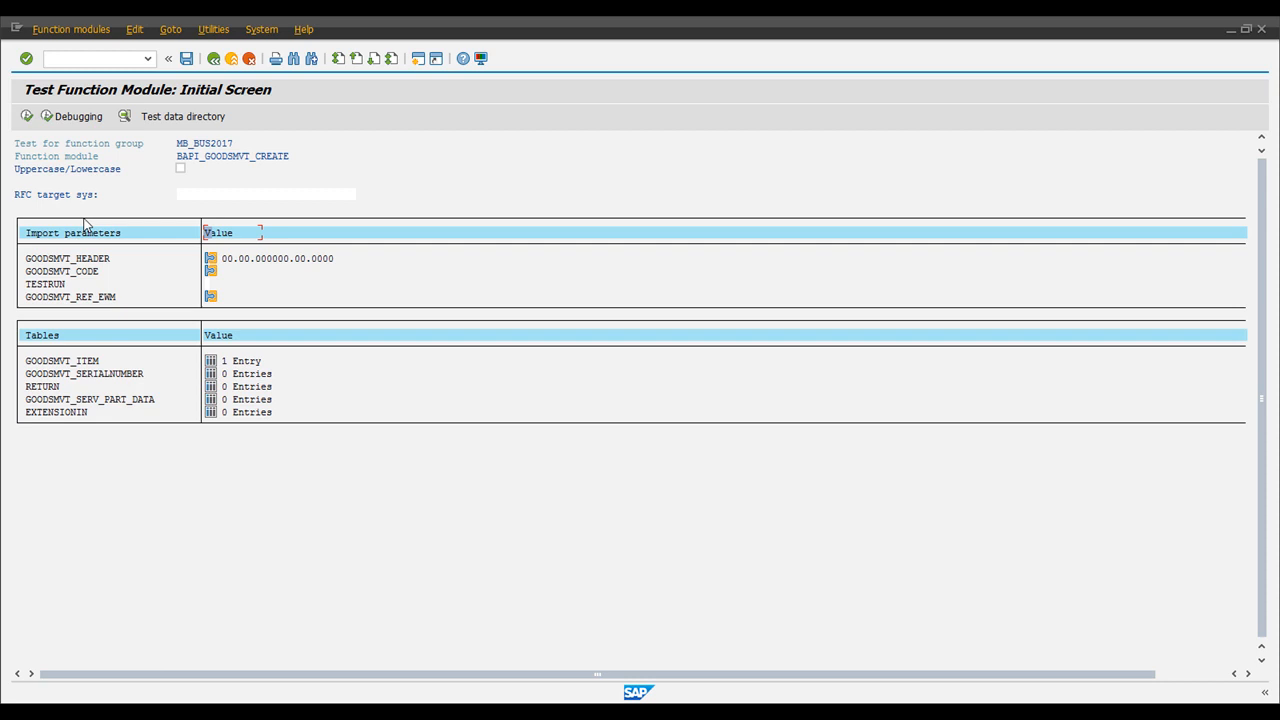
# Open the GOODSMVT_HEADER form and check posting date 29.11.2014, document date and reference in Excel.
pyautogui.click(210, 258)
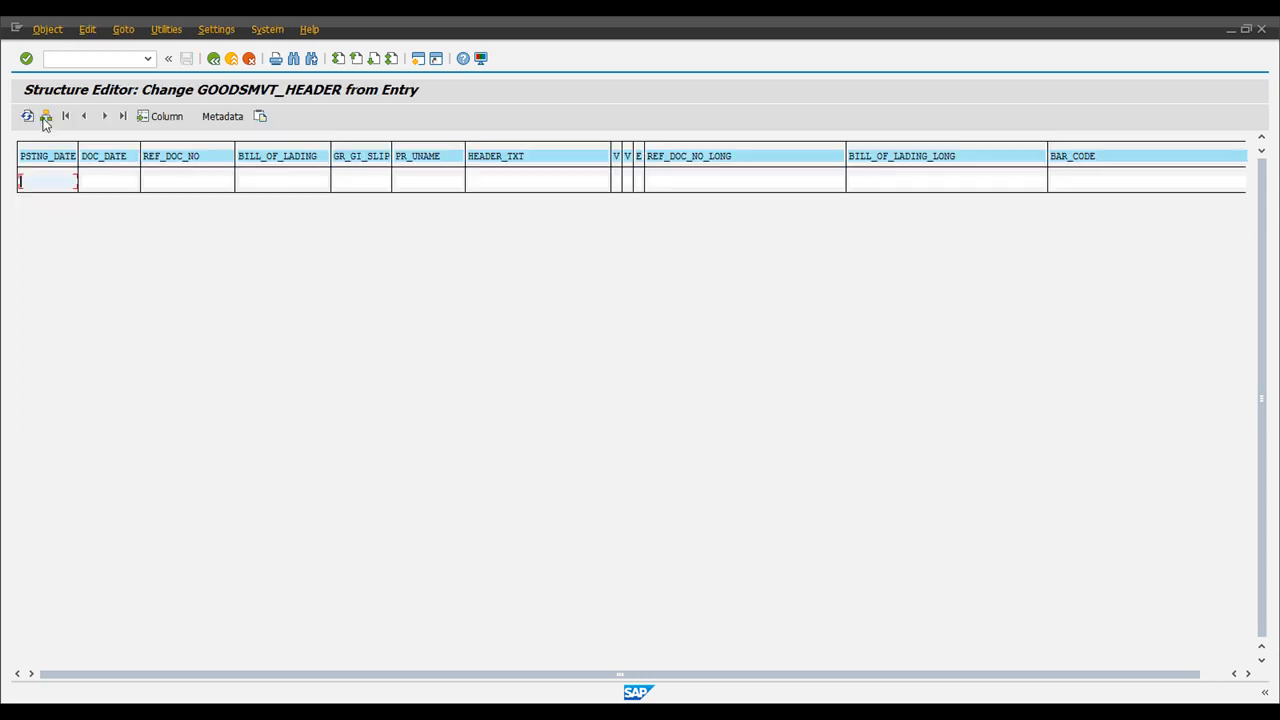
pyautogui.click(45, 116)
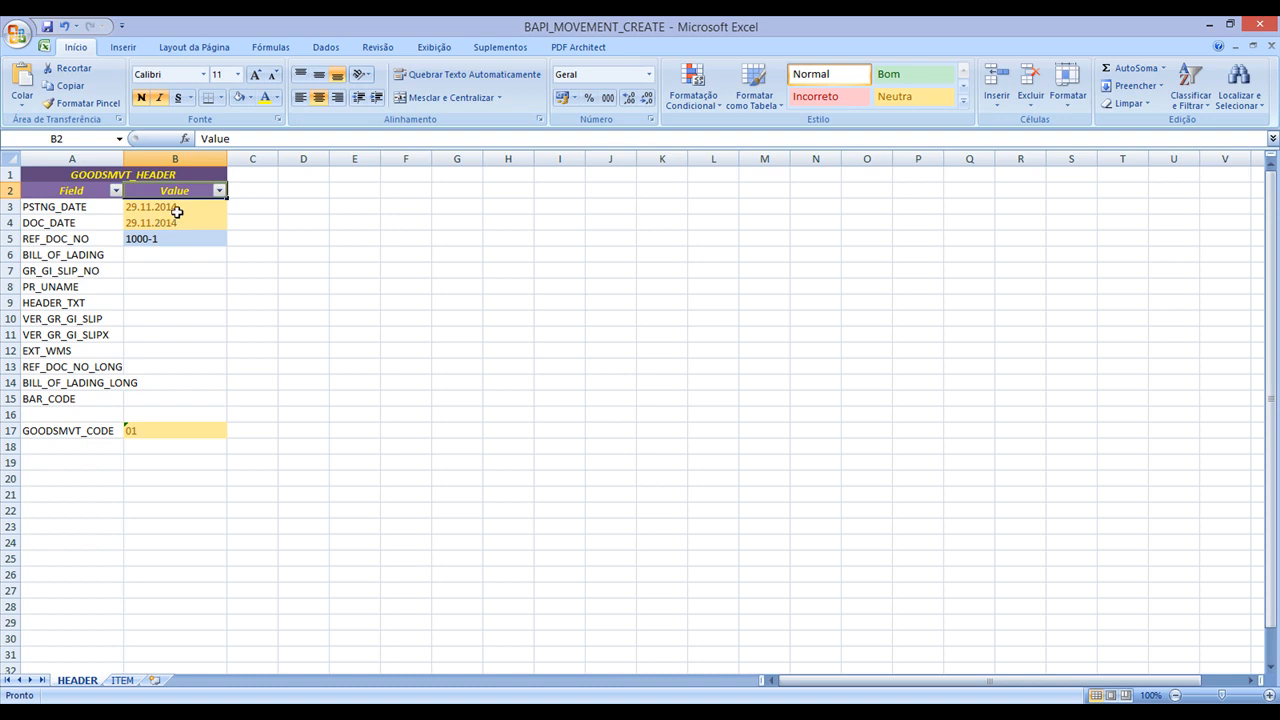
pyautogui.click(174, 206)
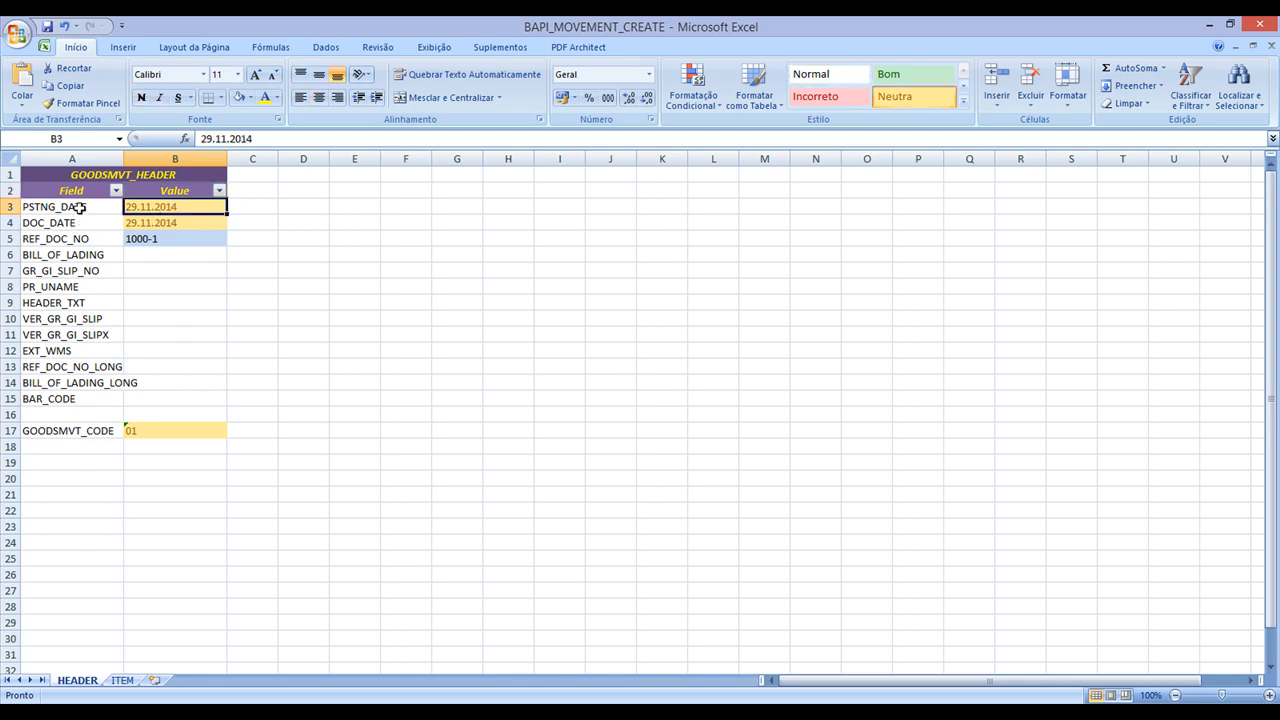
pyautogui.click(70, 222)
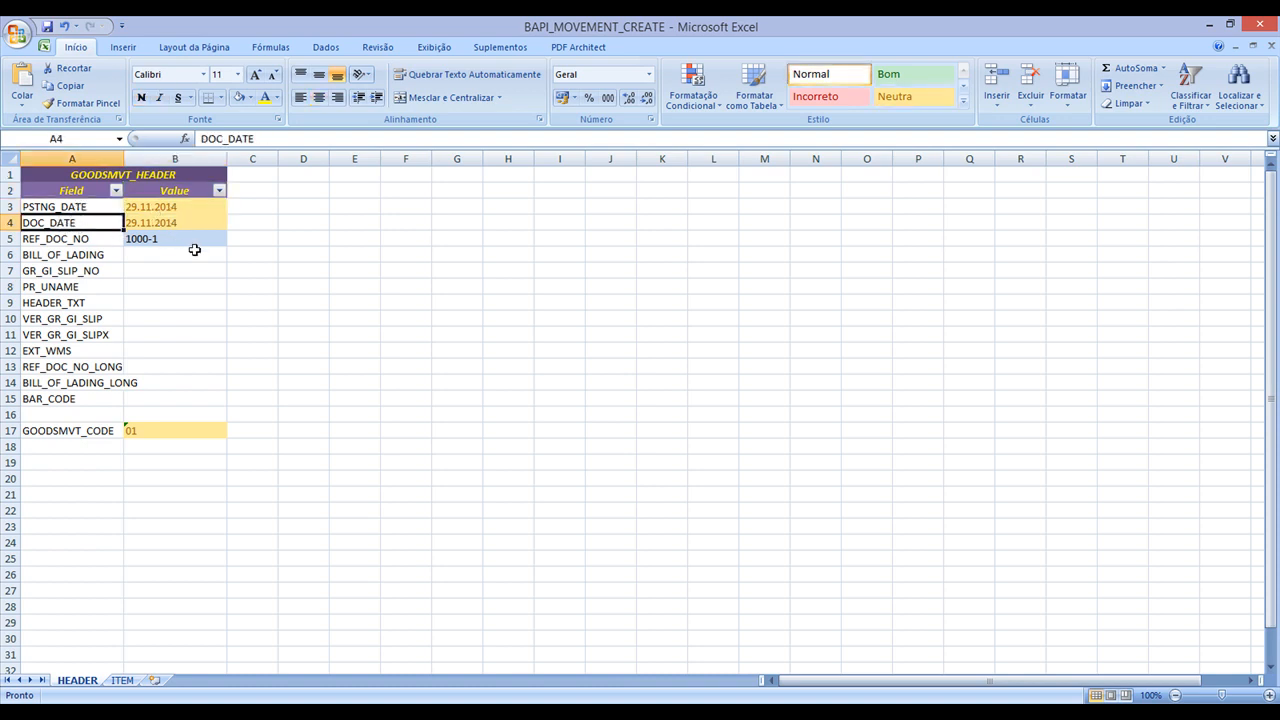
pyautogui.click(175, 222)
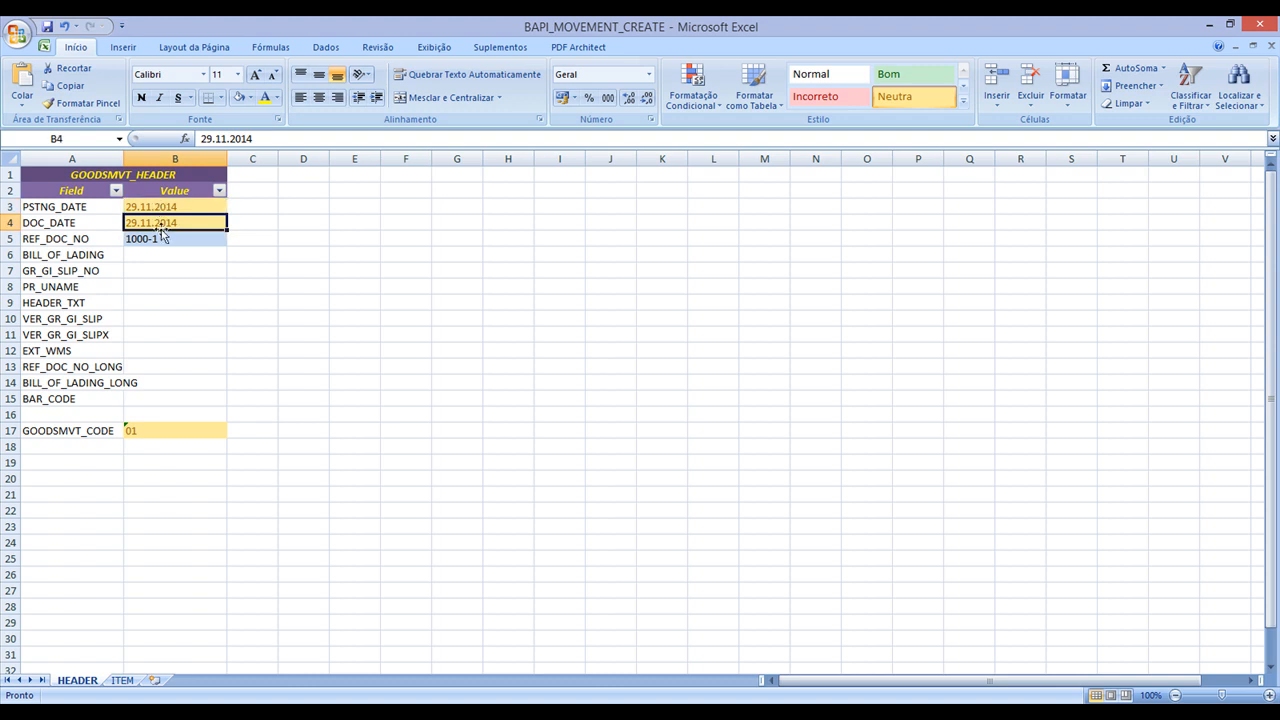
pyautogui.click(175, 238)
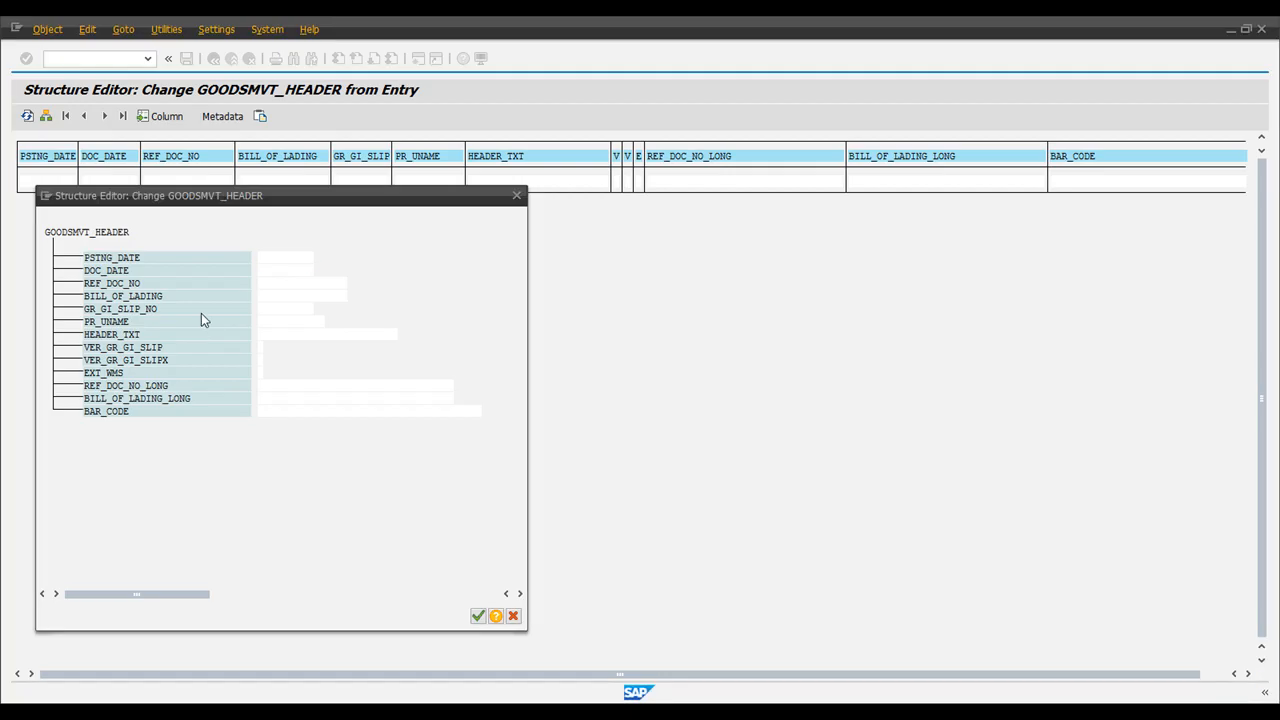
# Close the header form, enter 01 in GOODSMVT_CODE, and return to the test screen.
pyautogui.click(477, 615)
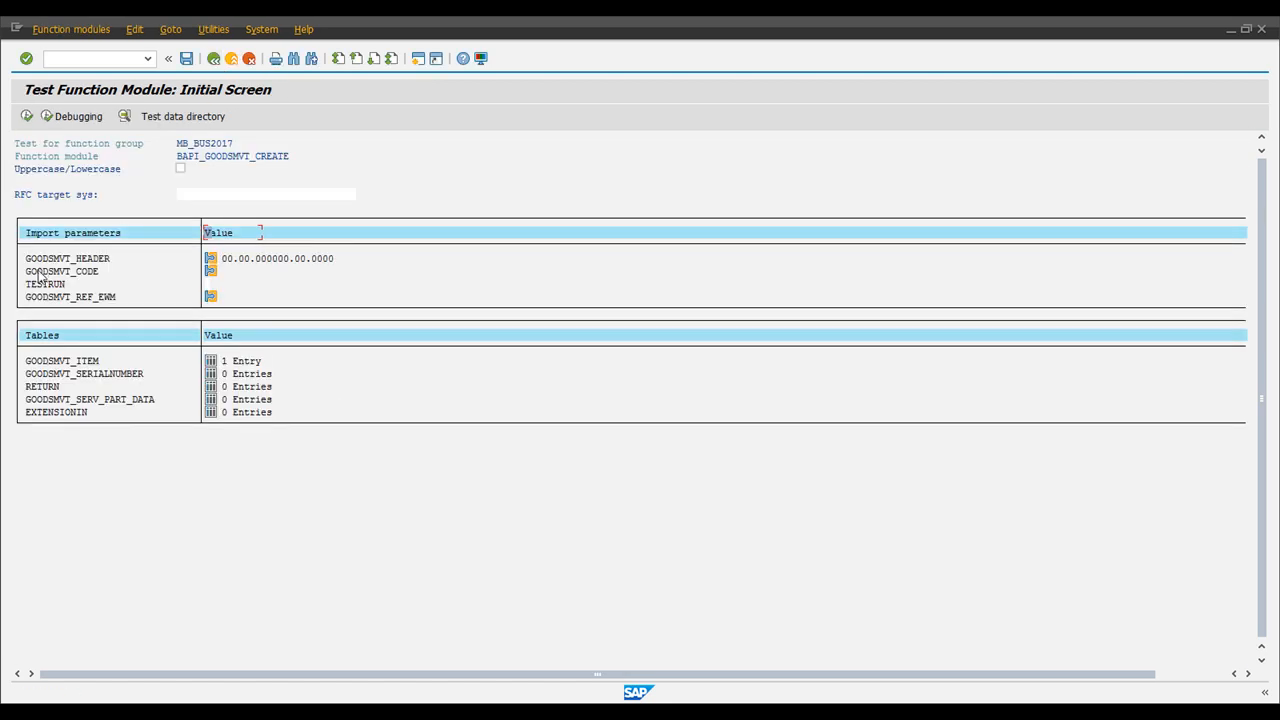
pyautogui.click(210, 271)
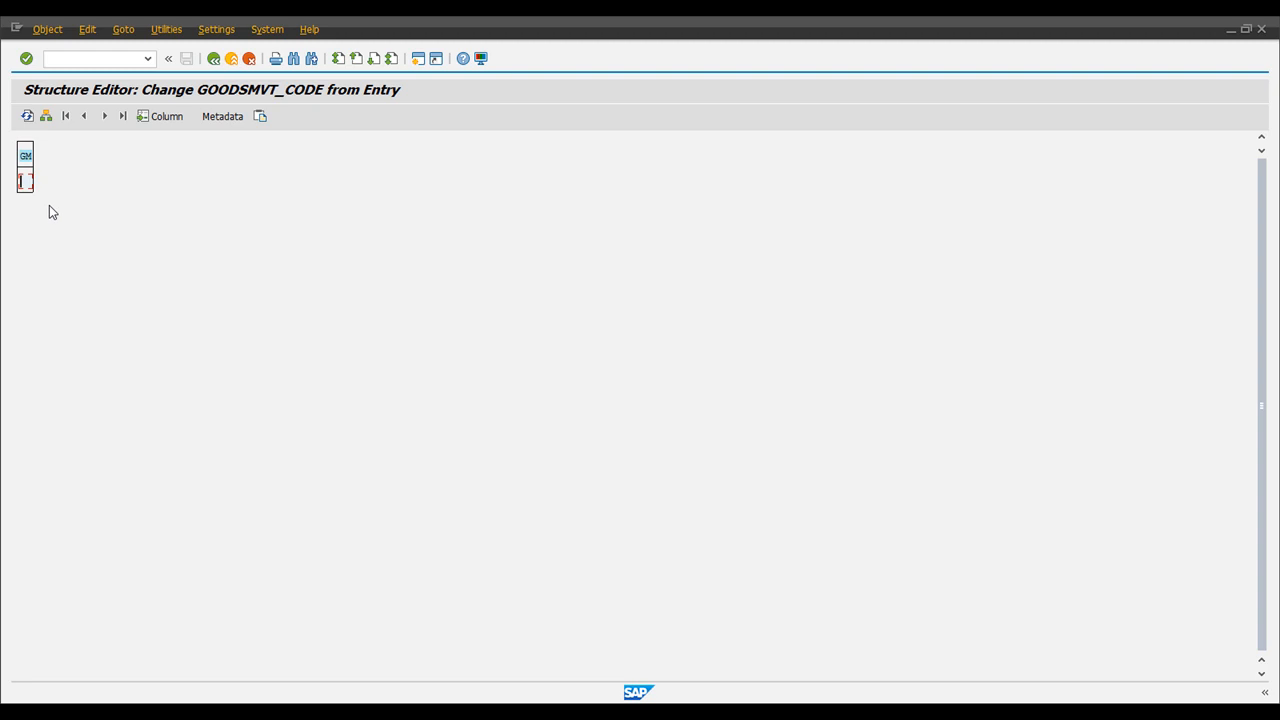
pyautogui.write('01')
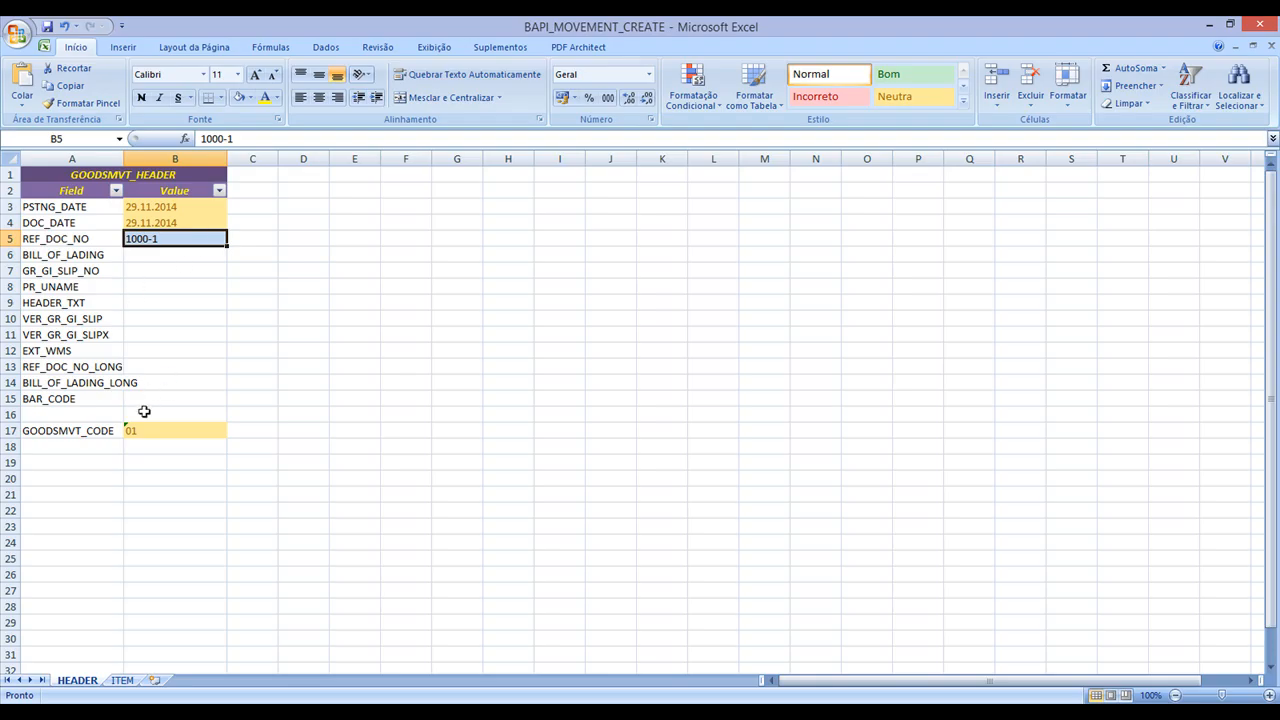
pyautogui.click(175, 430)
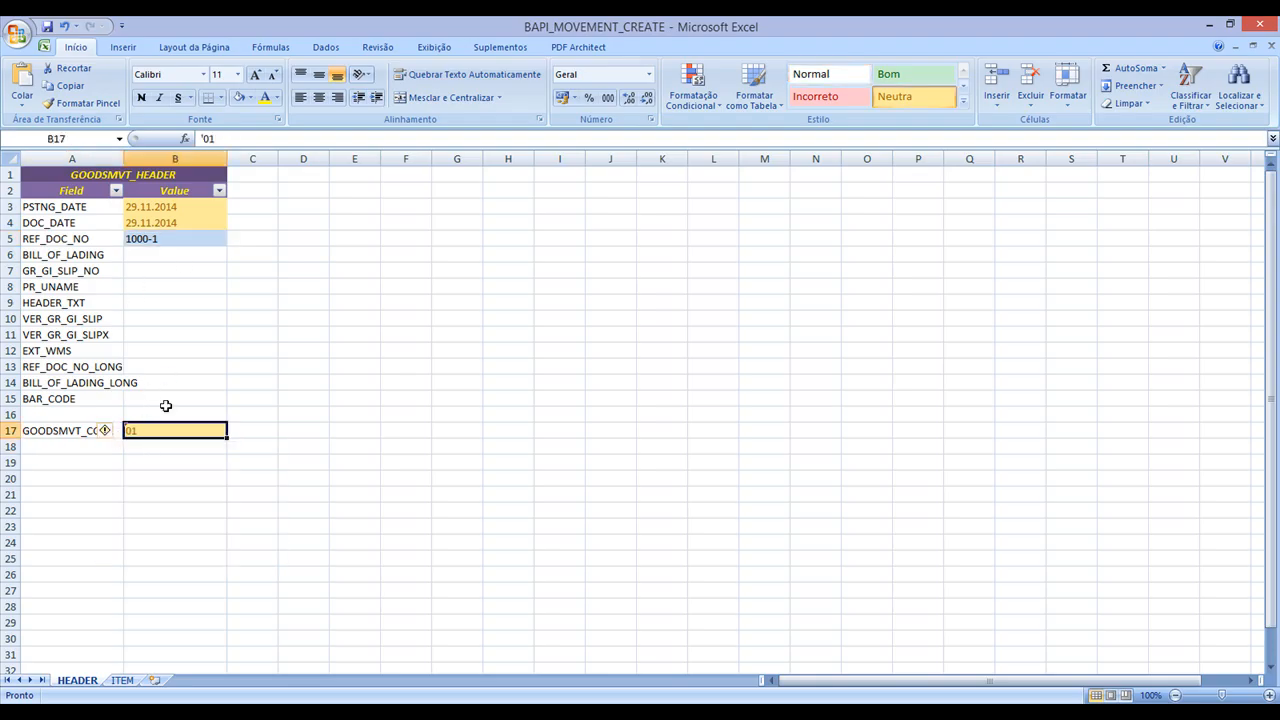
pyautogui.moveTo(212, 322)
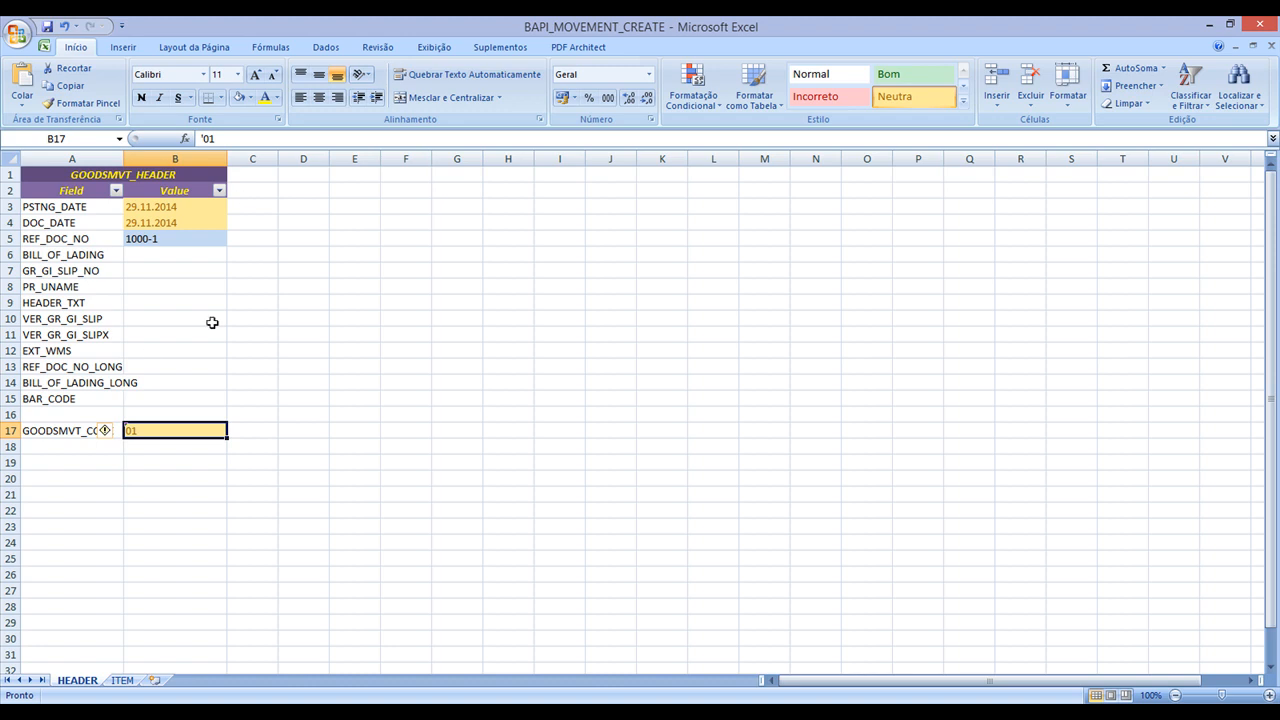
pyautogui.moveTo(210, 268)
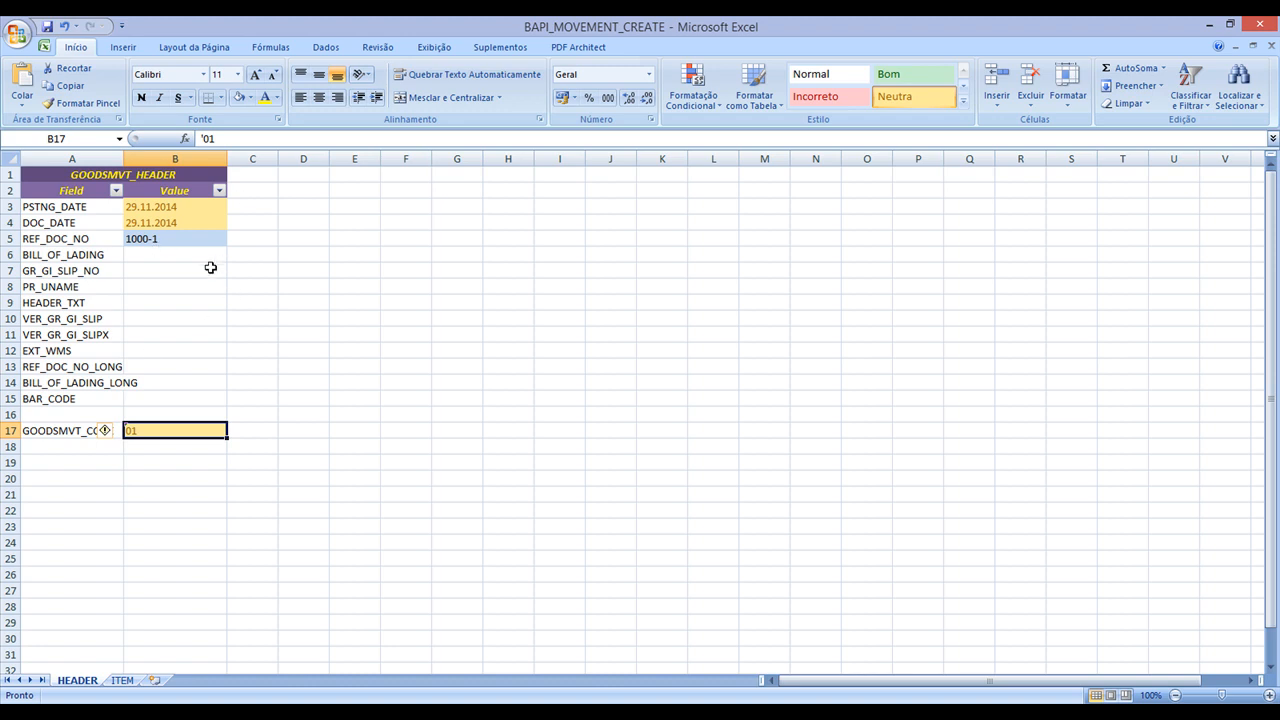
pyautogui.click(122, 680)
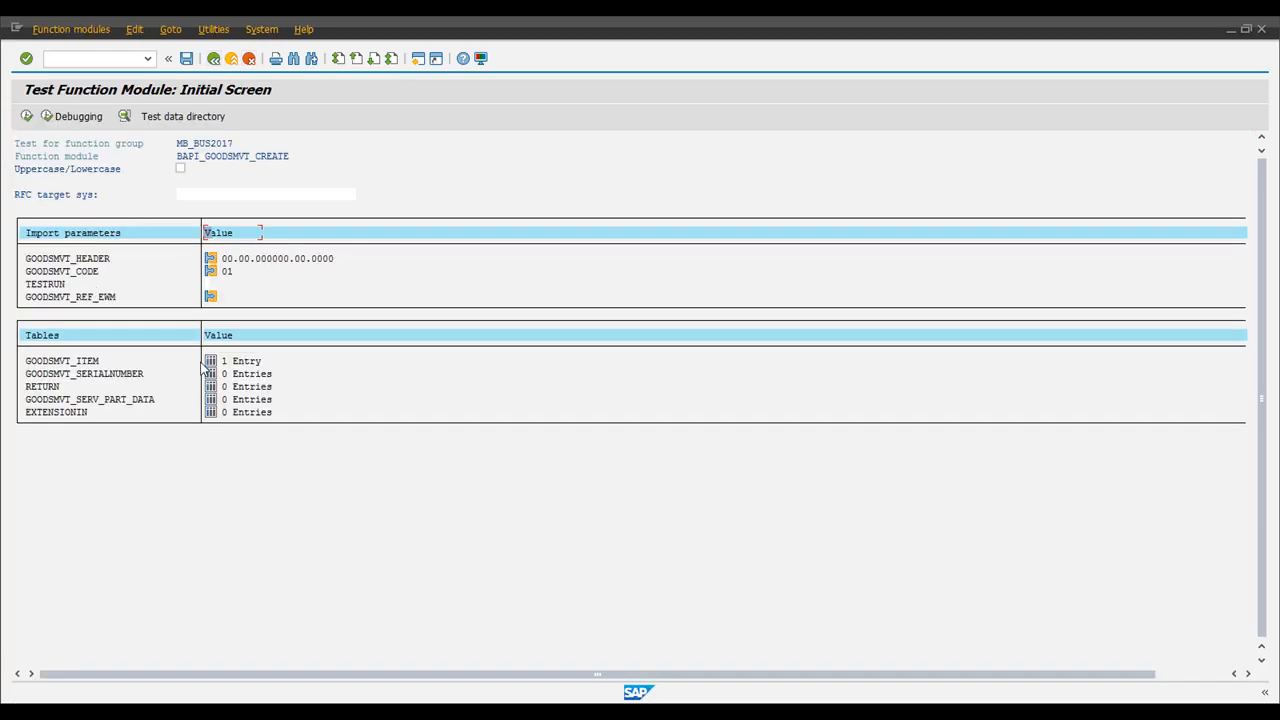
# Open GOODSMVT_ITEM entry 1 and scroll to the bottom of its fields.
pyautogui.doubleClick(210, 361)
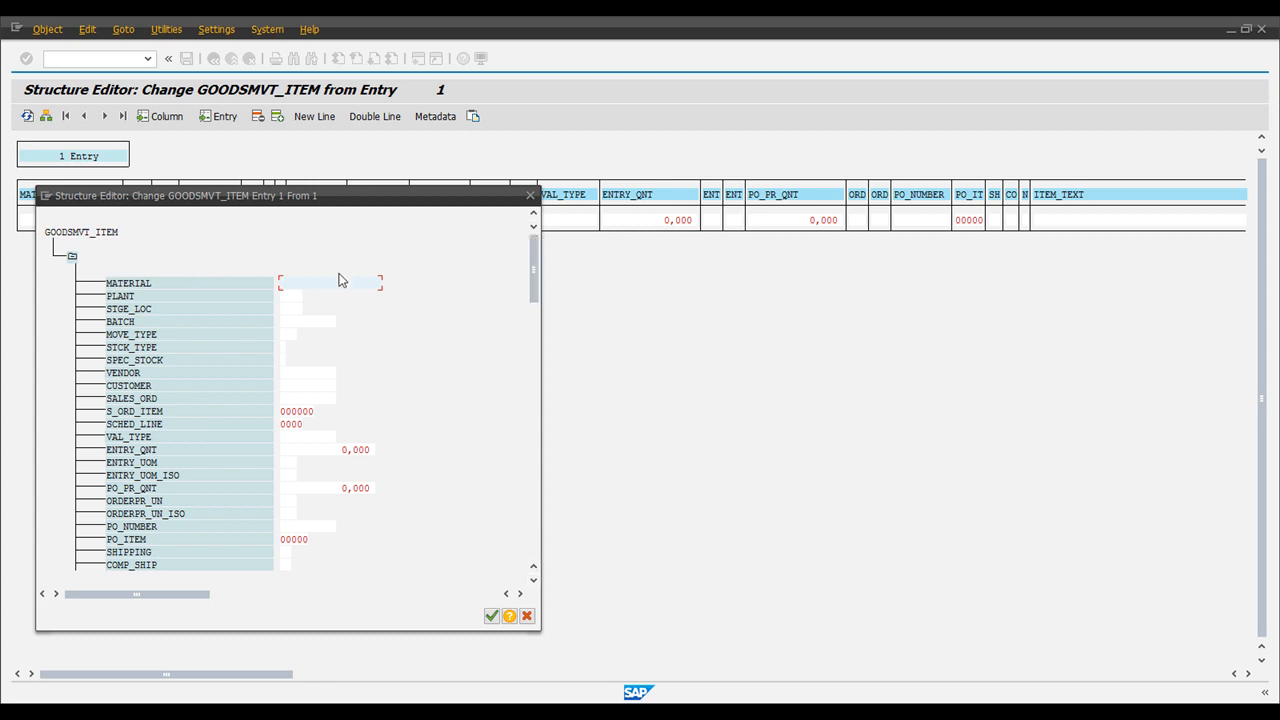
pyautogui.scroll(-3)
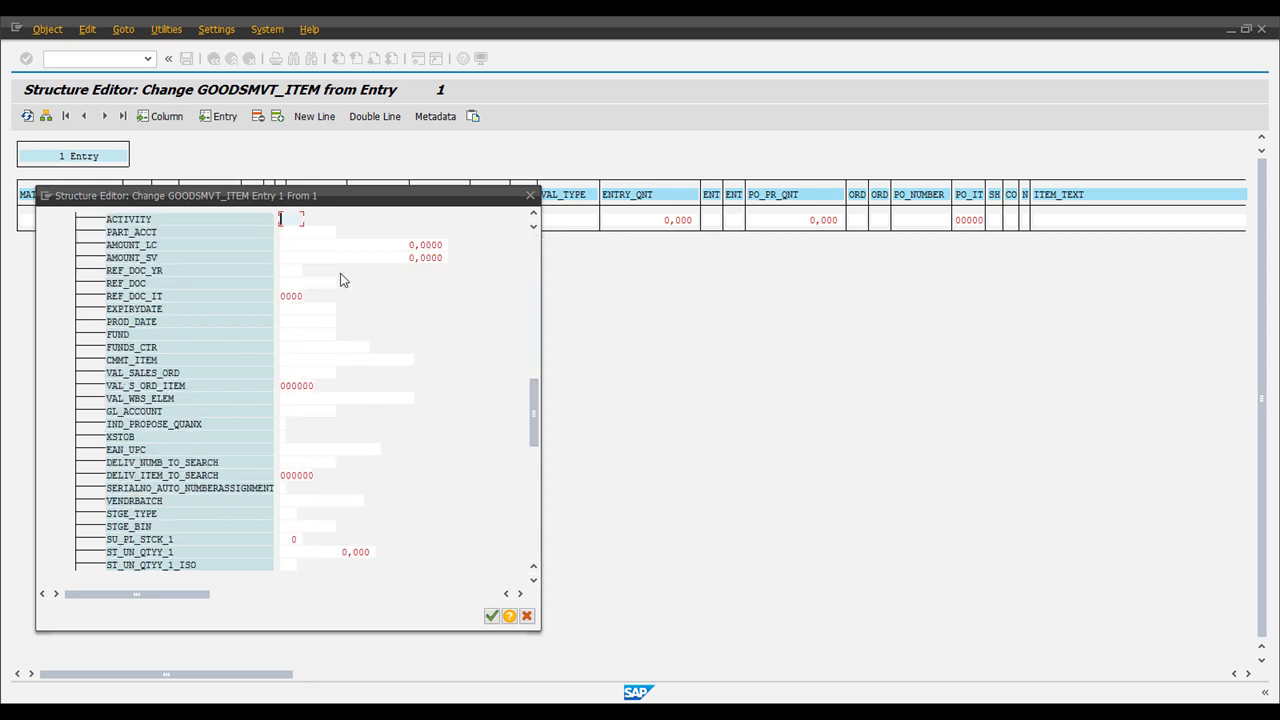
pyautogui.scroll(-3)
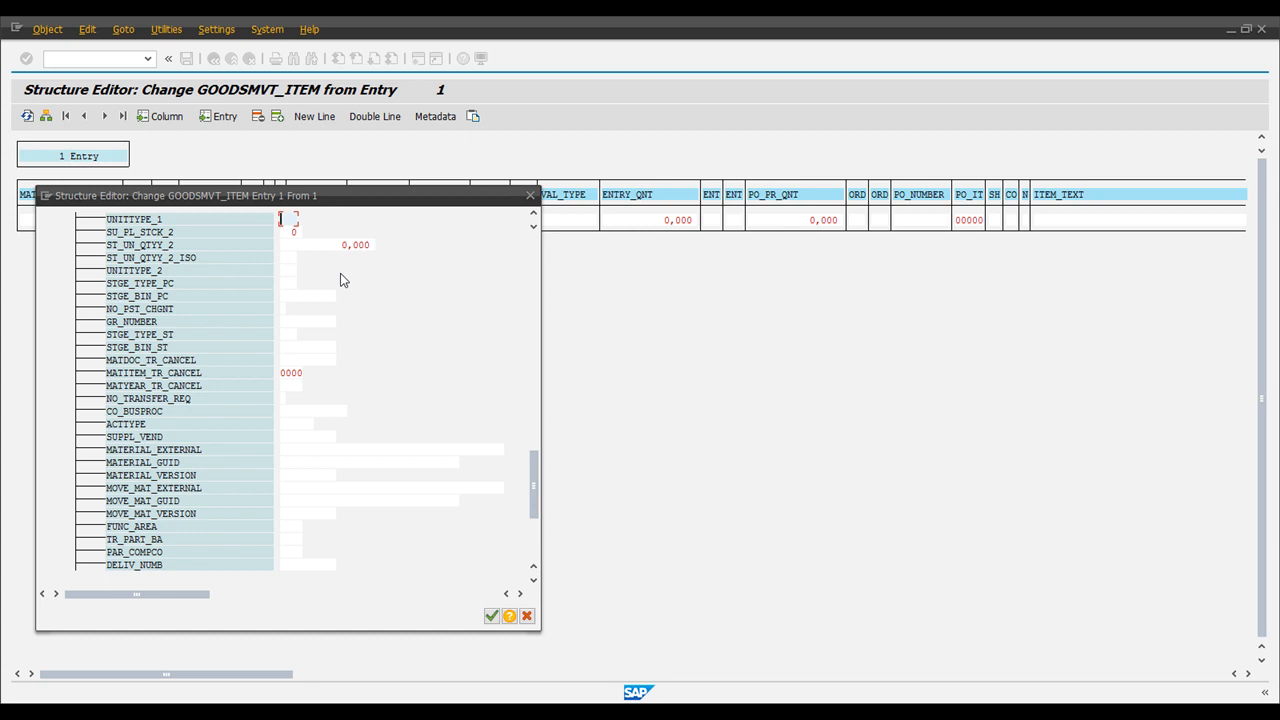
pyautogui.scroll(-3)
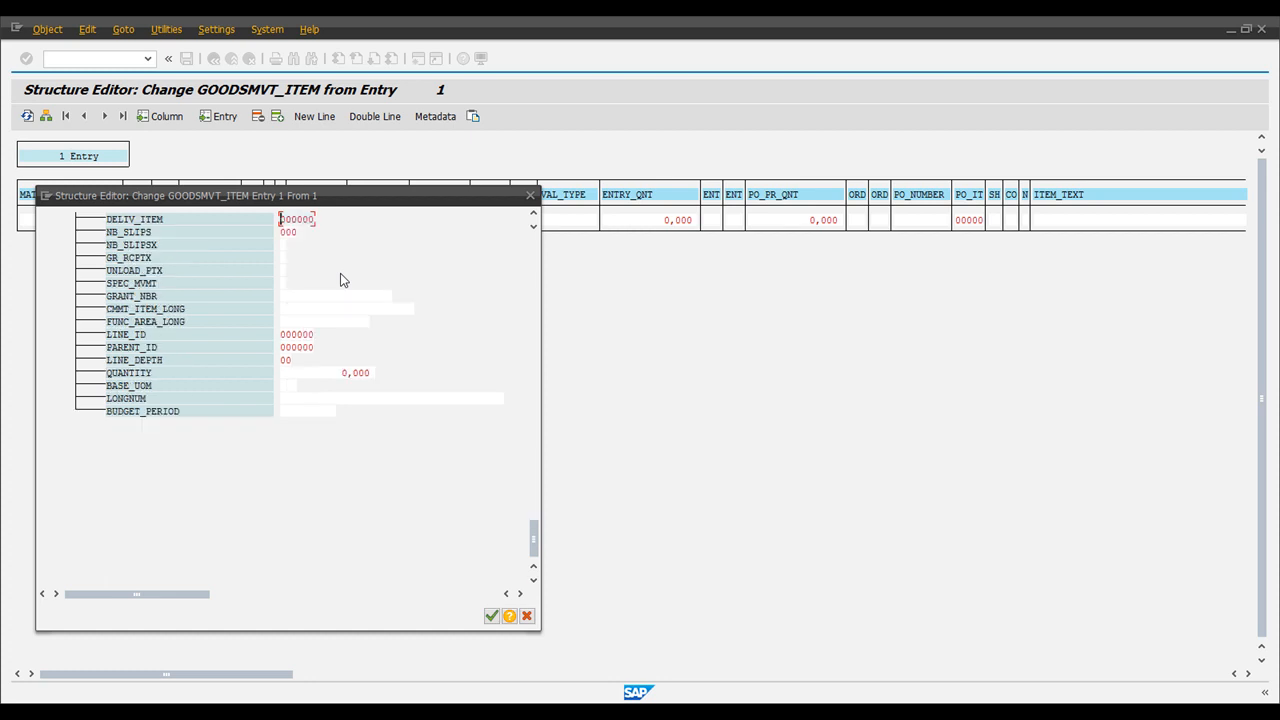
pyautogui.scroll(-3)
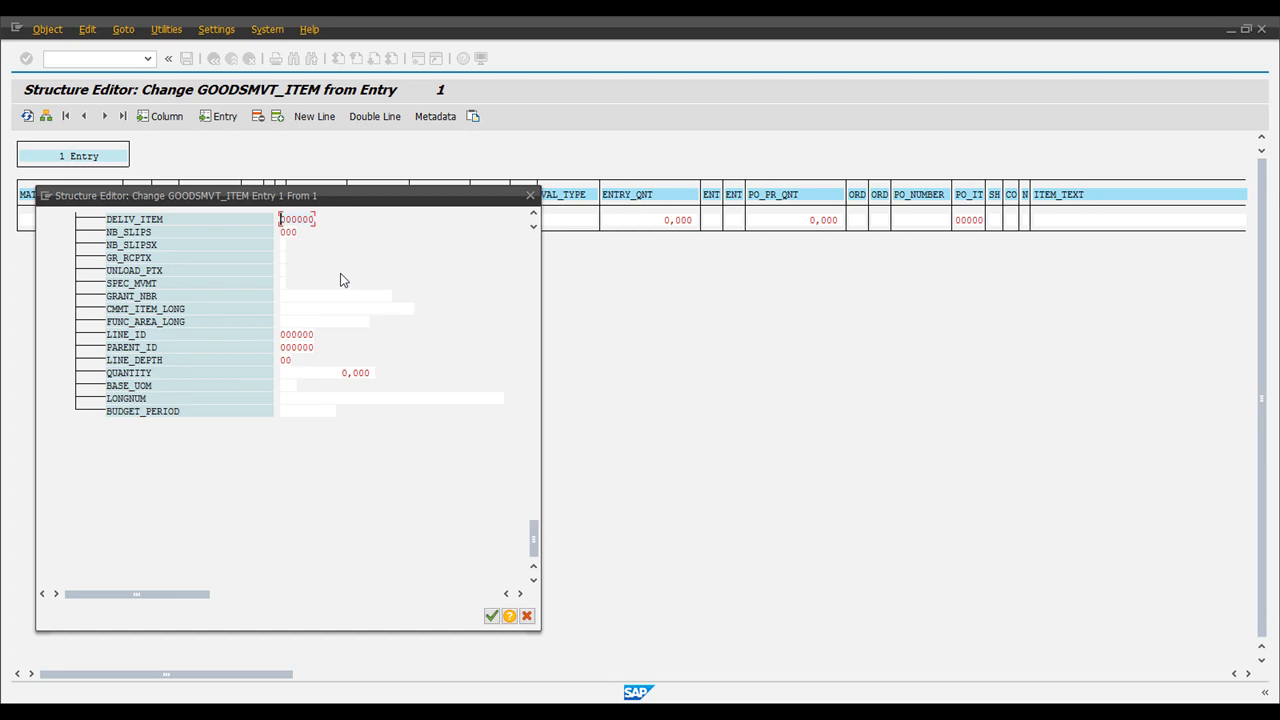
pyautogui.scroll(-3)
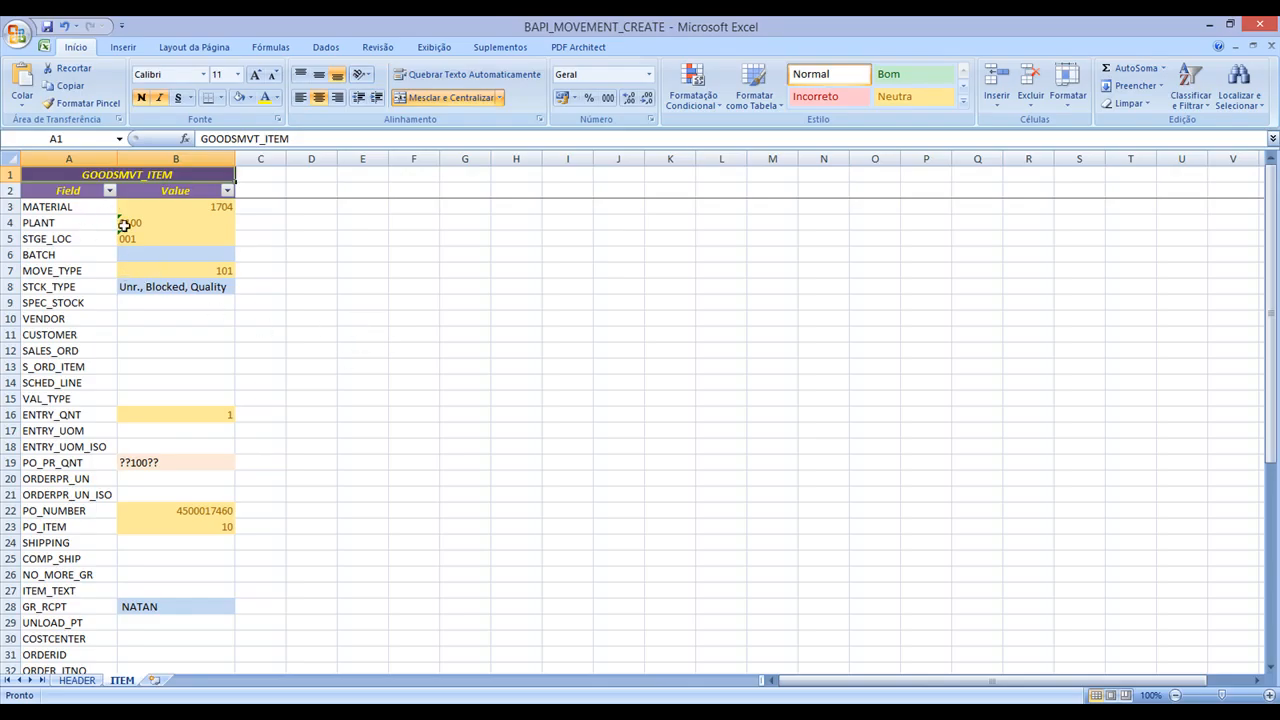
# Check the ITEM sheet values for material 1704, storage location, batch, movement type 101 and stock type.
pyautogui.click(175, 206)
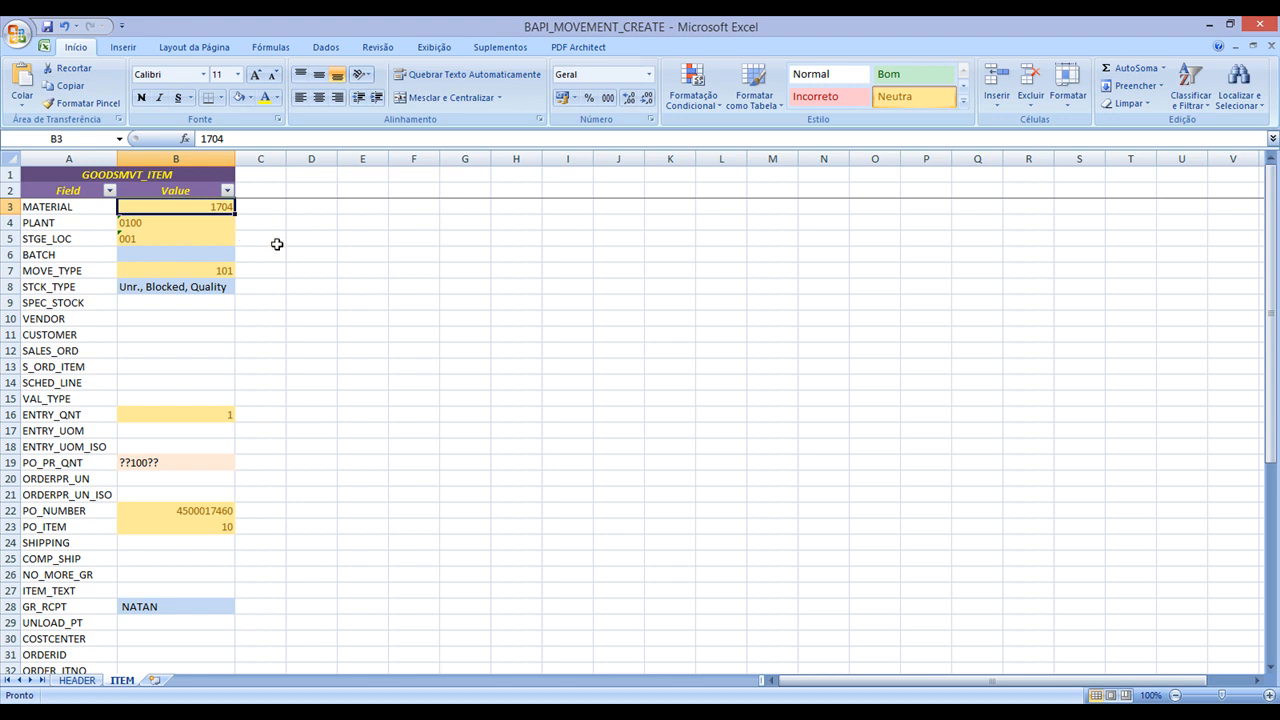
pyautogui.moveTo(285, 245)
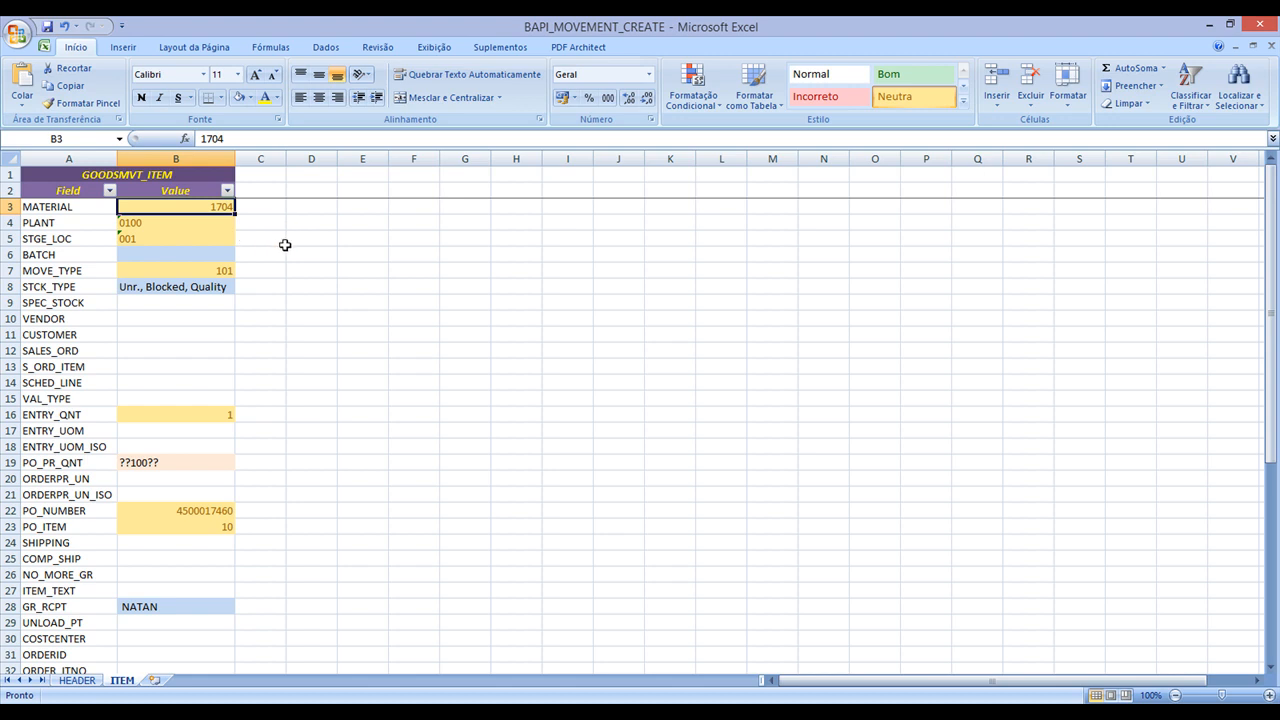
pyautogui.moveTo(78, 208)
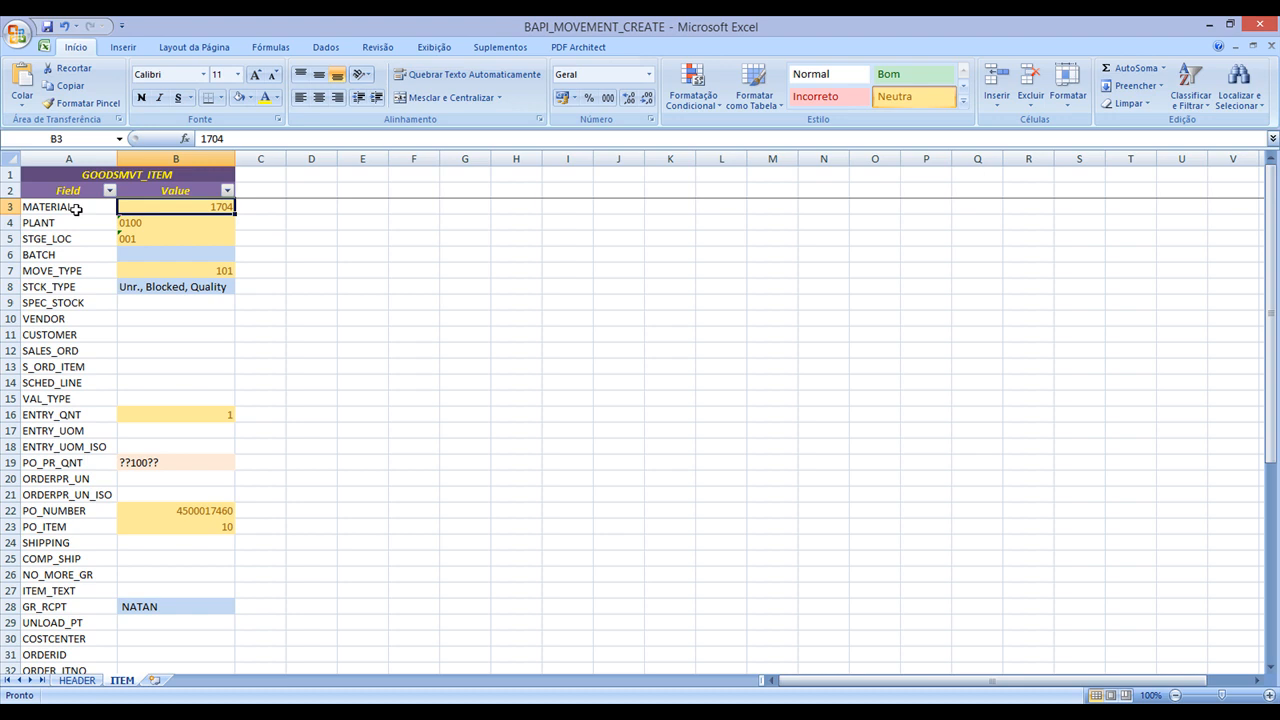
pyautogui.click(46, 238)
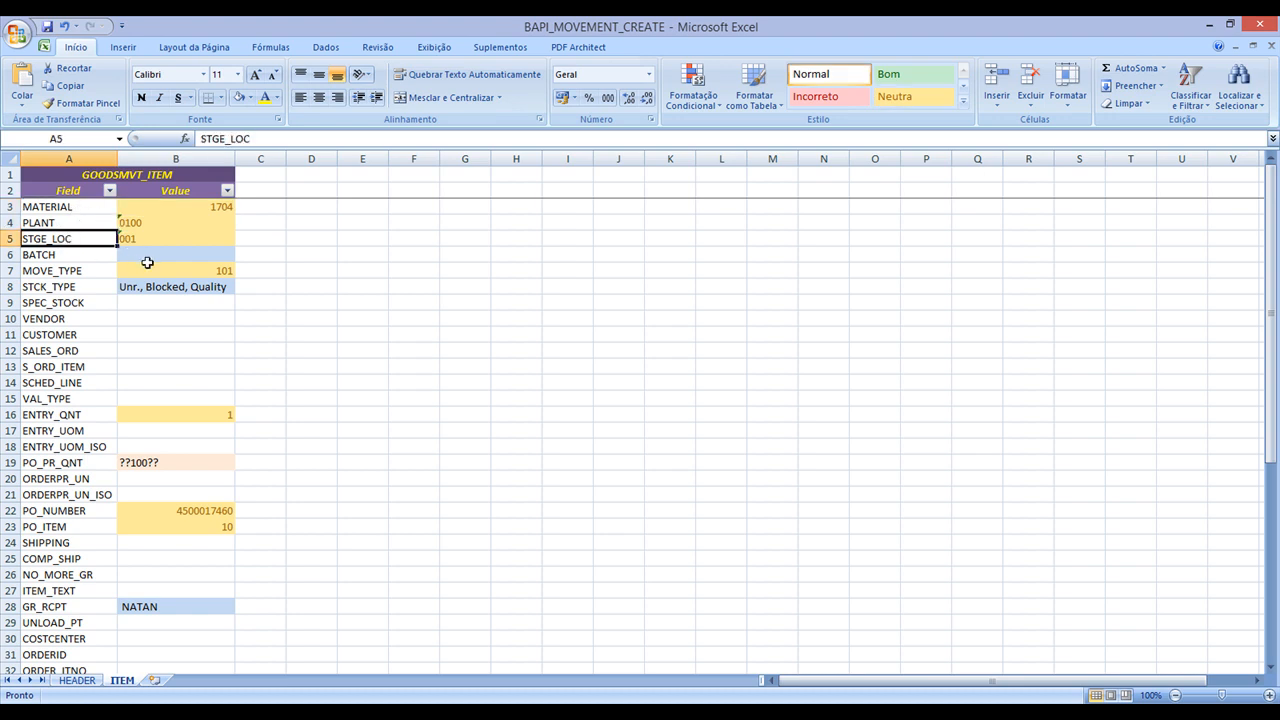
pyautogui.click(175, 254)
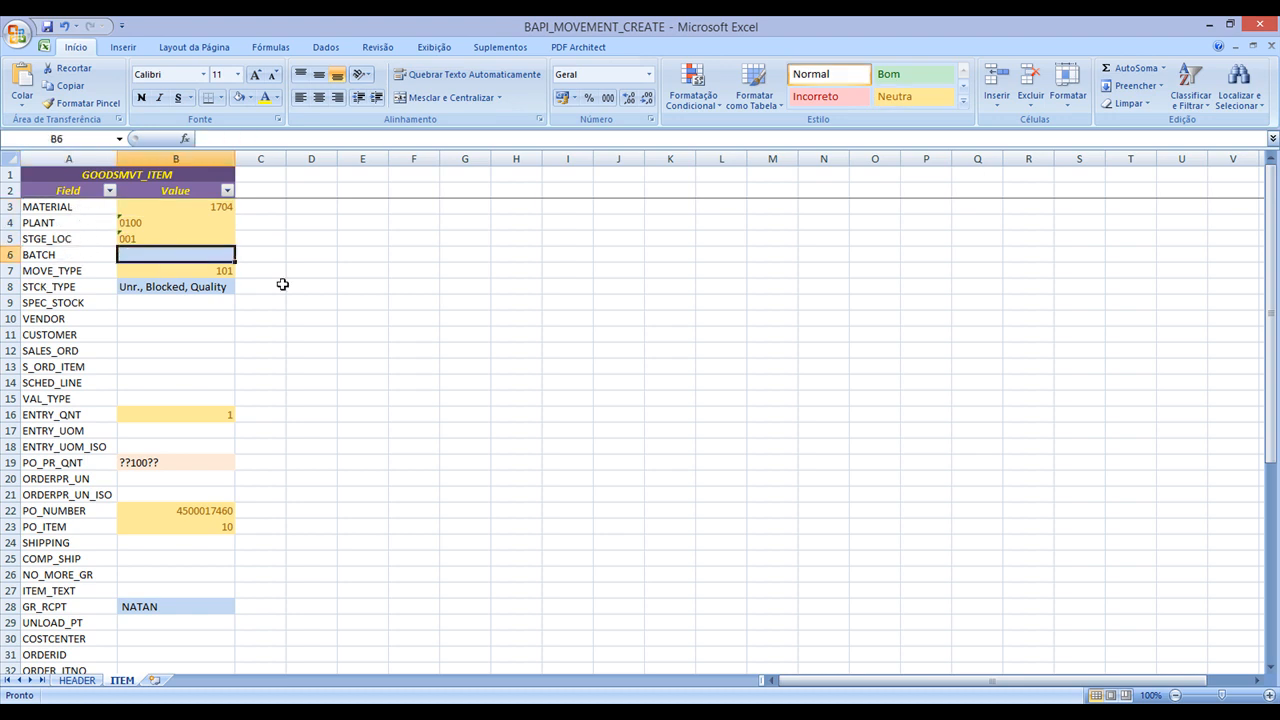
pyautogui.moveTo(364, 305)
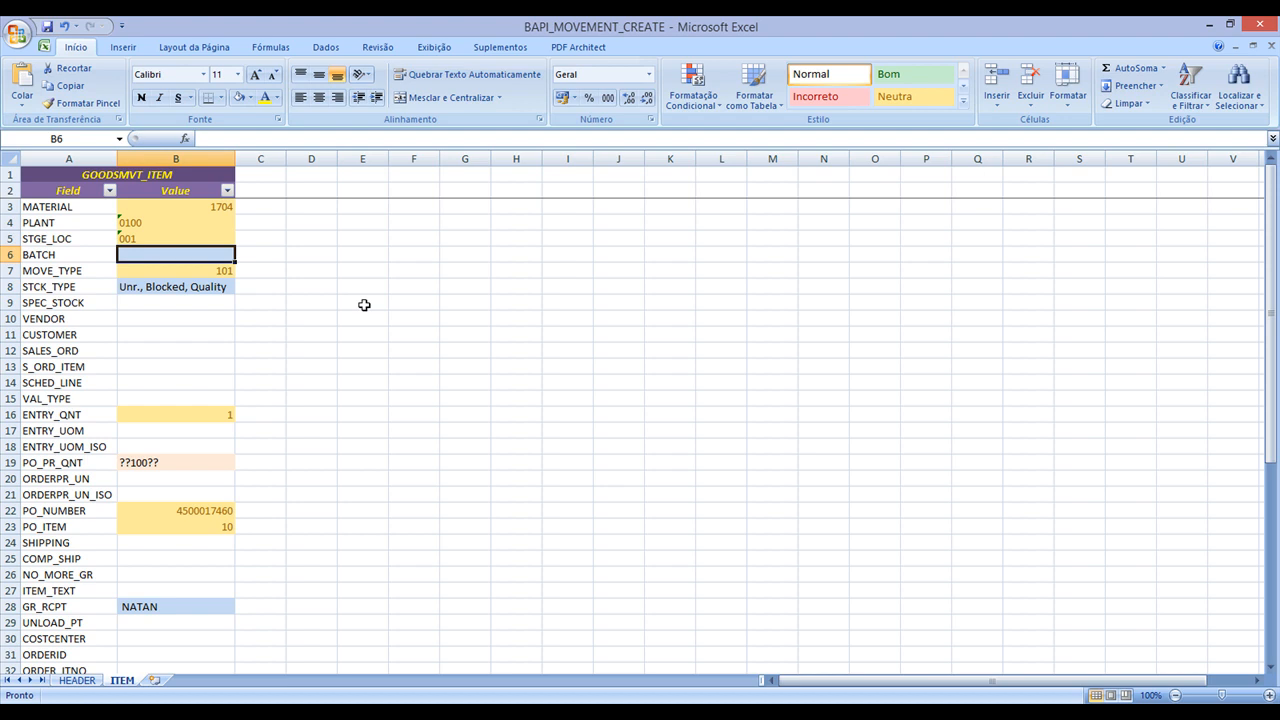
pyautogui.click(176, 270)
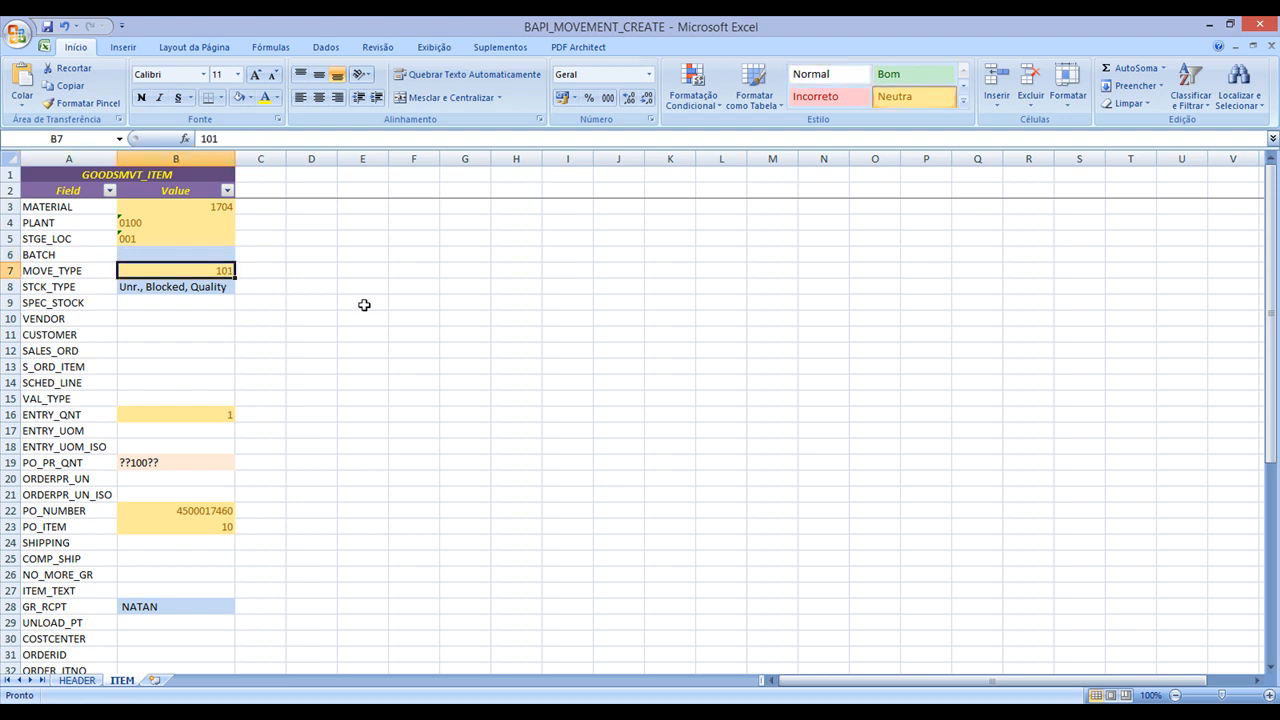
pyautogui.click(175, 287)
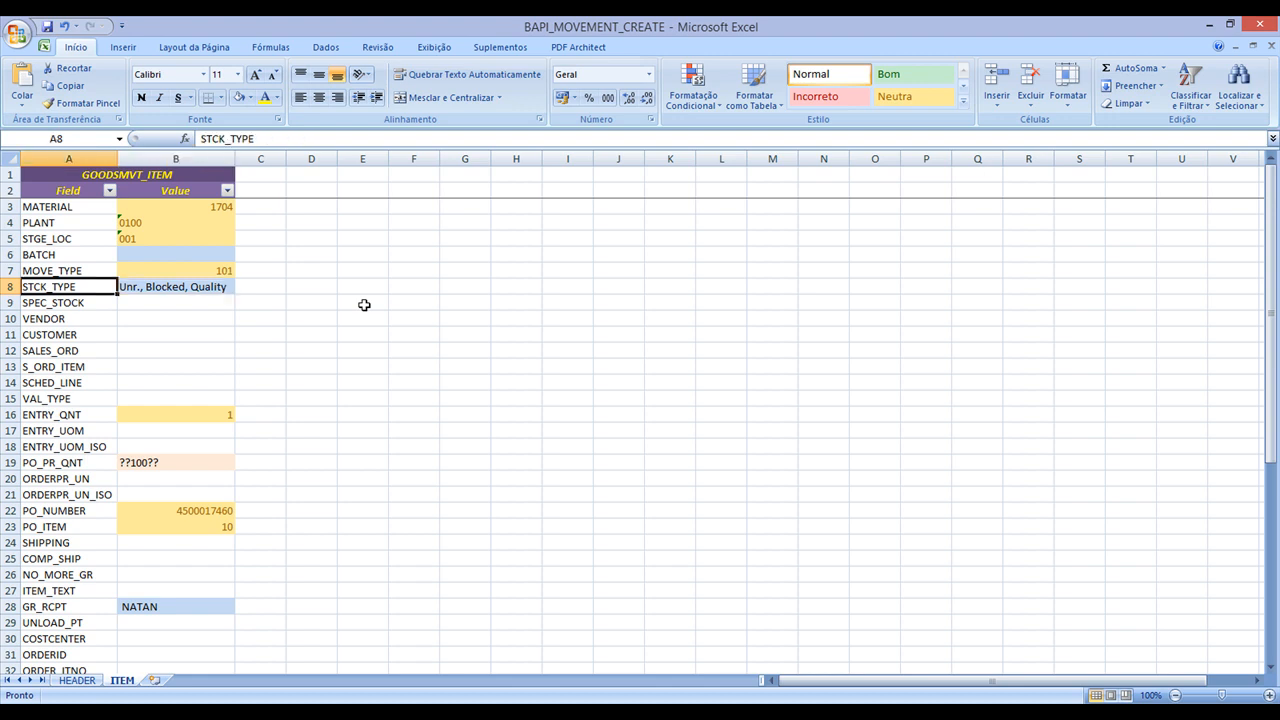
# Check ENTRY_QNT 1, unit, PO_PR_QNT, PO_ITEM 10 and GR_RCPT recipient on the ITEM sheet.
pyautogui.click(68, 414)
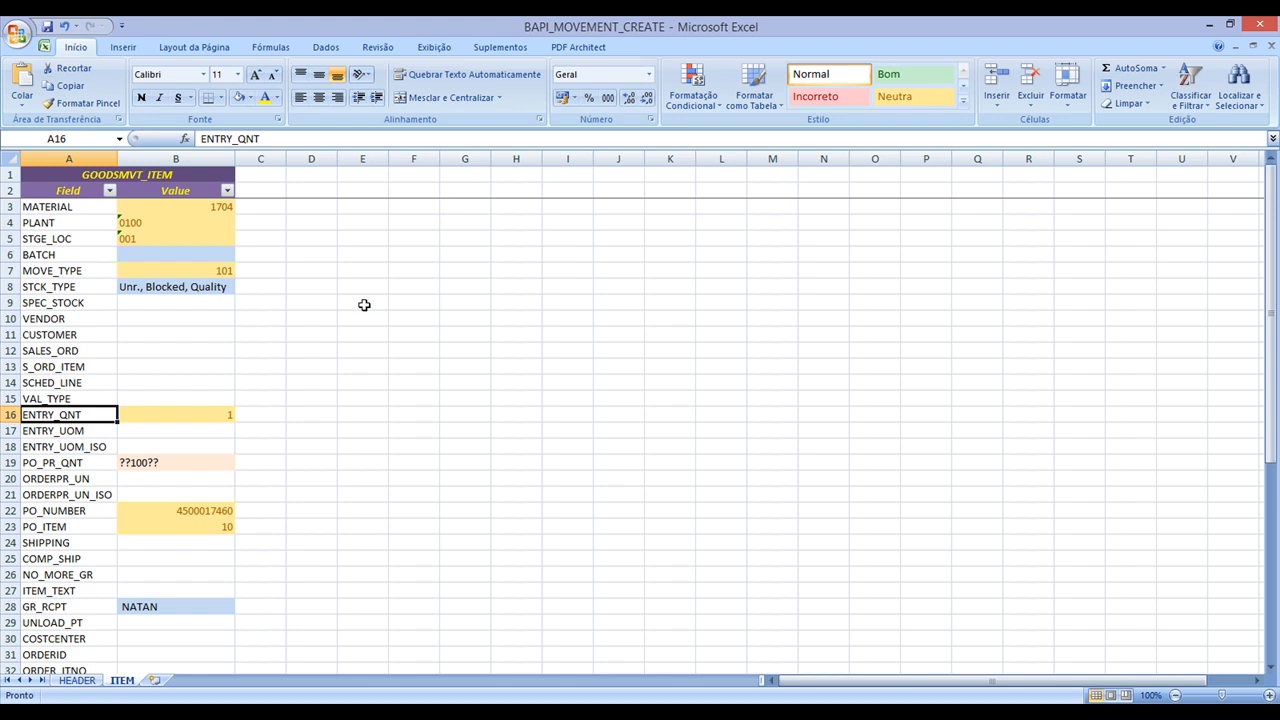
pyautogui.click(175, 414)
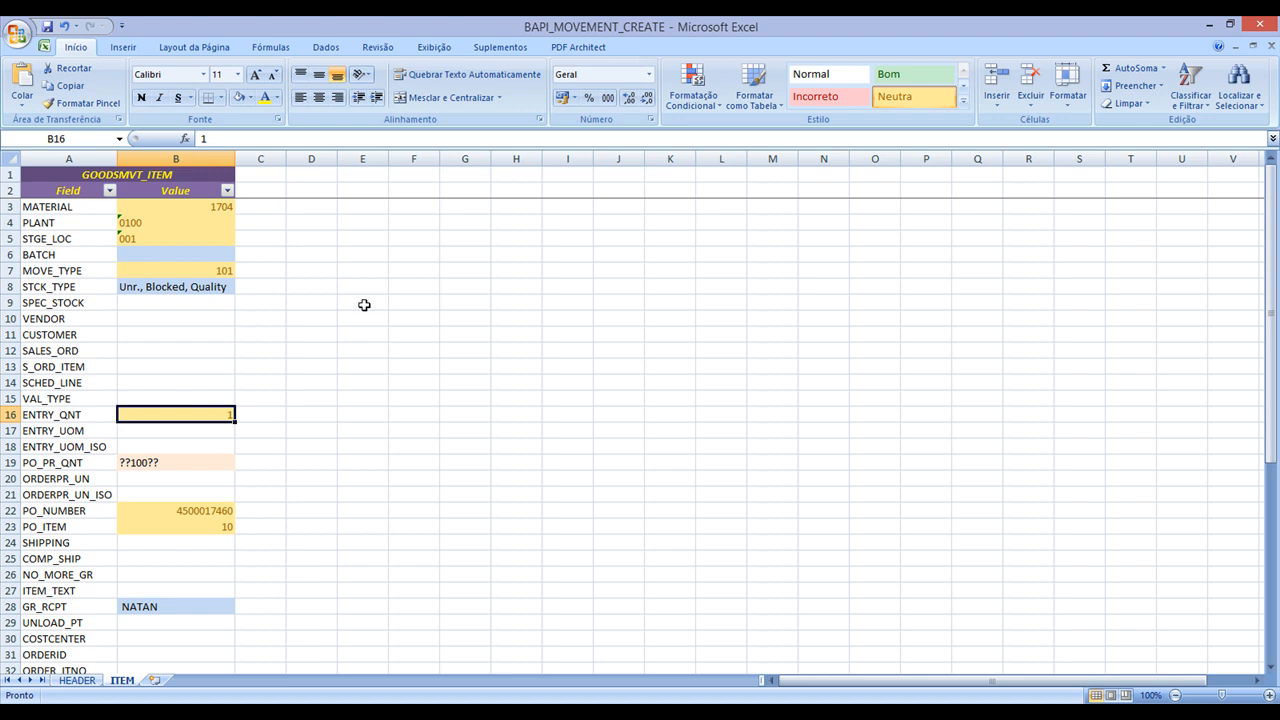
pyautogui.click(68, 414)
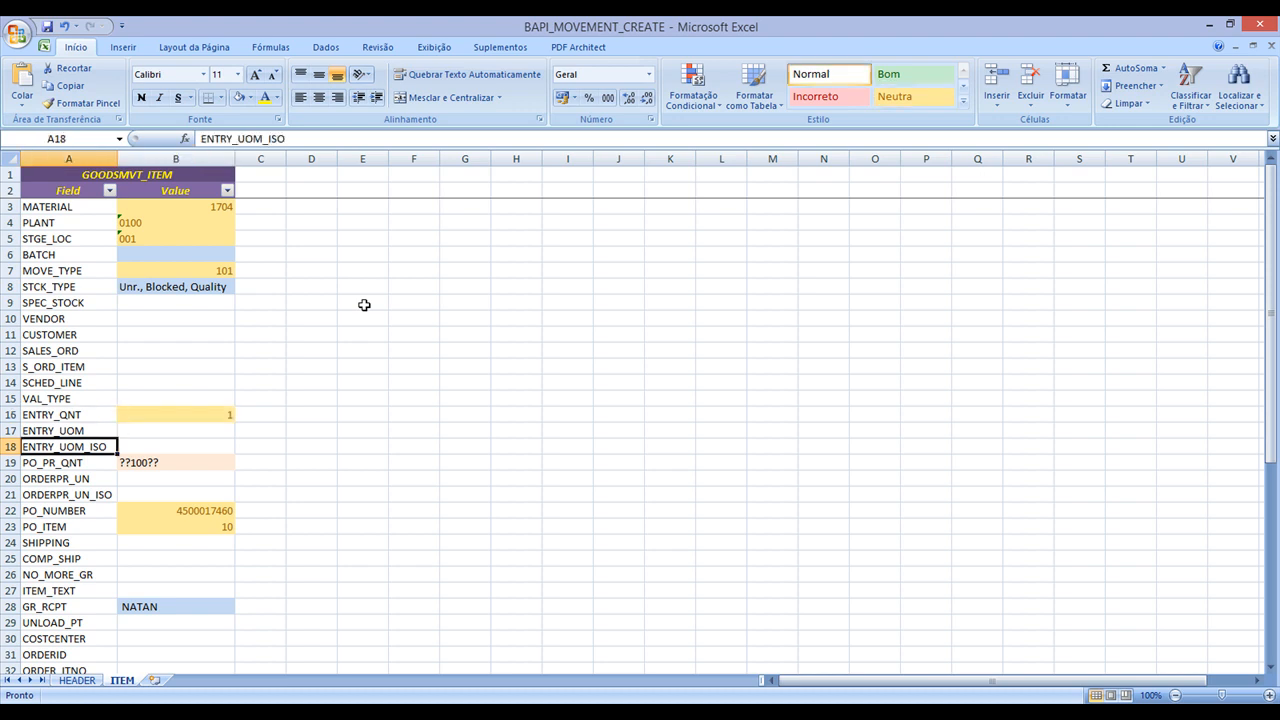
pyautogui.click(175, 462)
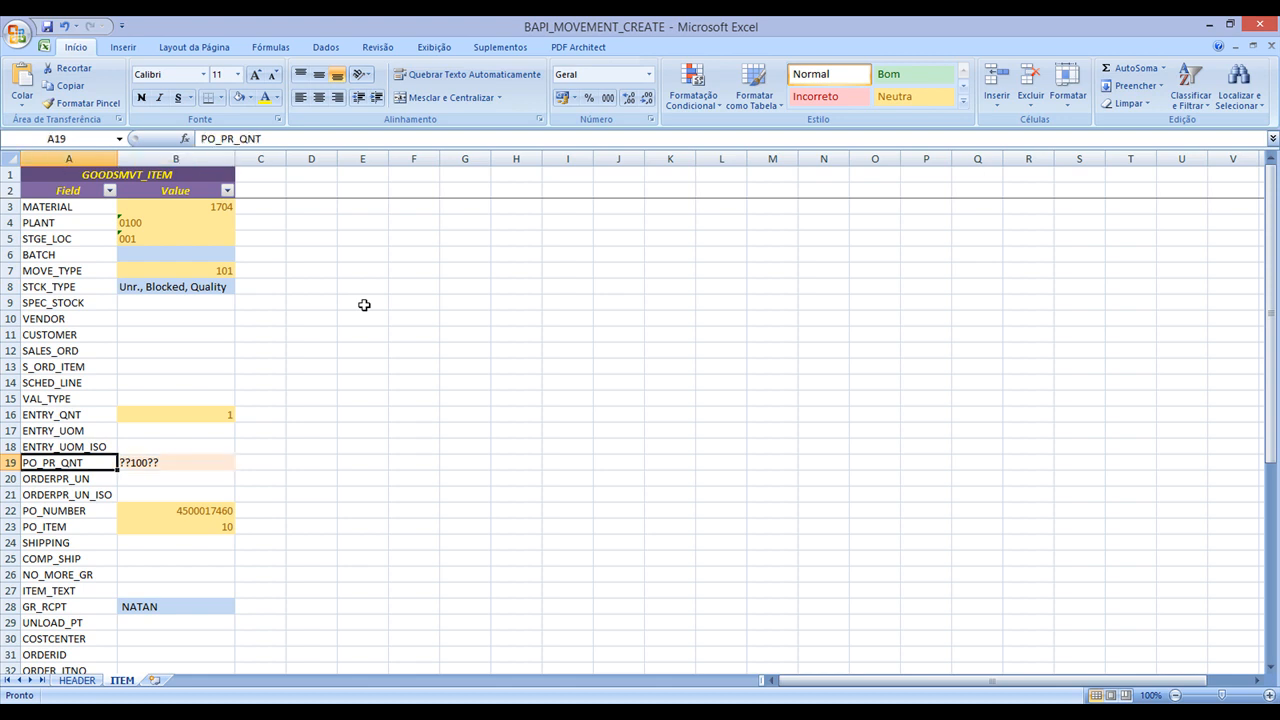
pyautogui.click(175, 462)
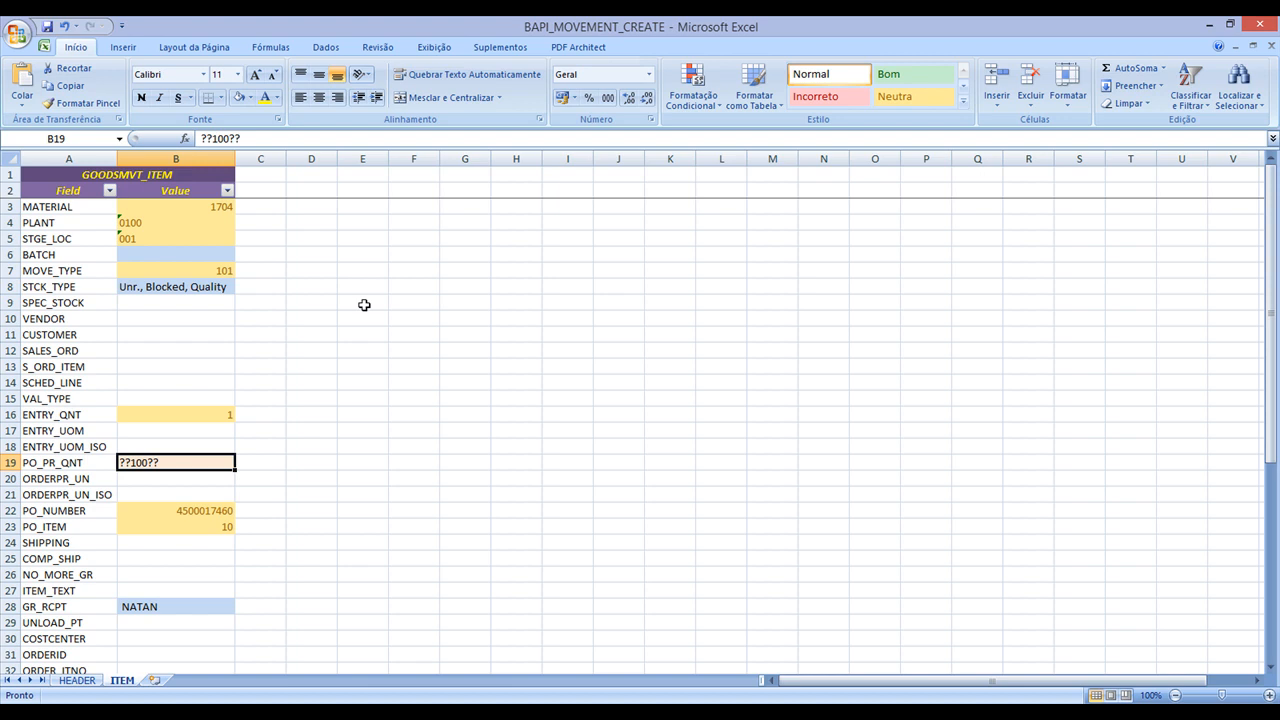
pyautogui.click(175, 510)
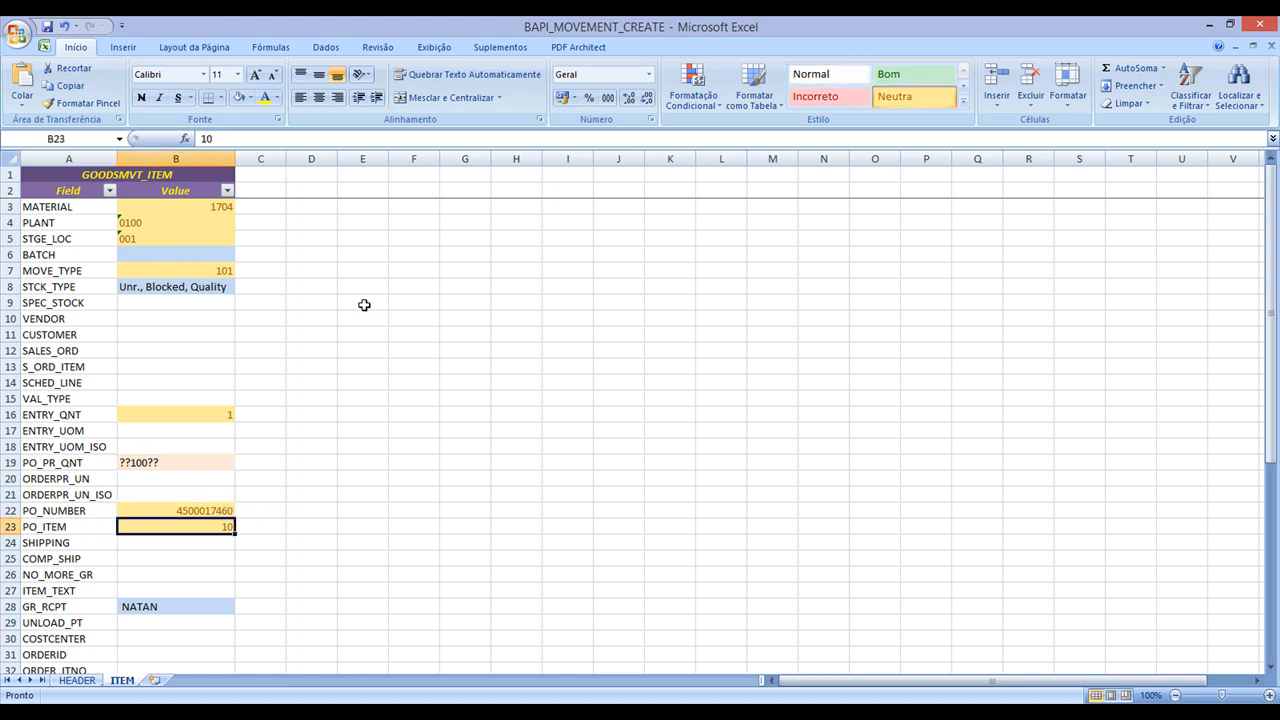
pyautogui.click(175, 606)
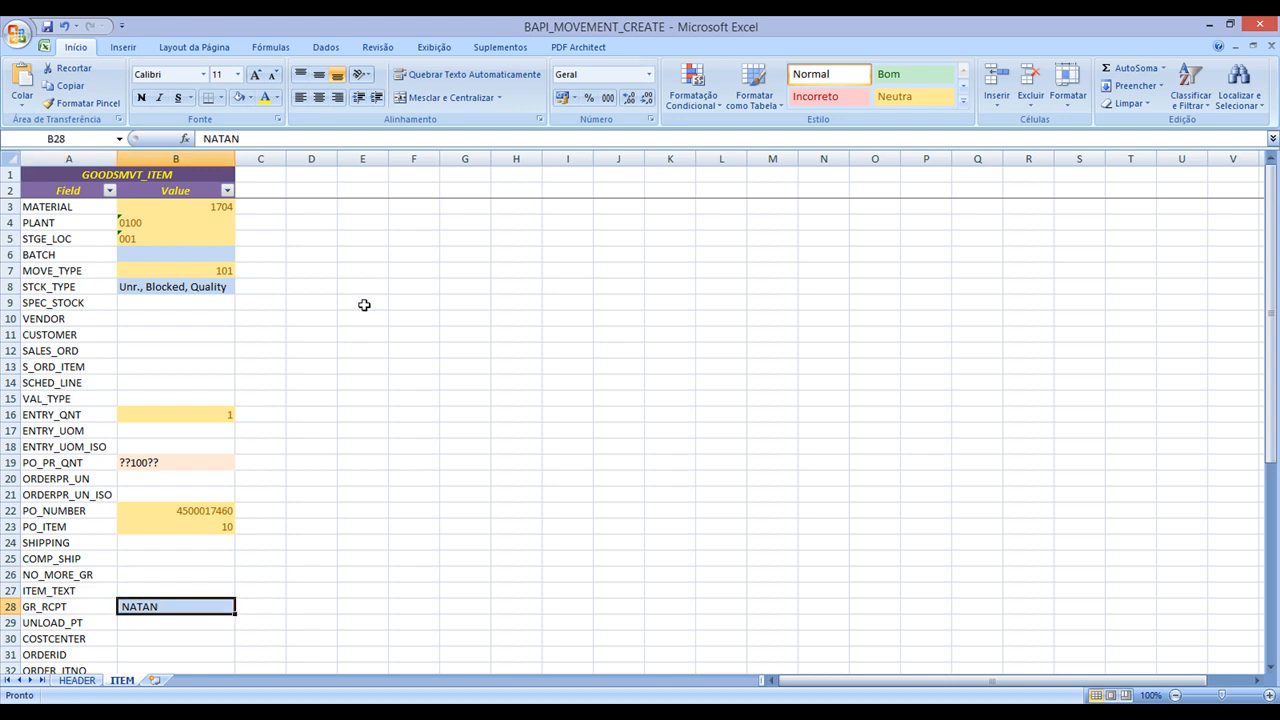
pyautogui.scroll(-3)
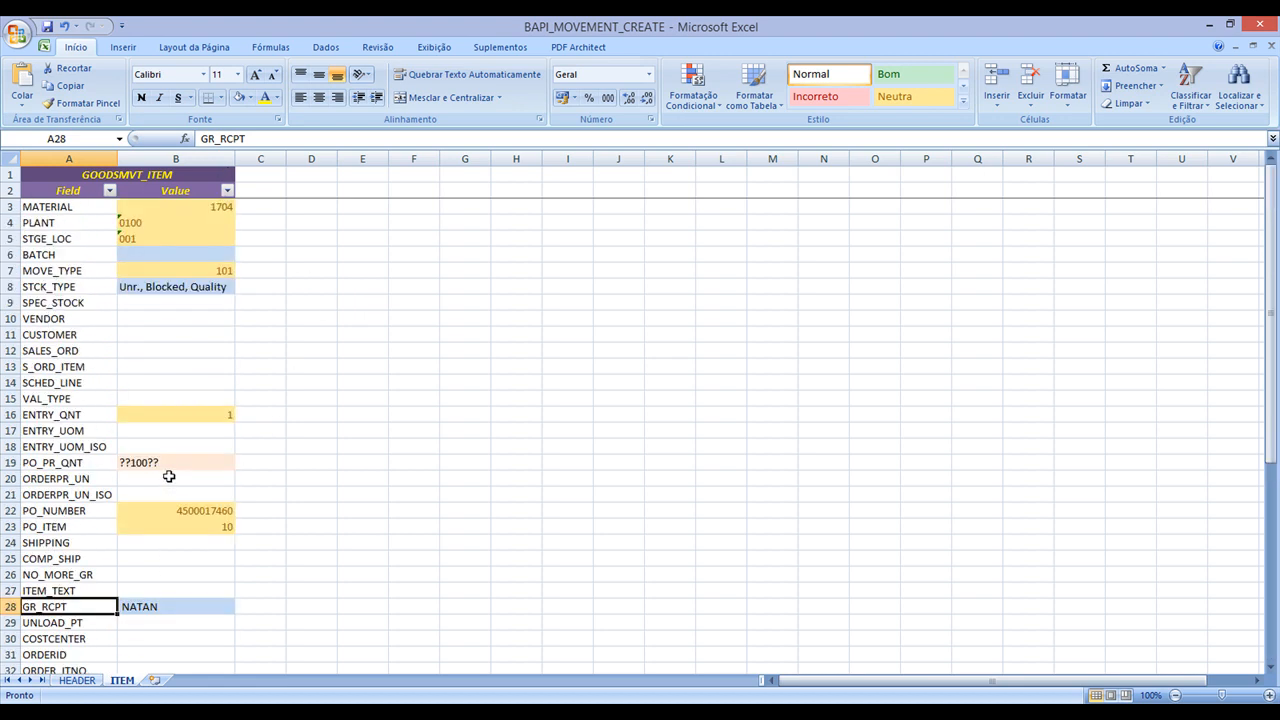
pyautogui.click(227, 190)
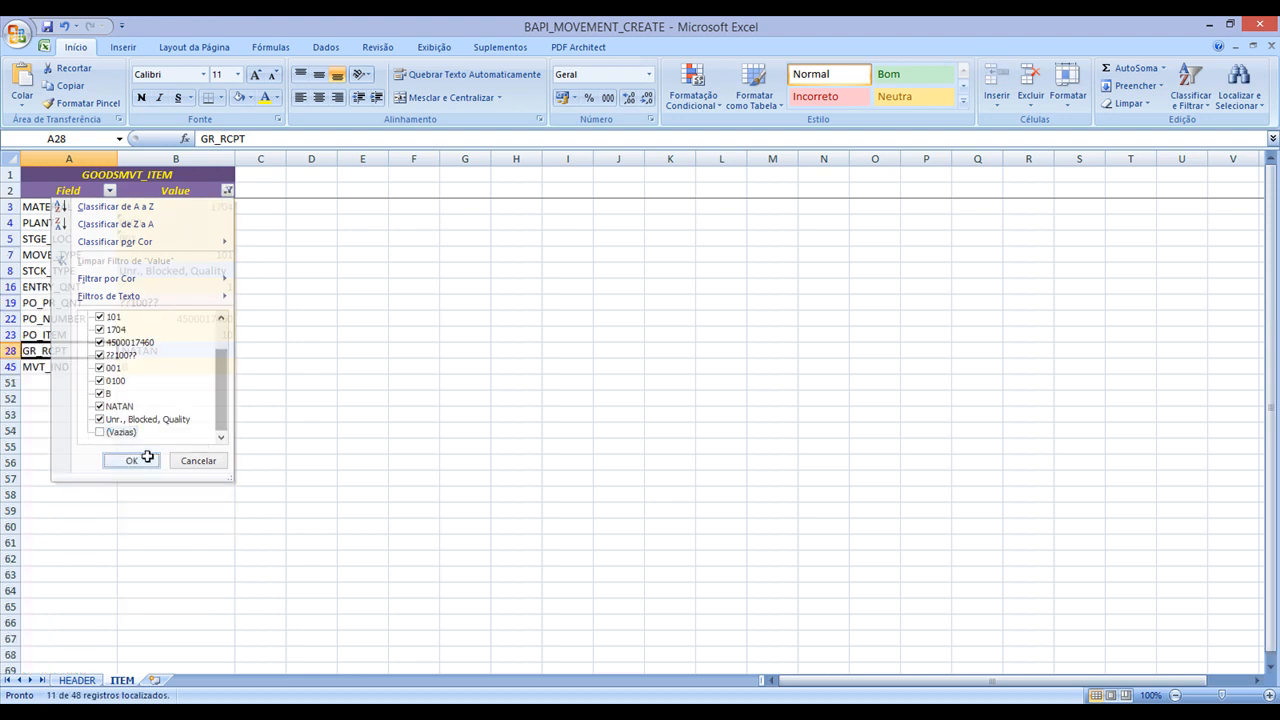
pyautogui.click(131, 460)
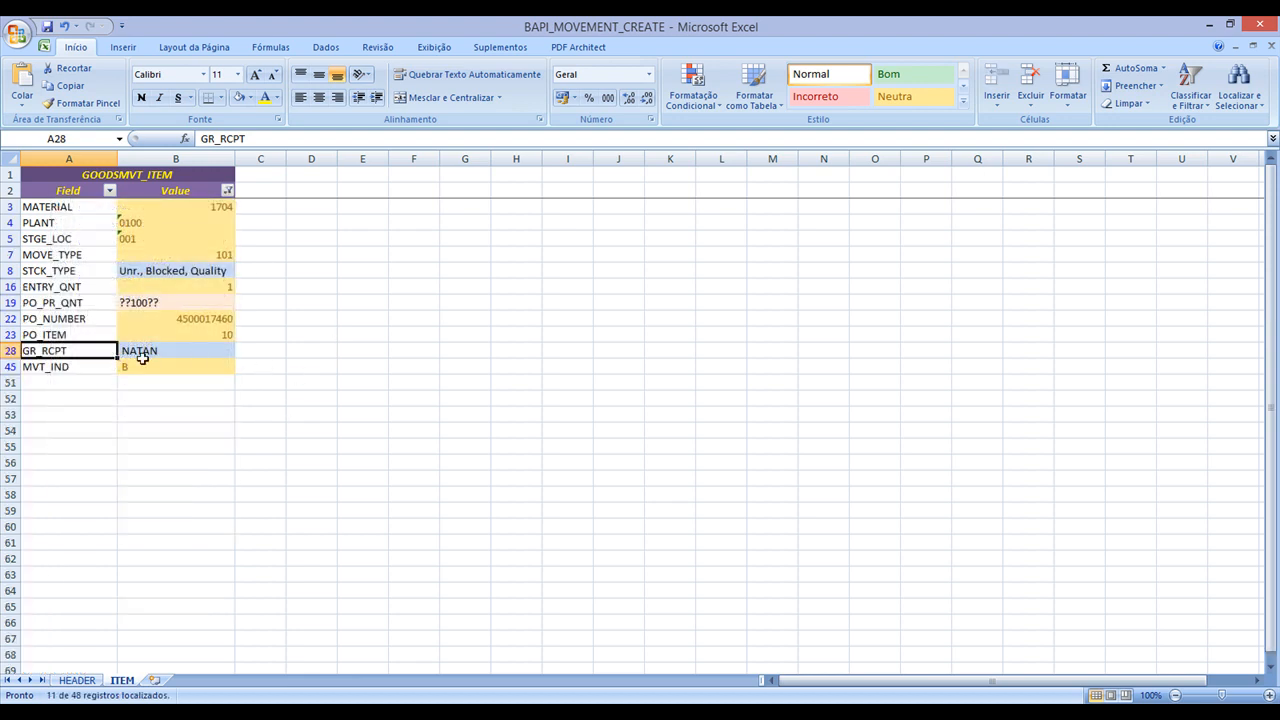
pyautogui.click(175, 367)
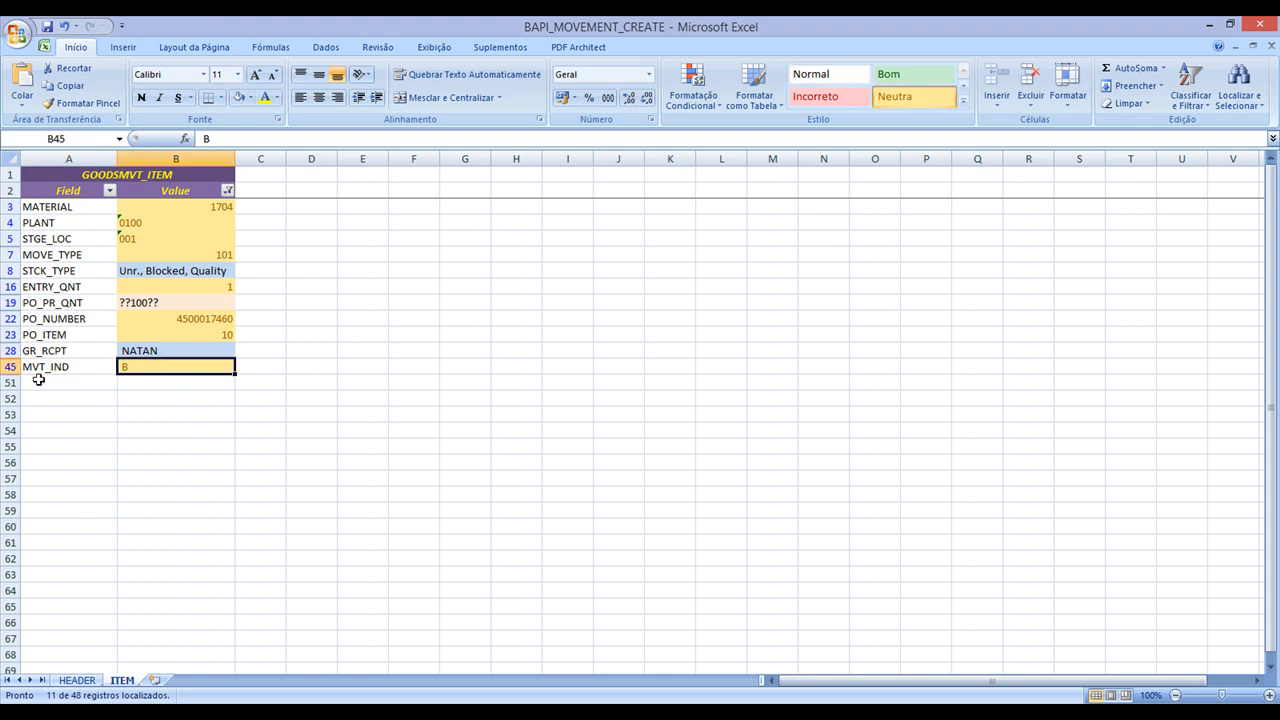
pyautogui.moveTo(323, 428)
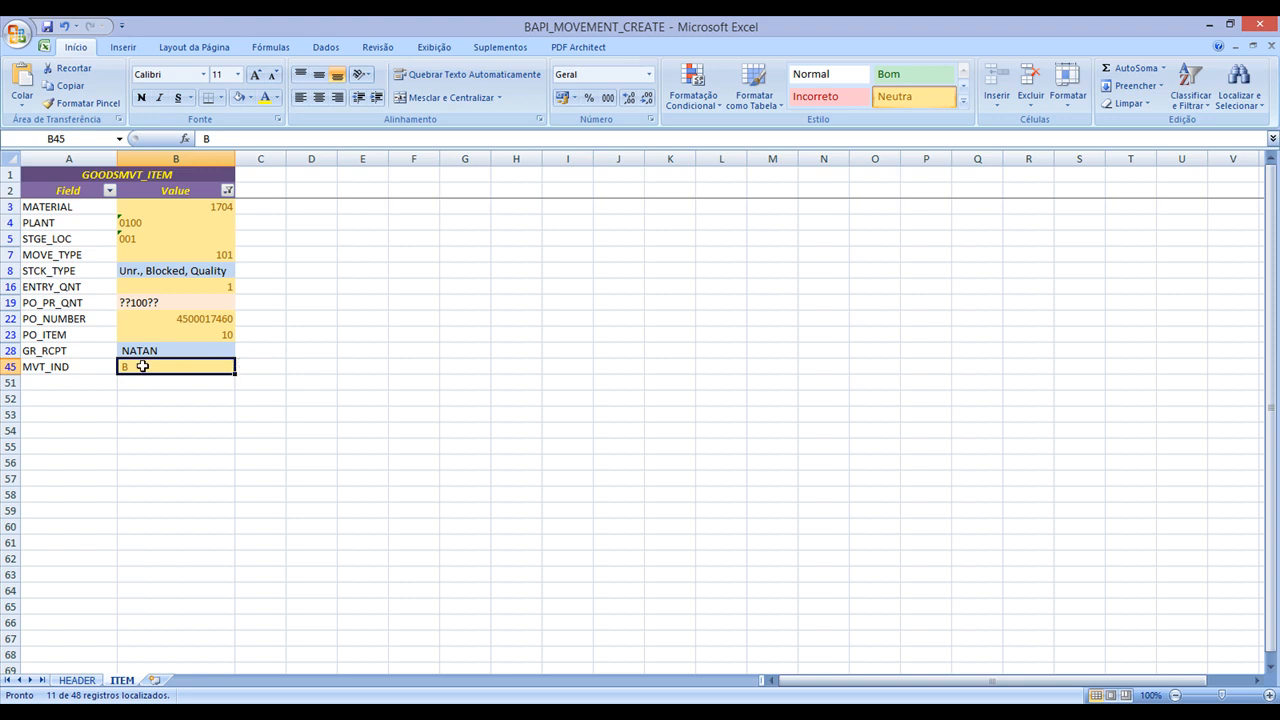
pyautogui.moveTo(191, 367)
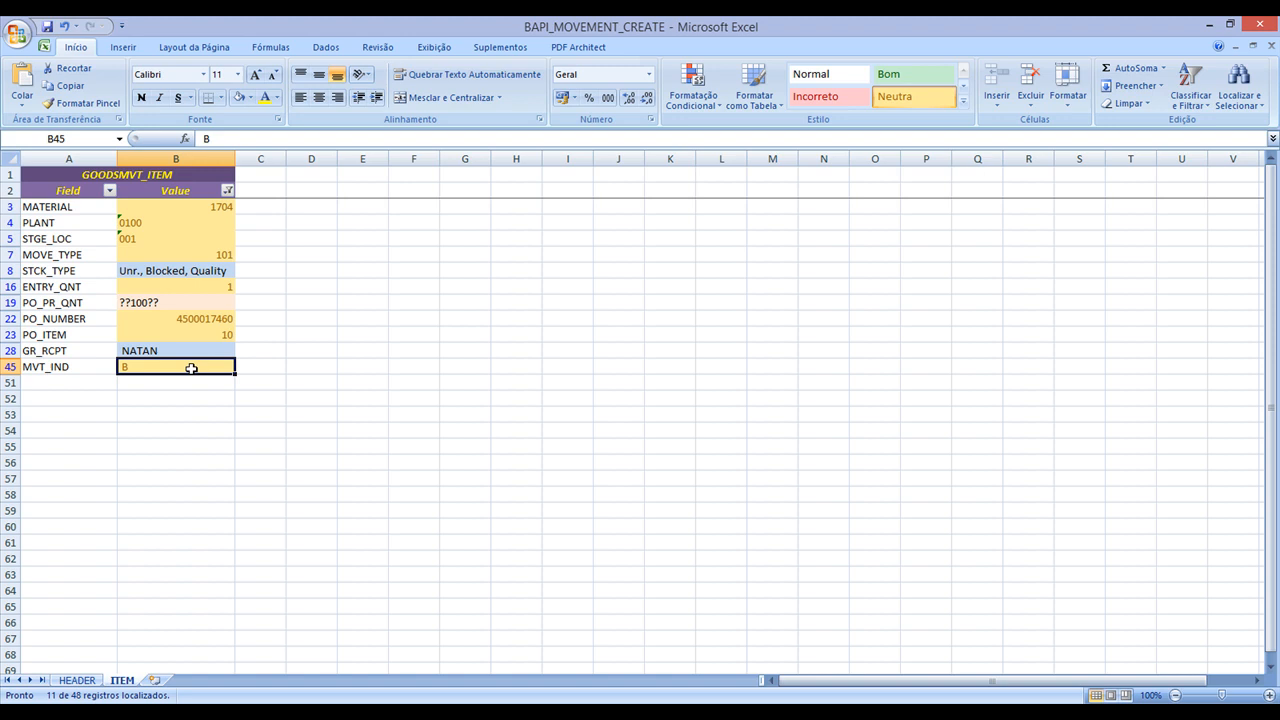
pyautogui.moveTo(138, 367)
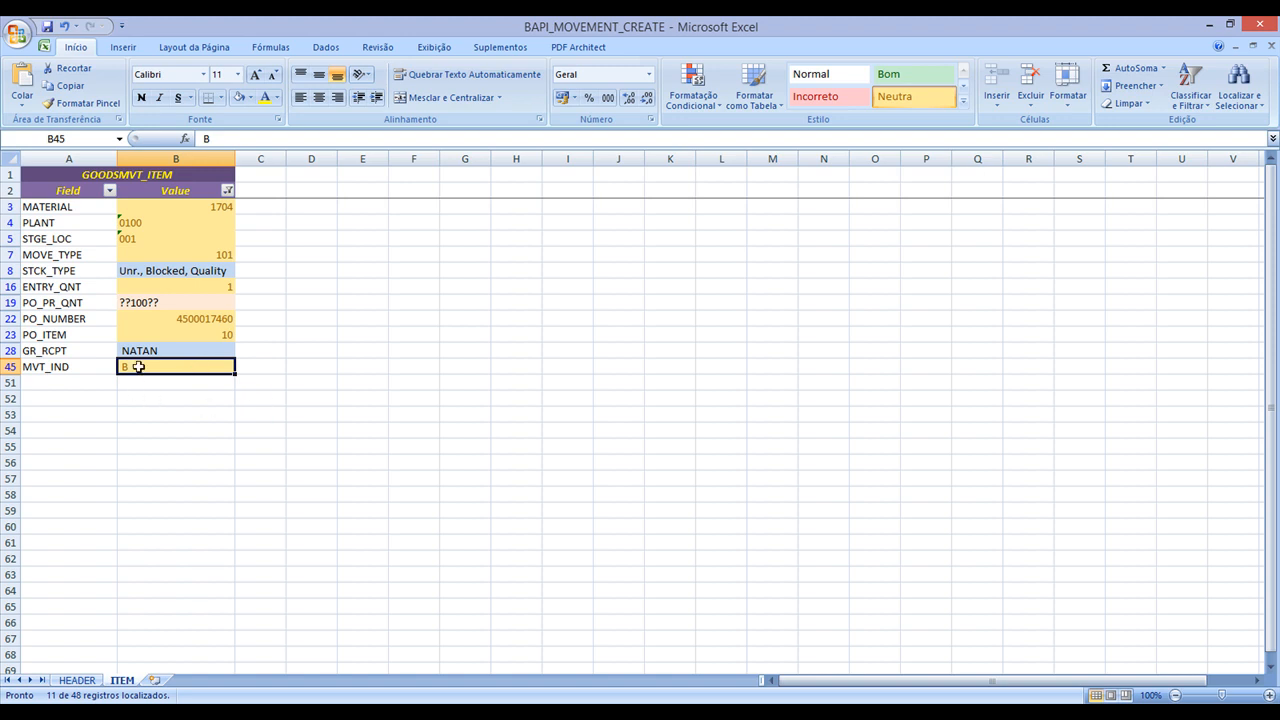
pyautogui.moveTo(282, 498)
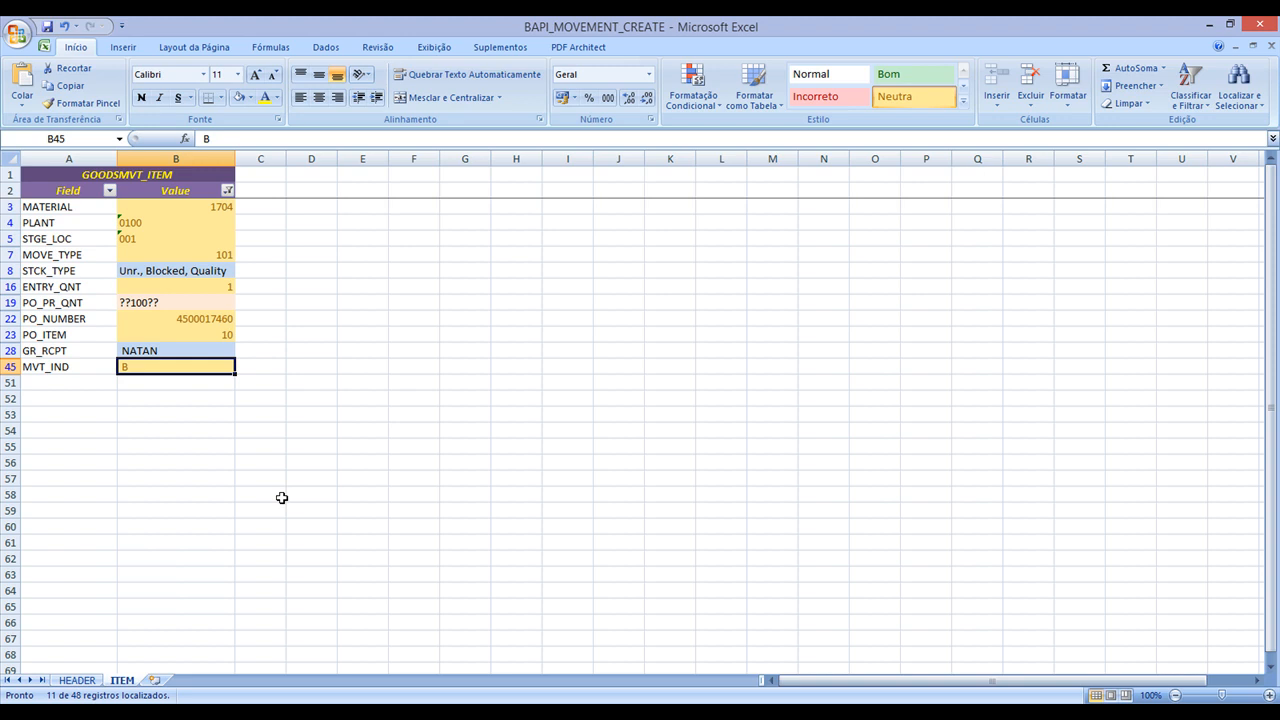
pyautogui.moveTo(279, 471)
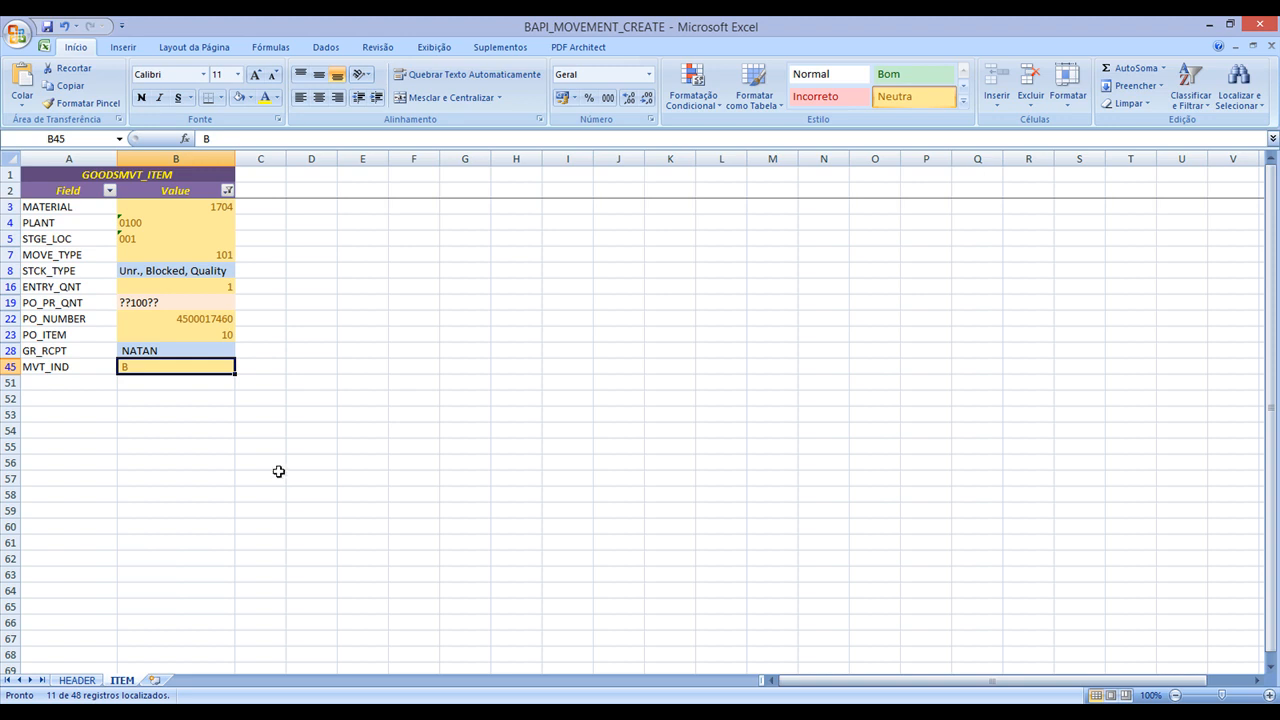
pyautogui.moveTo(337, 401)
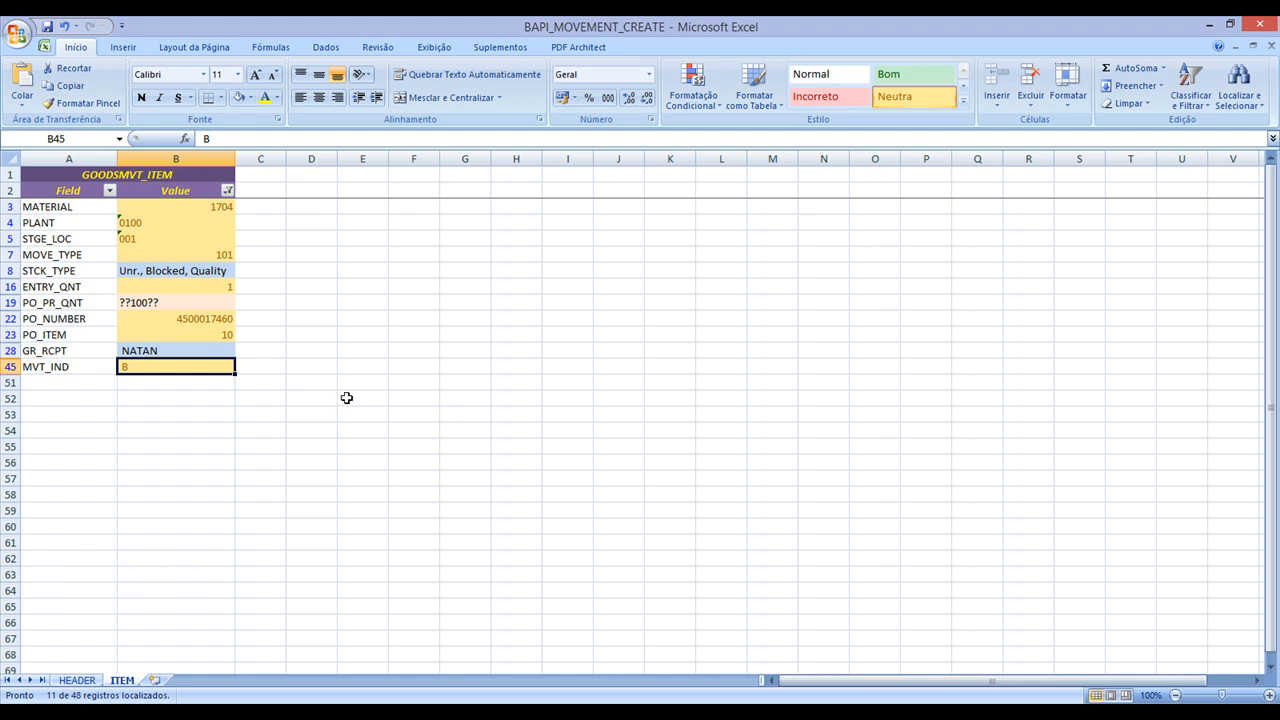
pyautogui.click(175, 318)
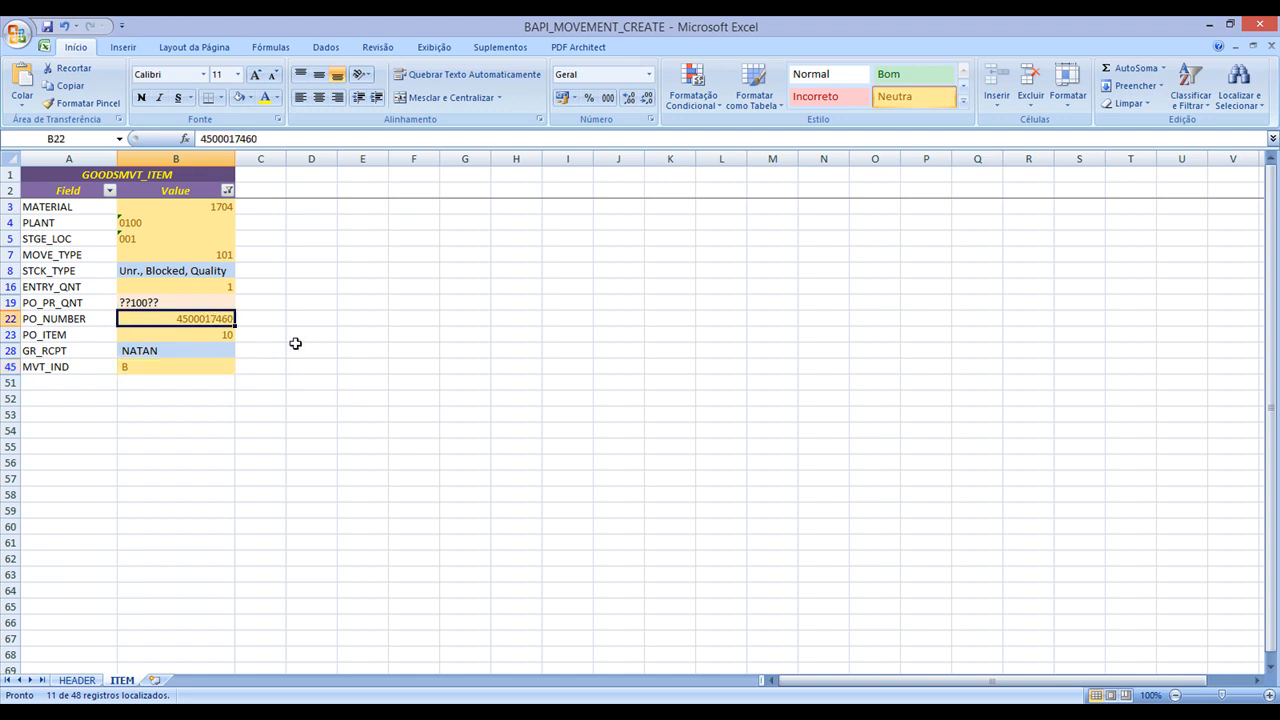
pyautogui.moveTo(292, 350)
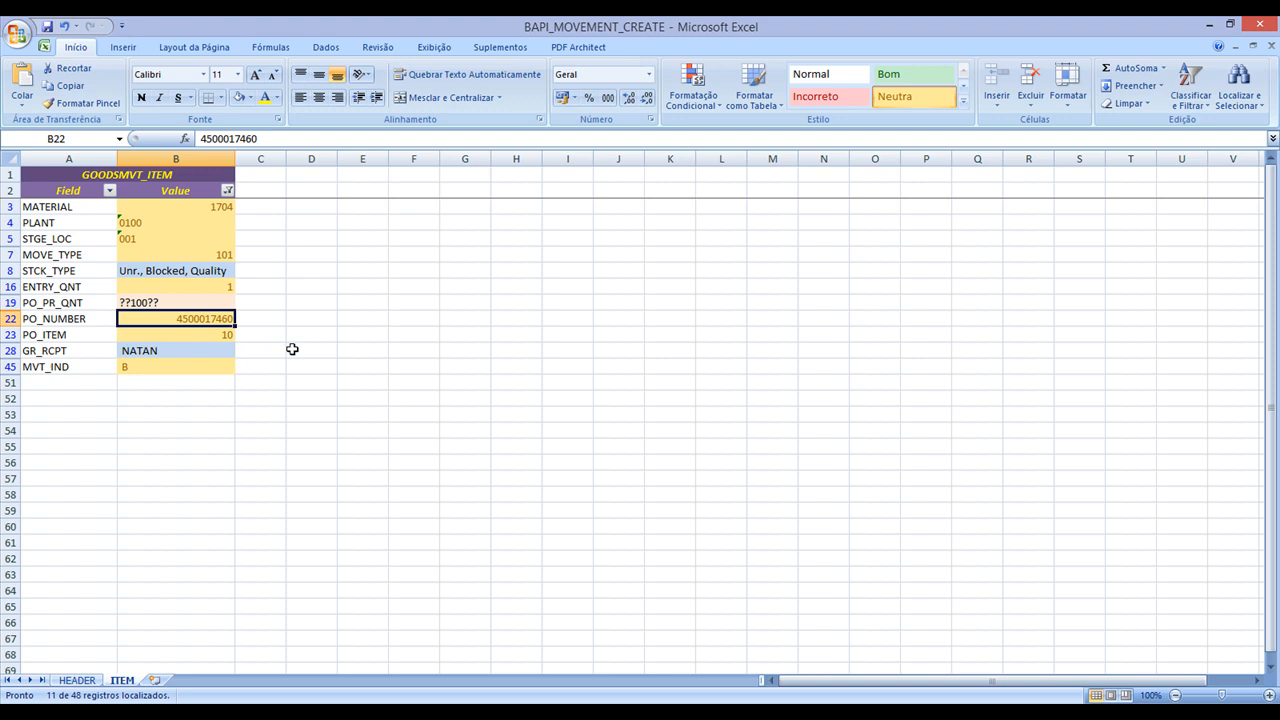
pyautogui.moveTo(294, 353)
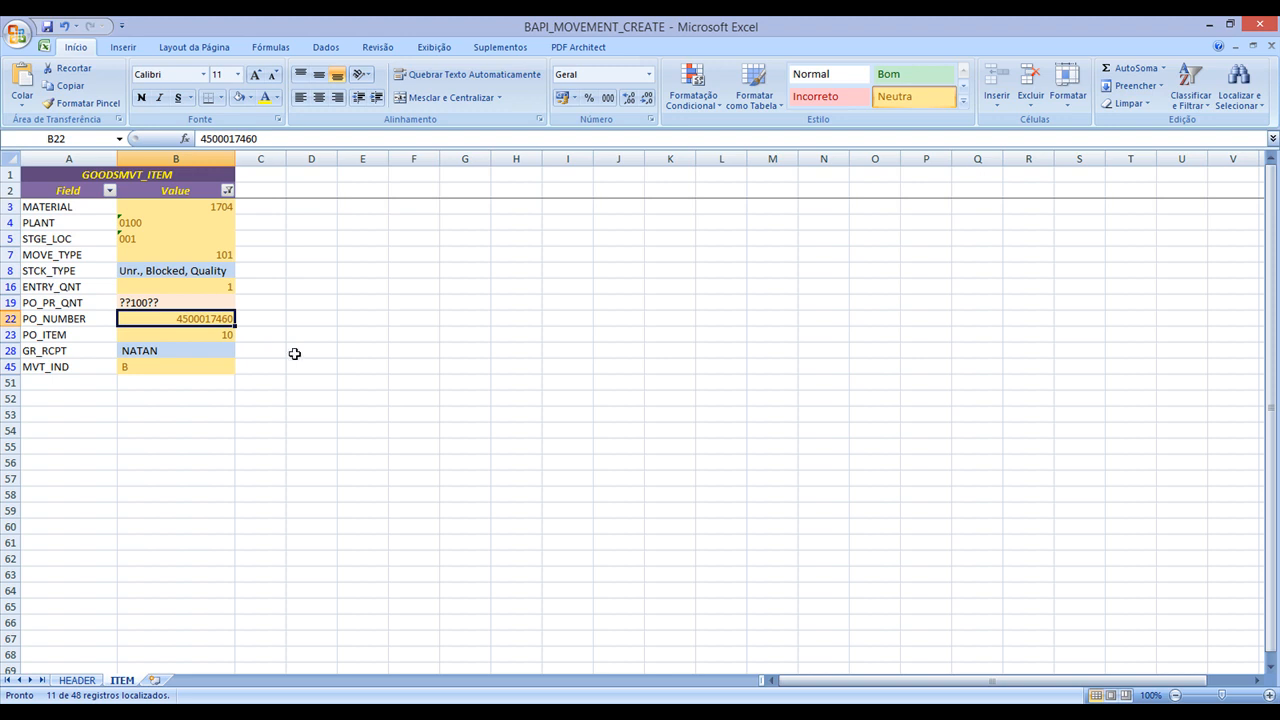
pyautogui.moveTo(312, 341)
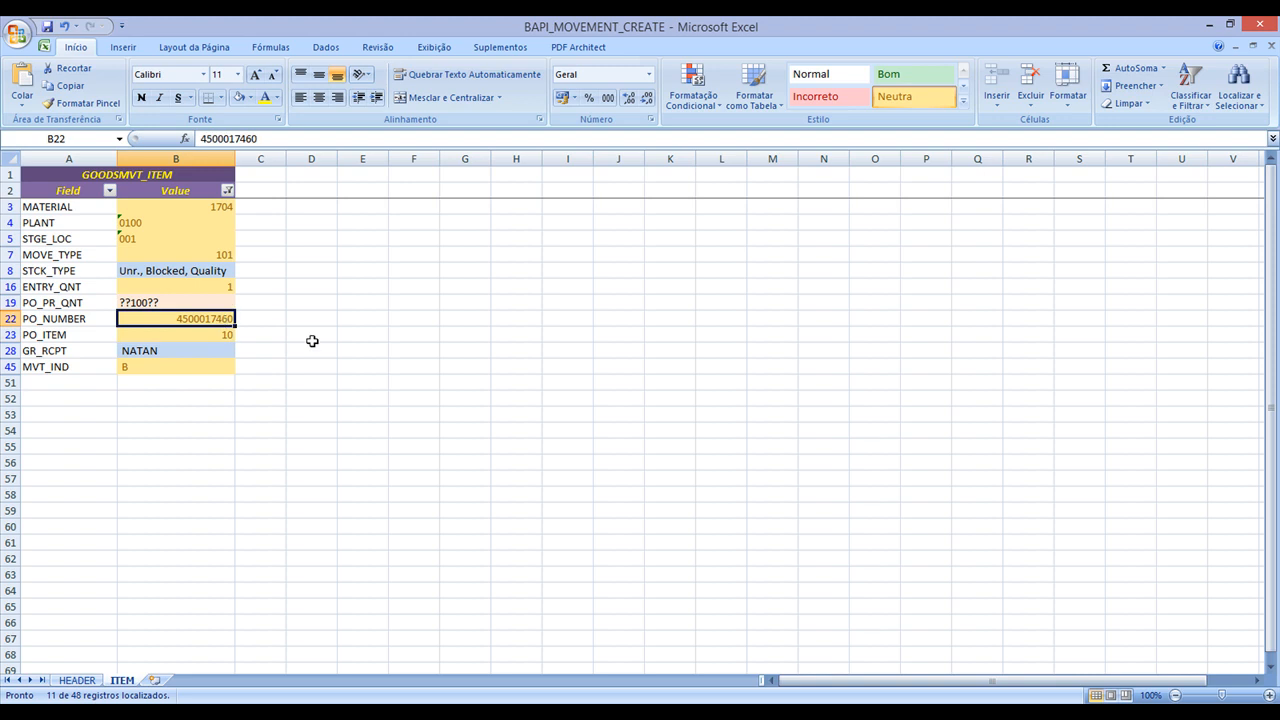
pyautogui.click(175, 334)
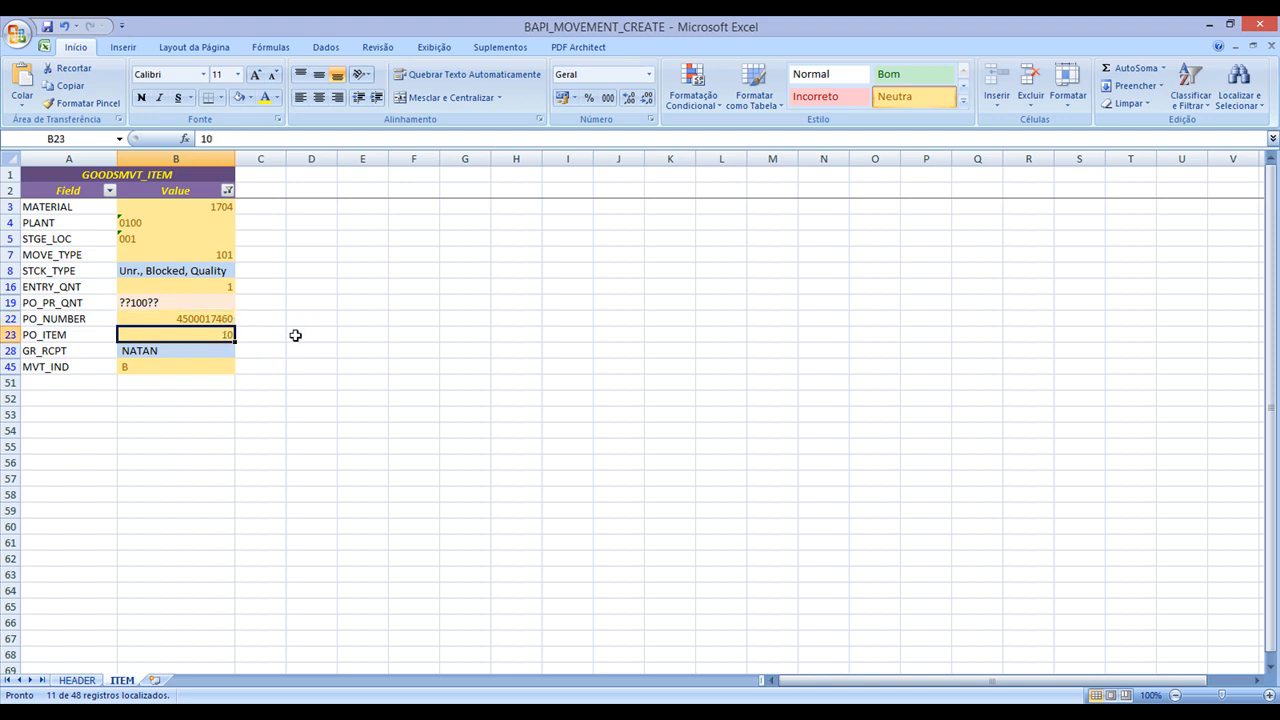
pyautogui.click(176, 318)
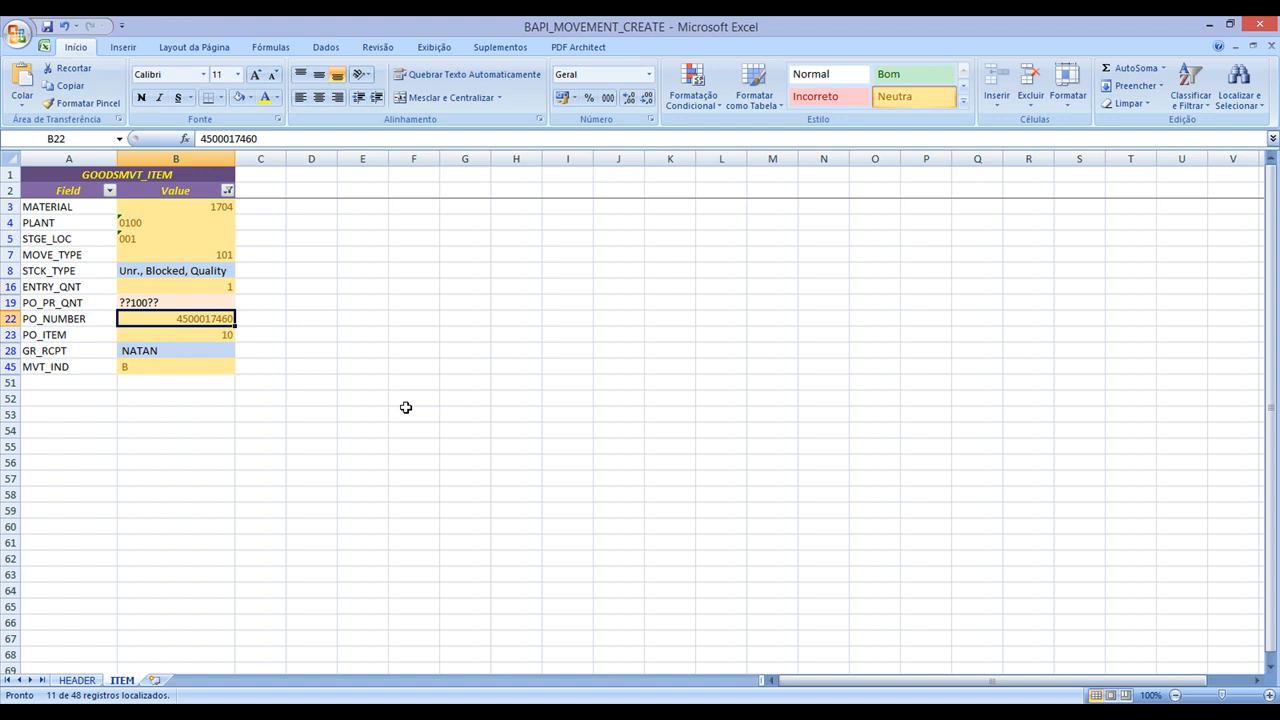
pyautogui.moveTo(254, 348)
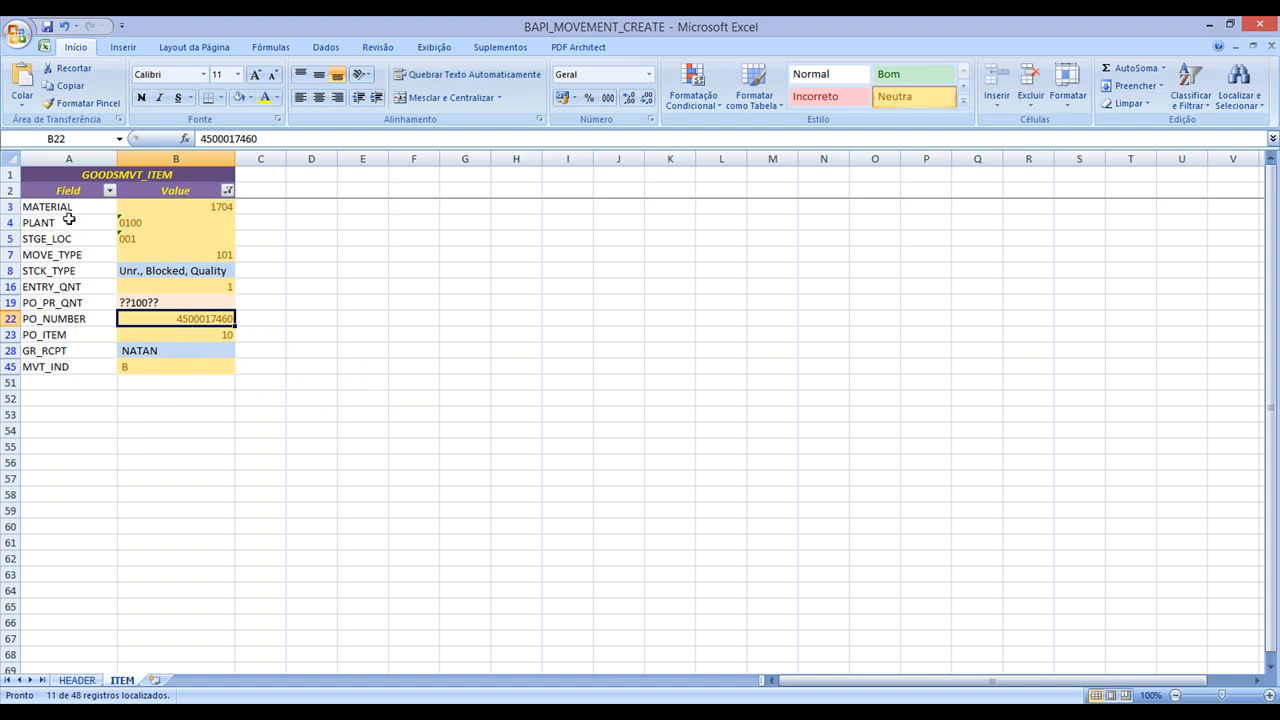
pyautogui.click(47, 207)
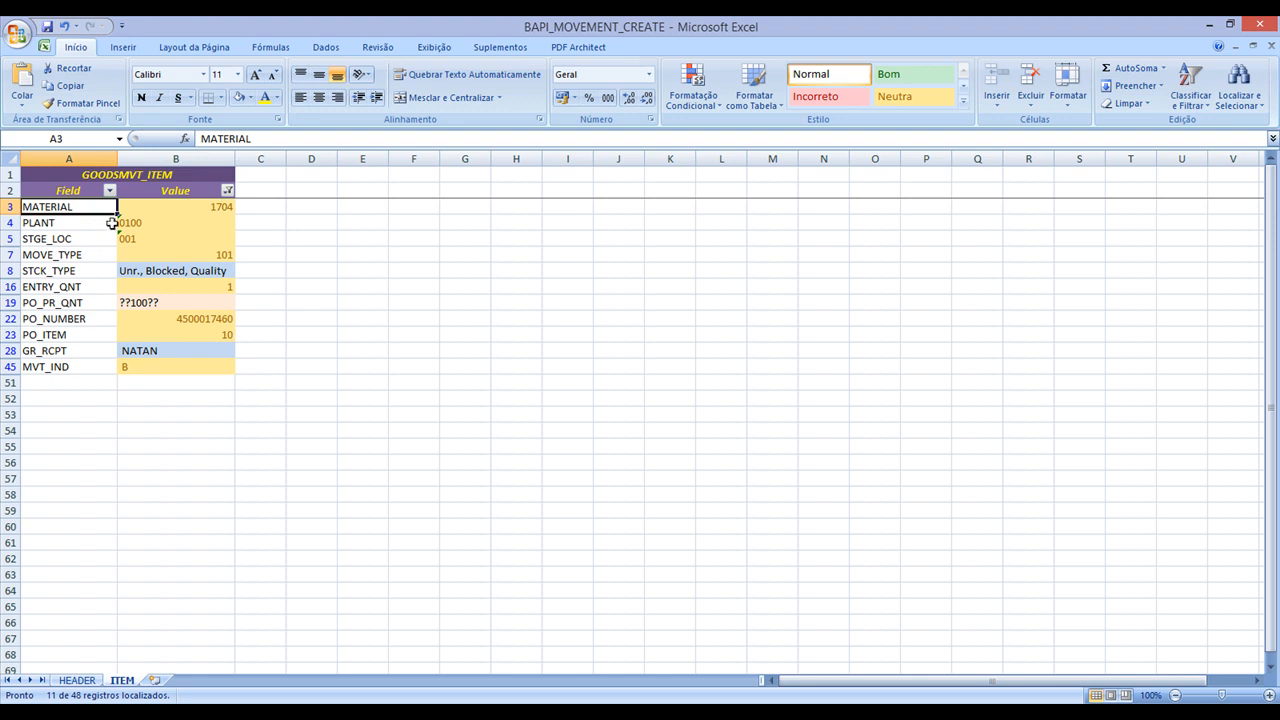
pyautogui.click(68, 222)
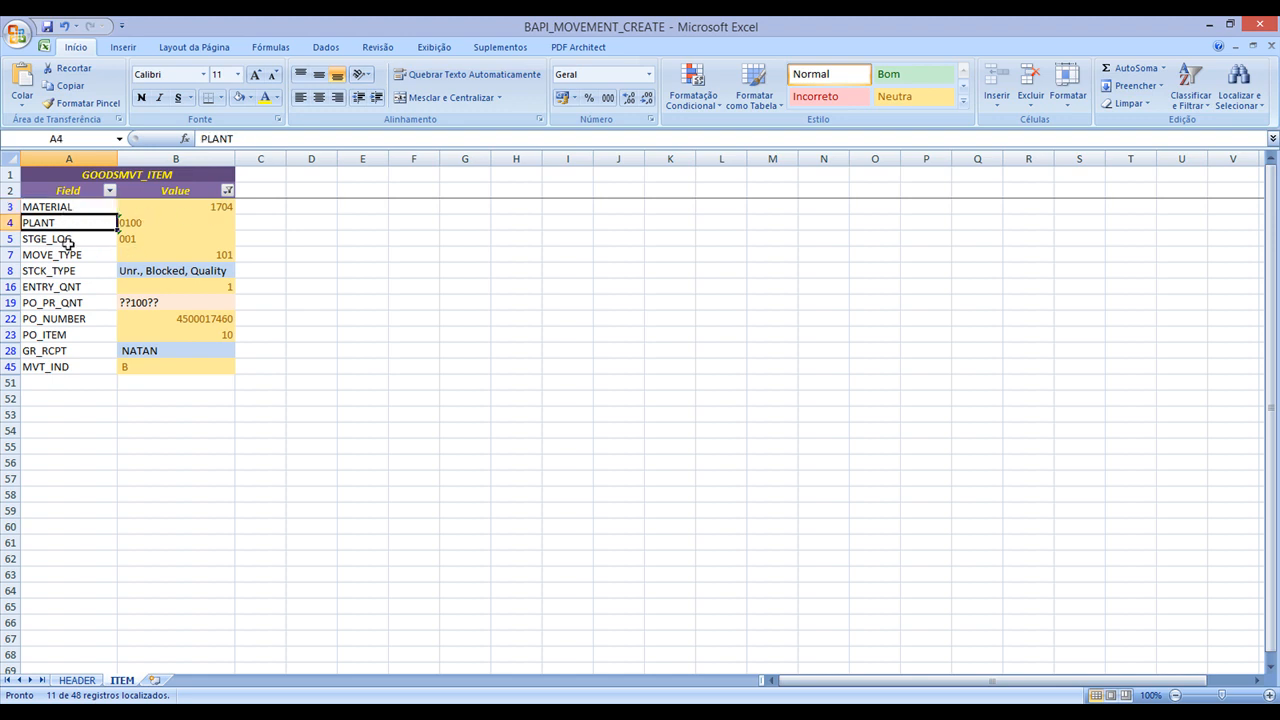
pyautogui.click(68, 238)
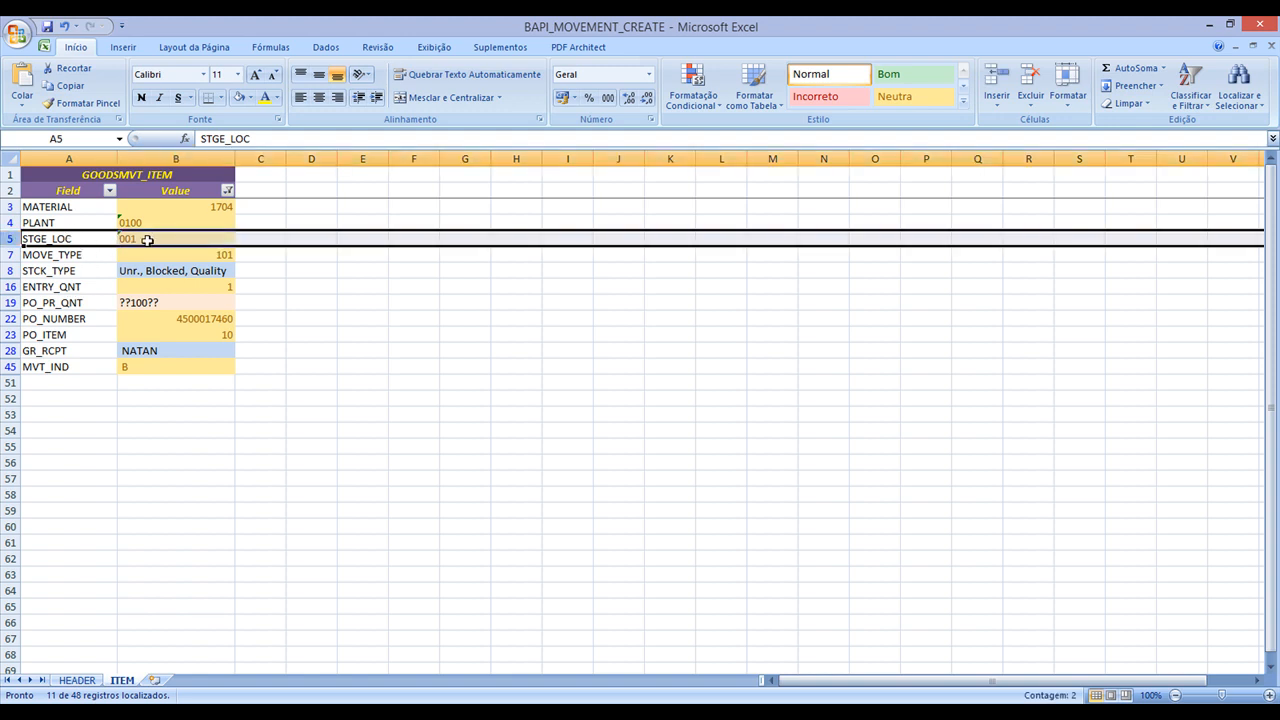
pyautogui.moveTo(266, 314)
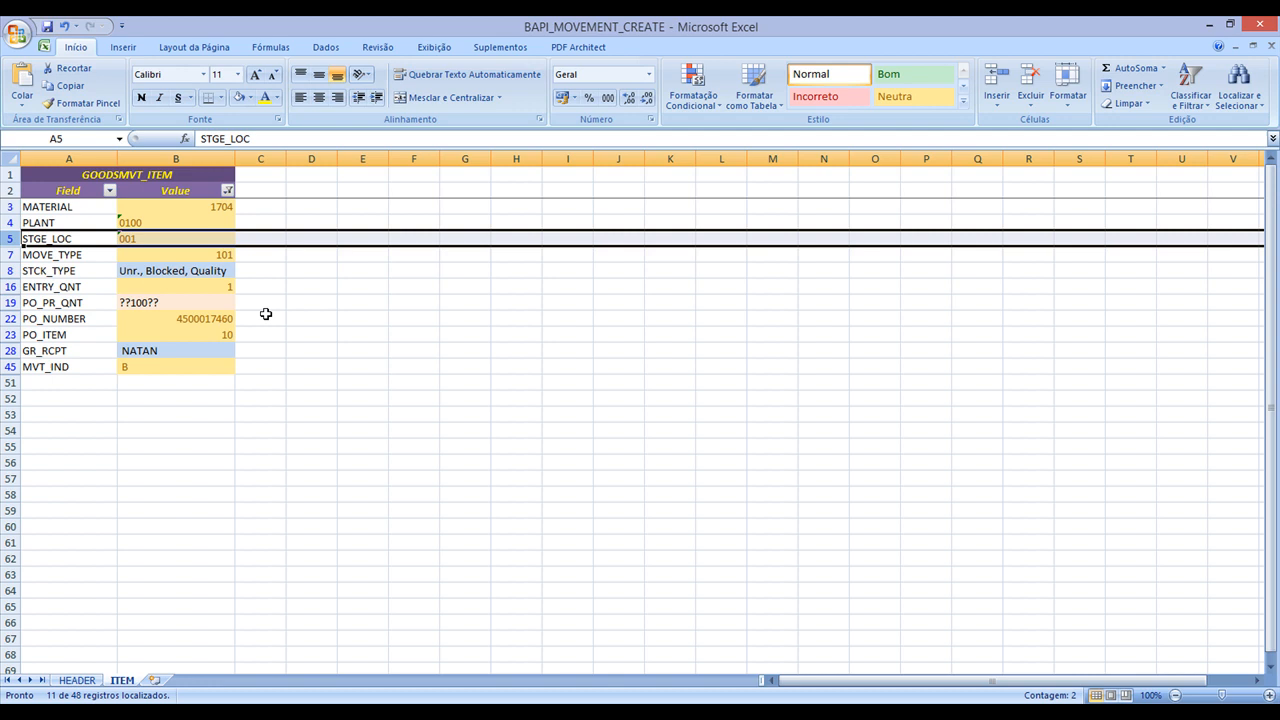
pyautogui.click(52, 254)
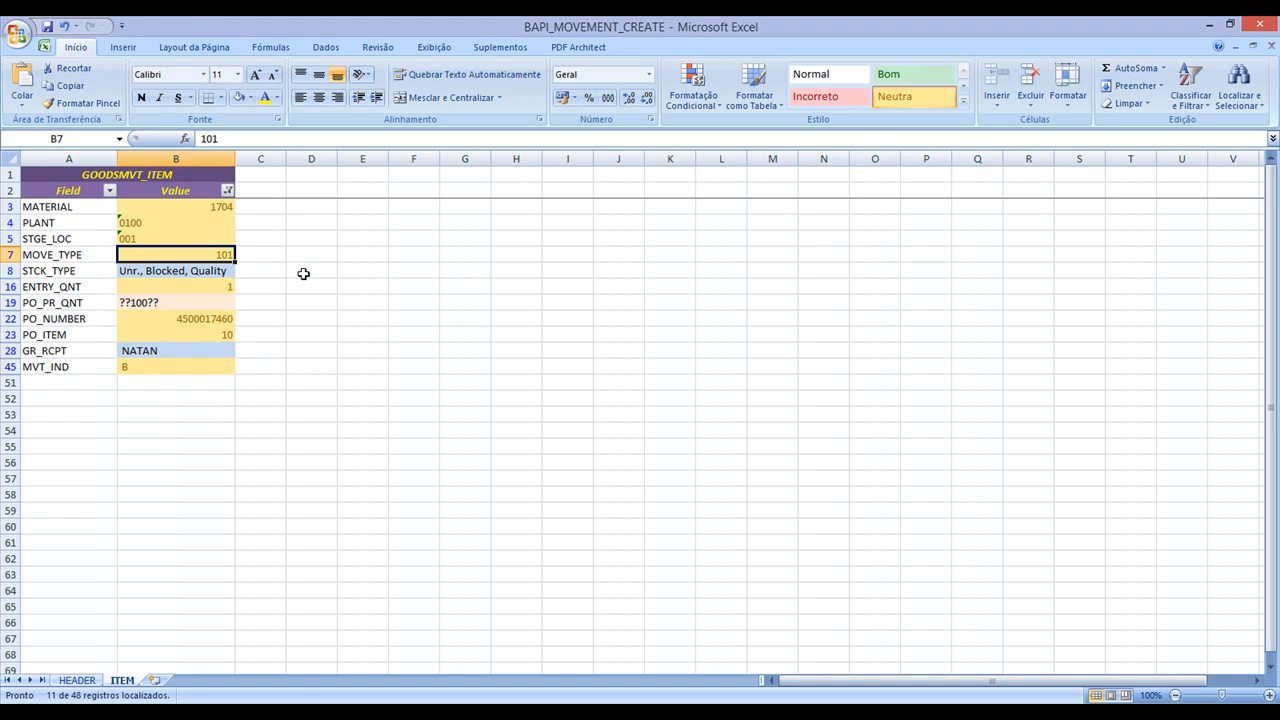
pyautogui.moveTo(303, 291)
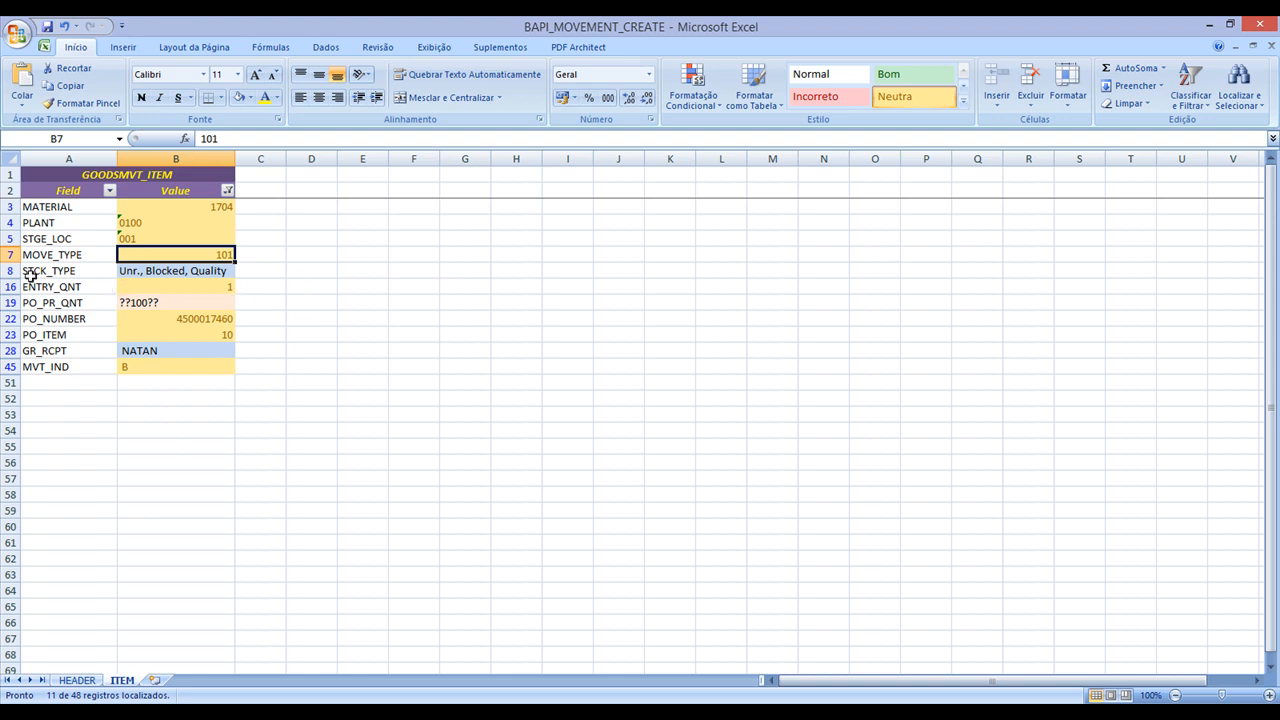
pyautogui.click(48, 270)
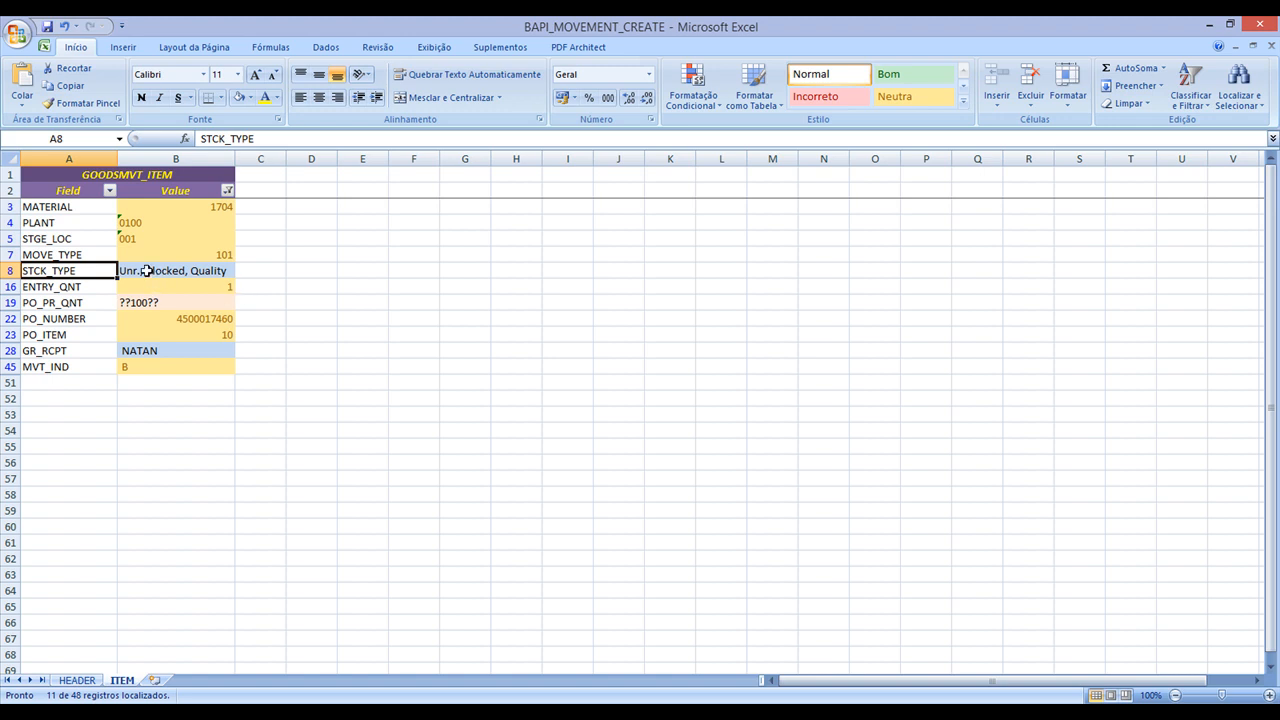
pyautogui.click(175, 270)
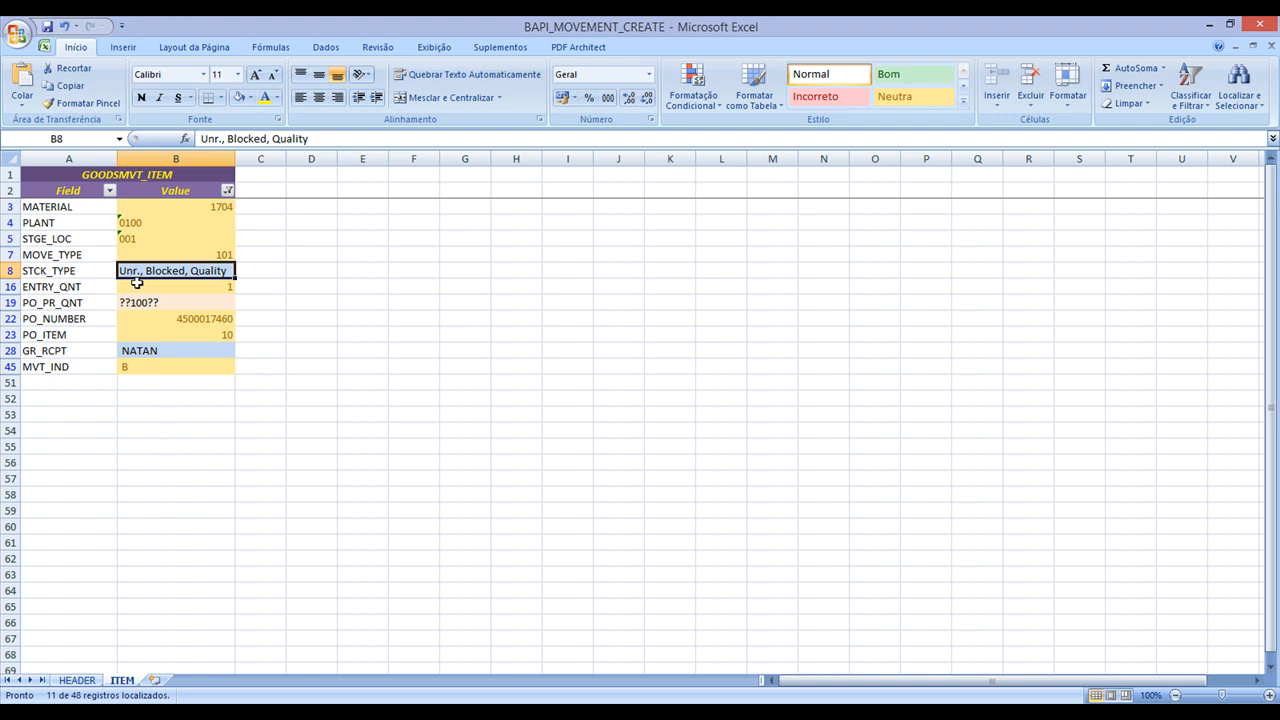
pyautogui.click(50, 287)
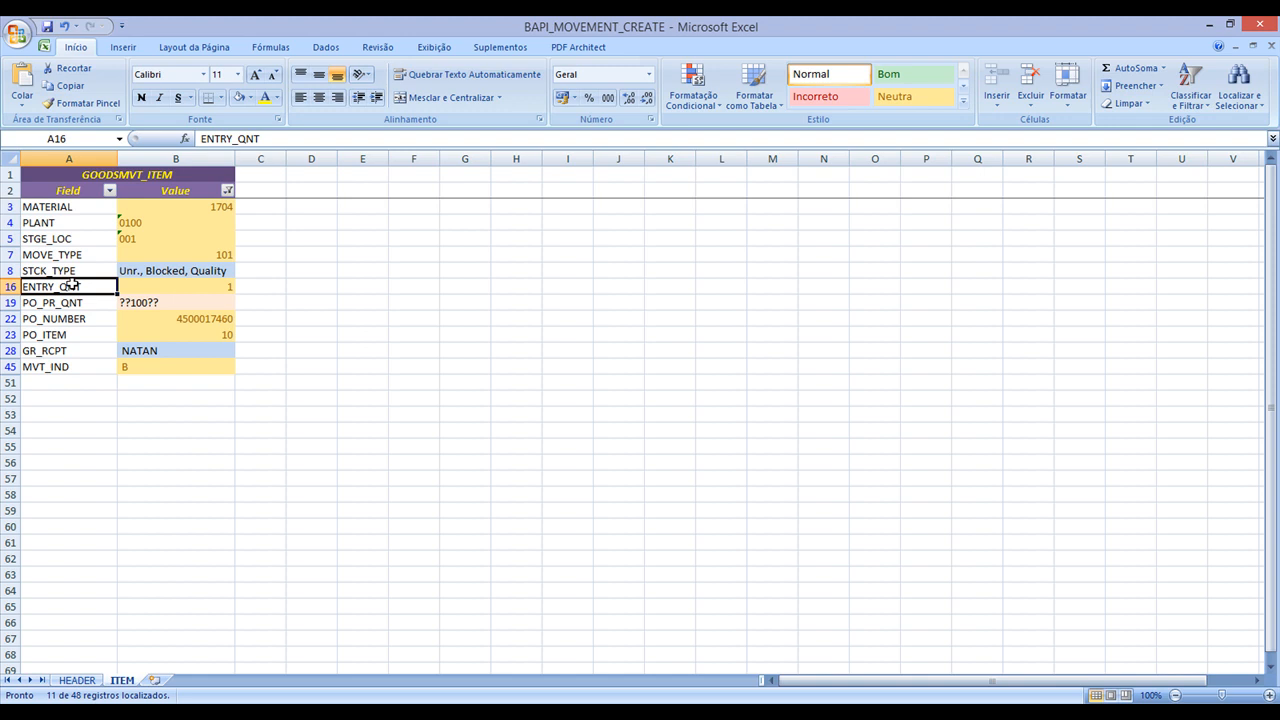
pyautogui.moveTo(101, 227)
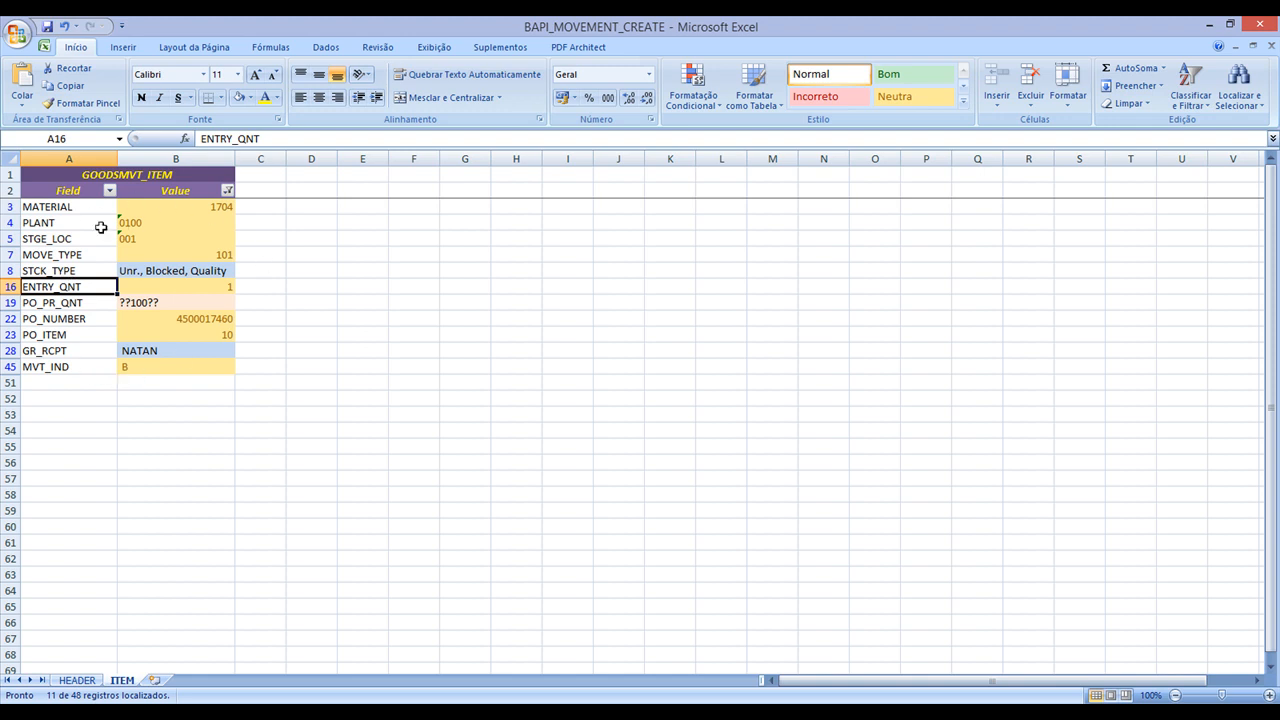
pyautogui.moveTo(302, 304)
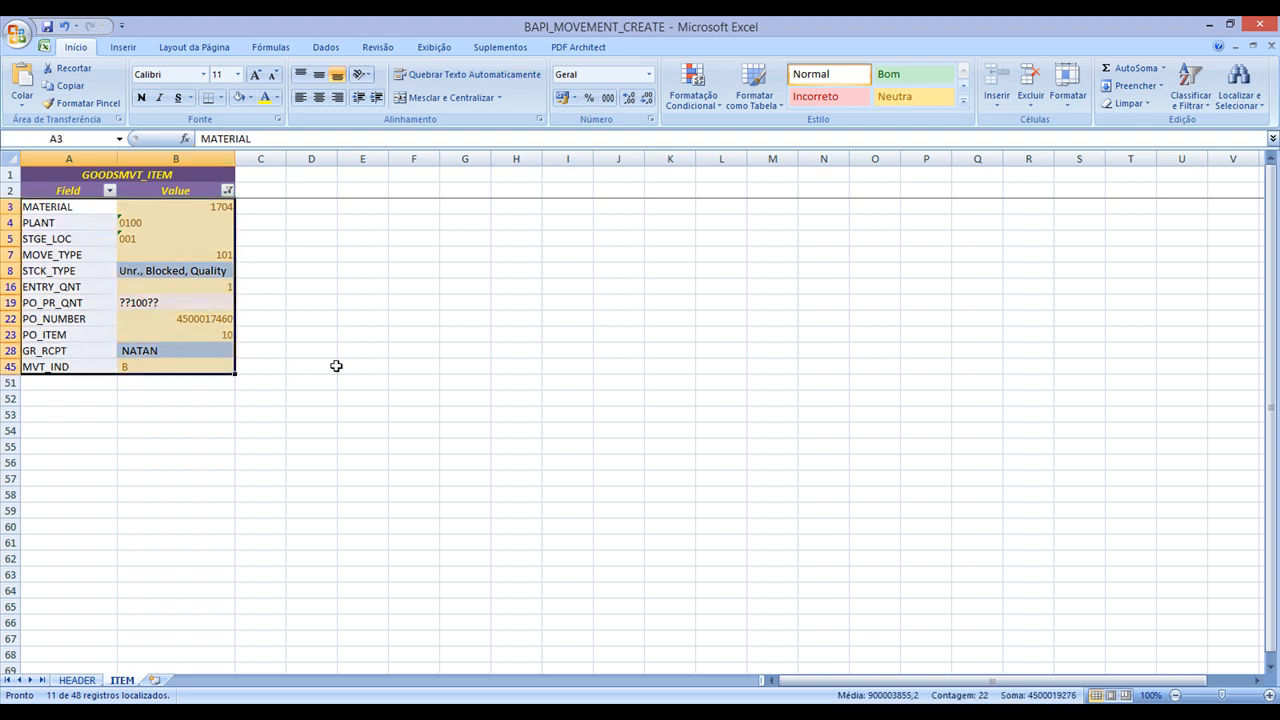
pyautogui.click(311, 318)
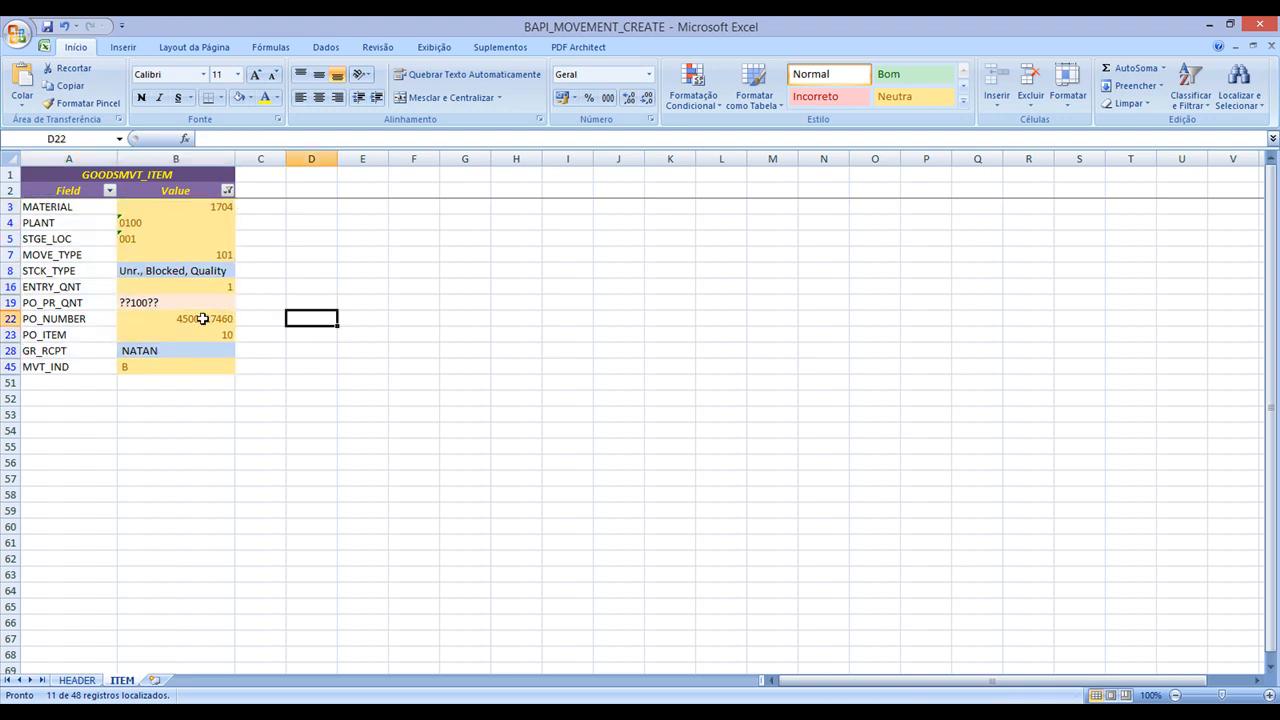
pyautogui.click(176, 318)
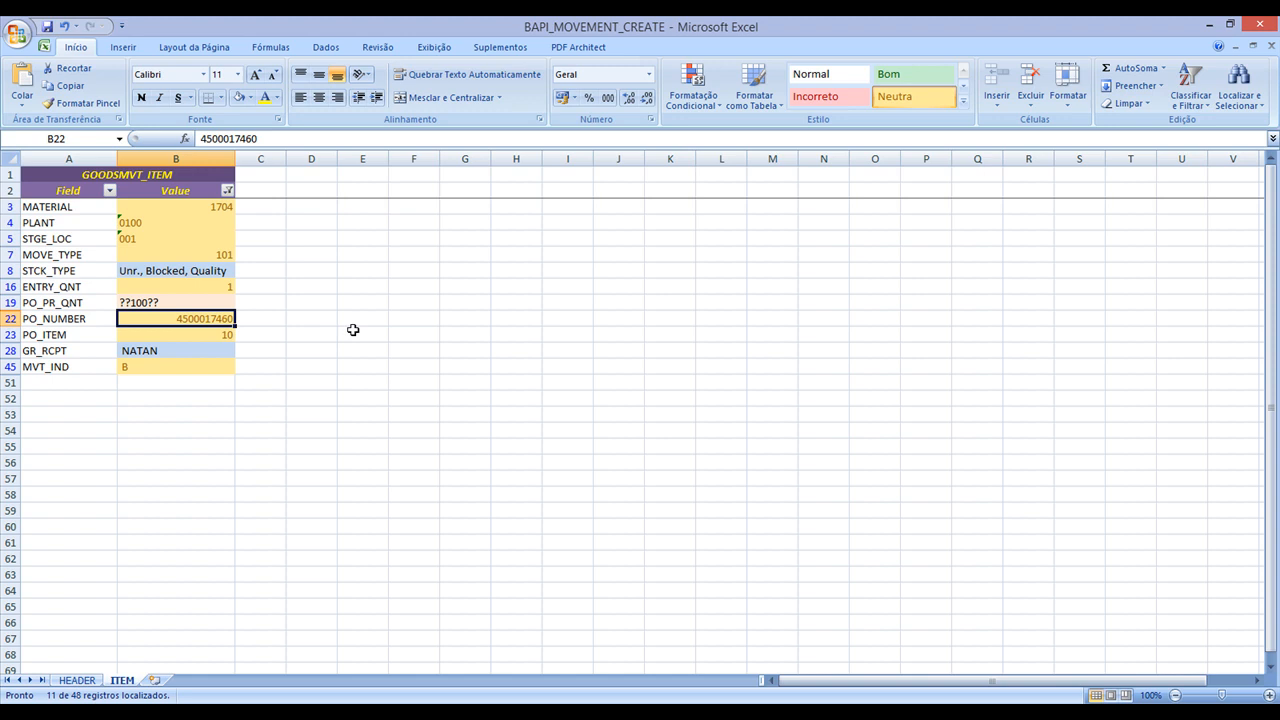
pyautogui.moveTo(340, 258)
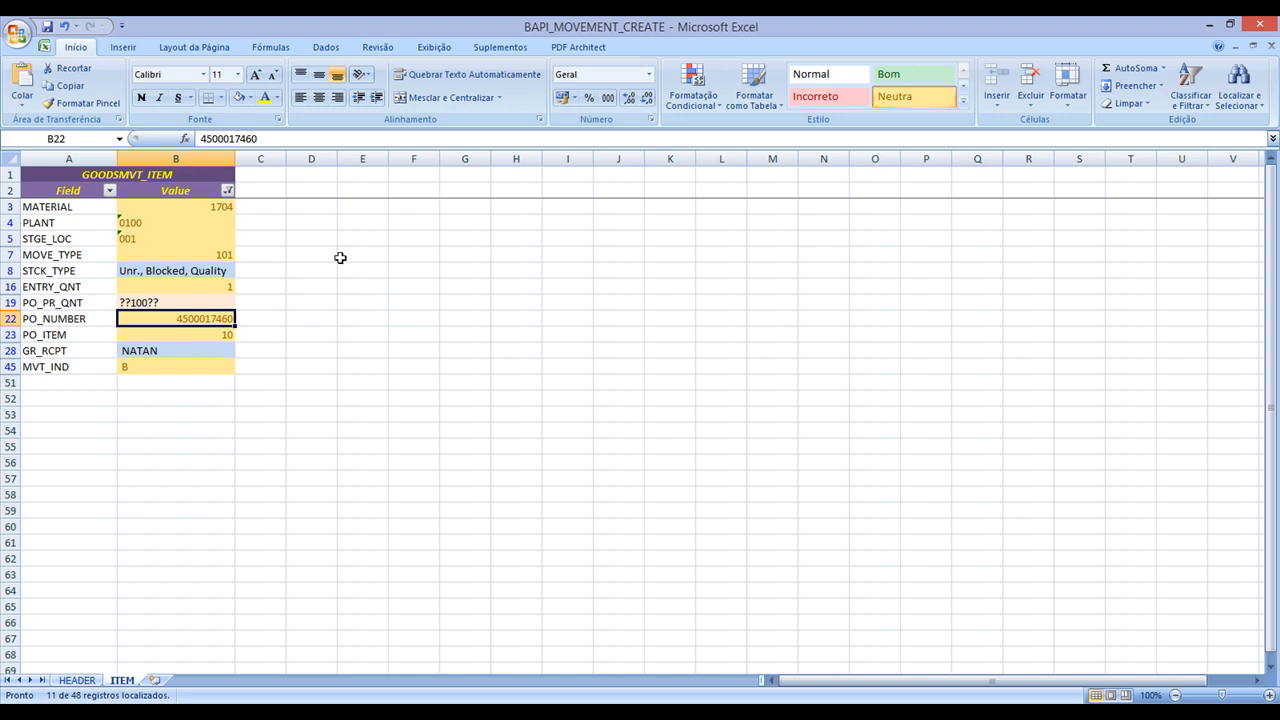
pyautogui.moveTo(254, 262)
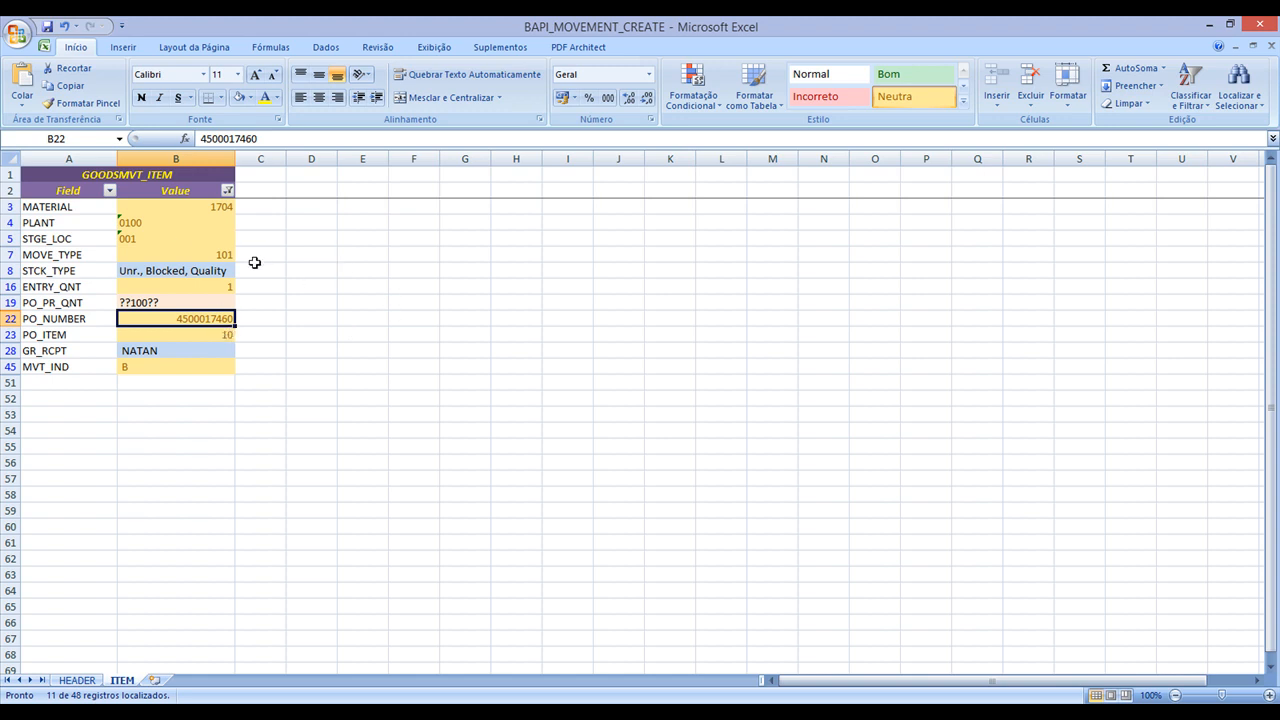
pyautogui.click(77, 680)
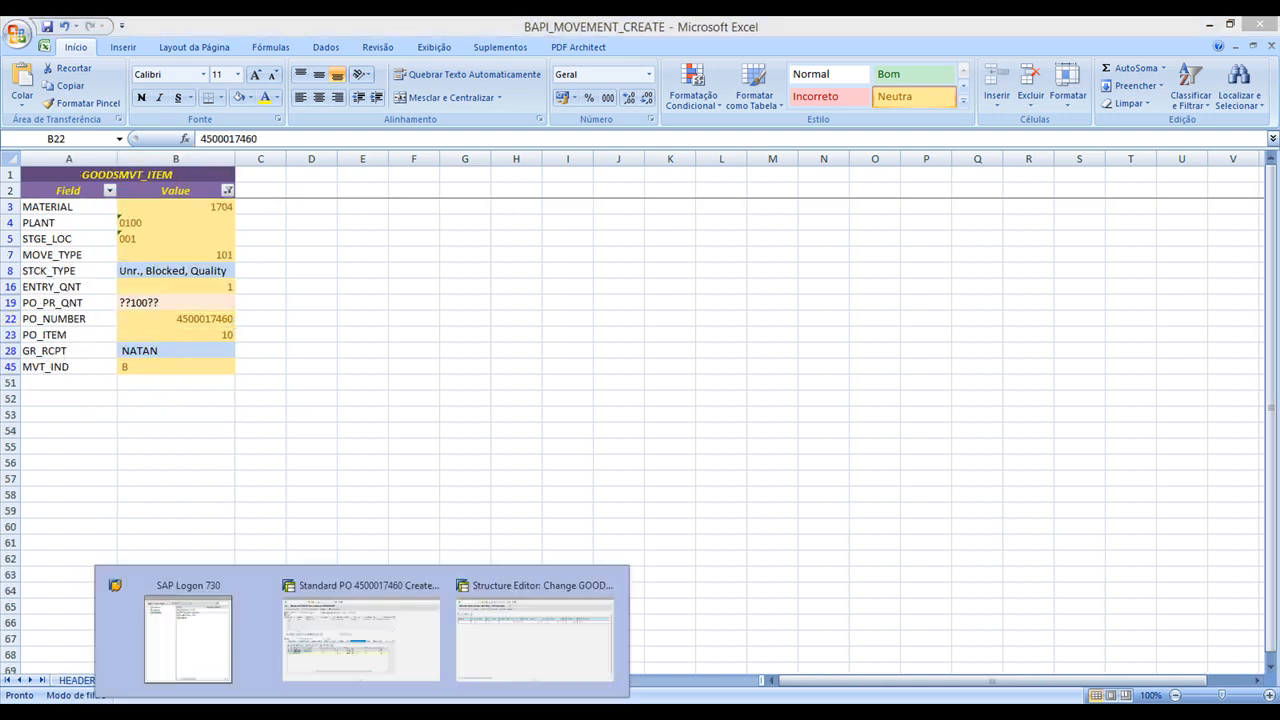
# Return to the BAPI test screen and open the saved test data directory.
pyautogui.click(534, 640)
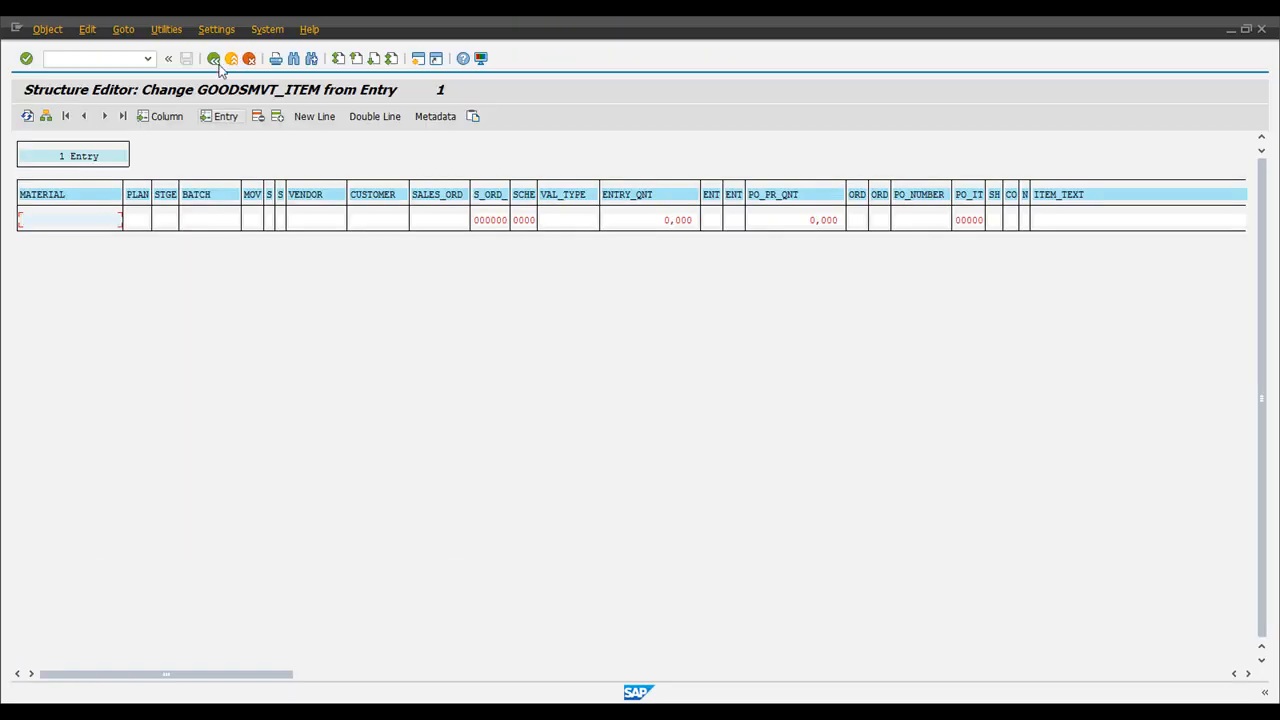
pyautogui.click(213, 58)
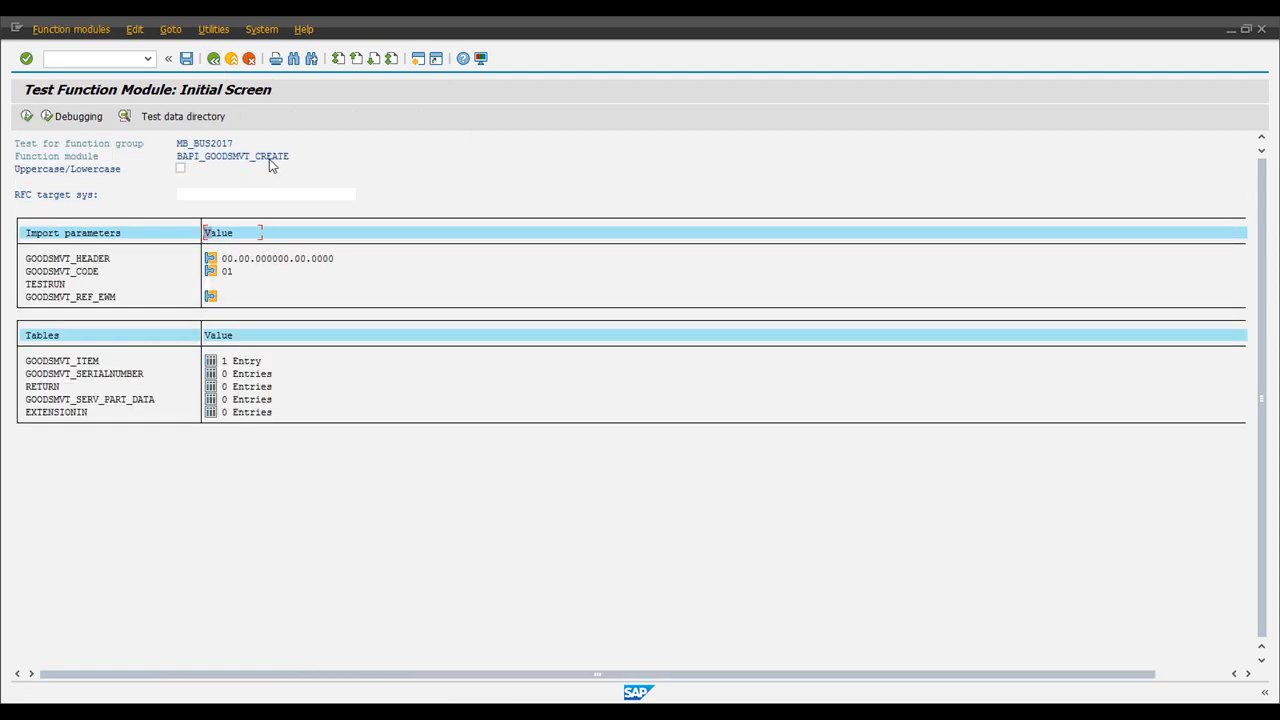
pyautogui.click(170, 28)
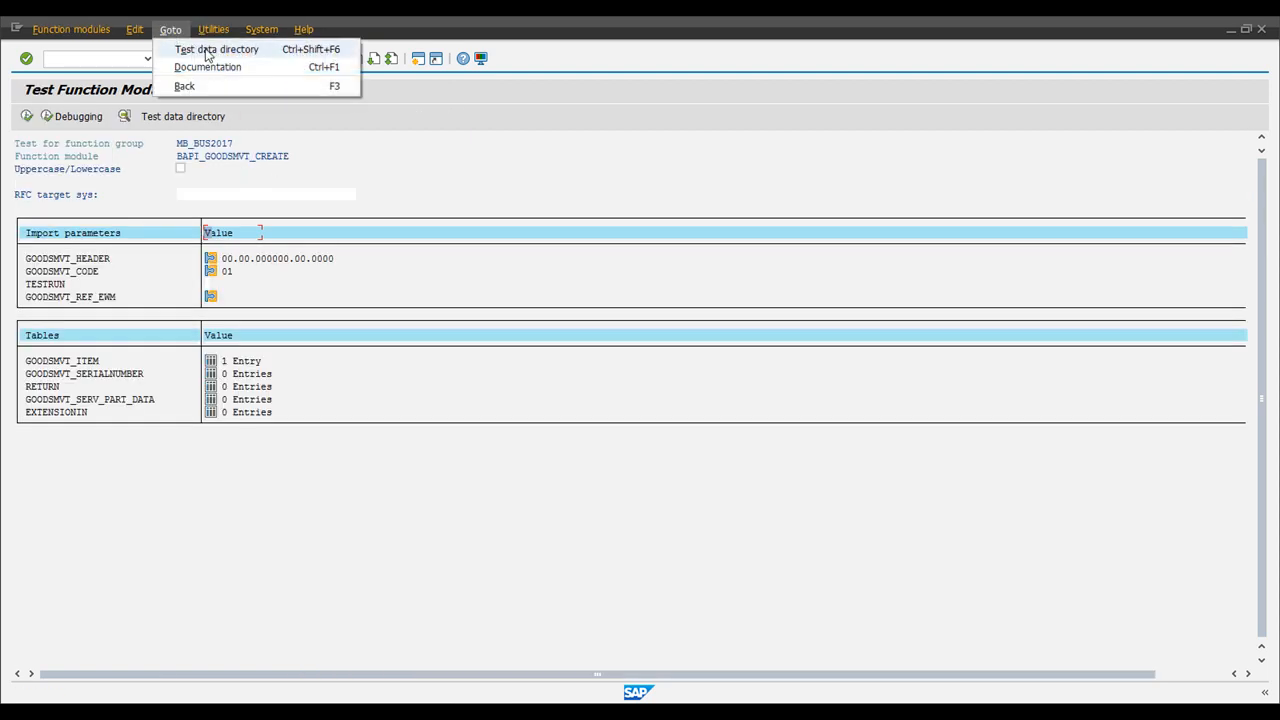
pyautogui.click(216, 49)
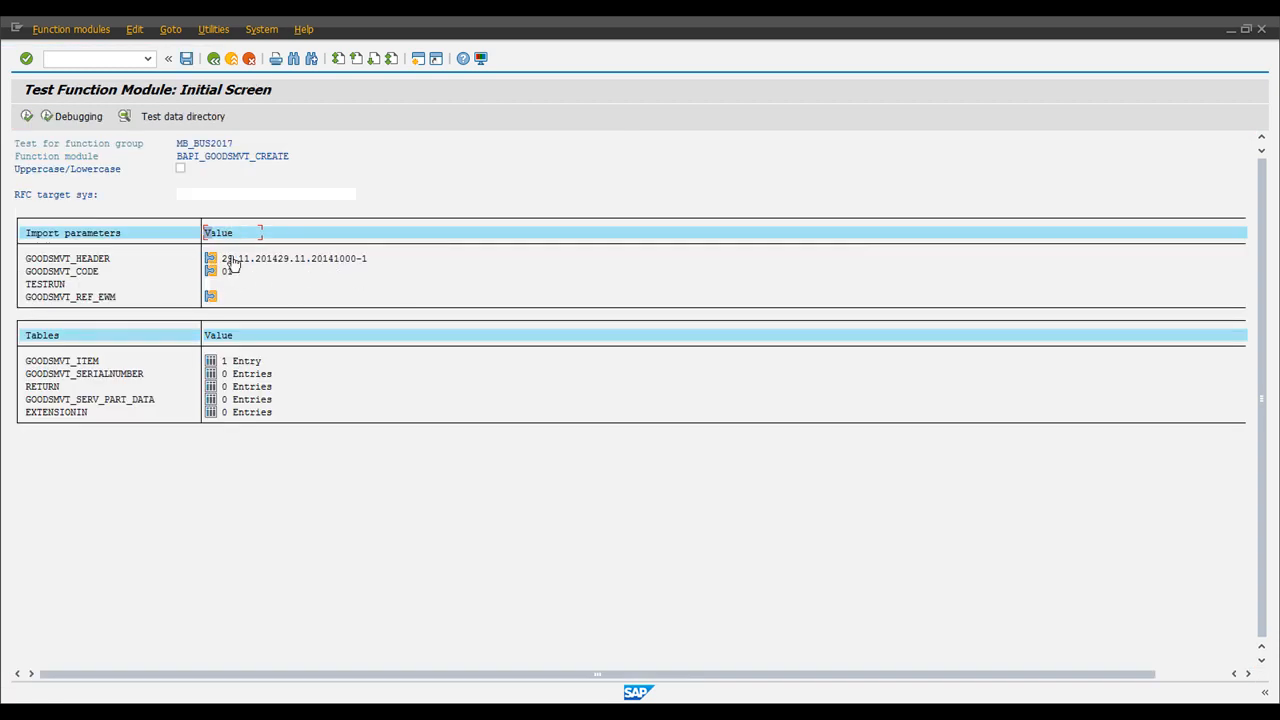
# Review the loaded header 1000-1 and item values, then return to the Function Builder.
pyautogui.click(210, 258)
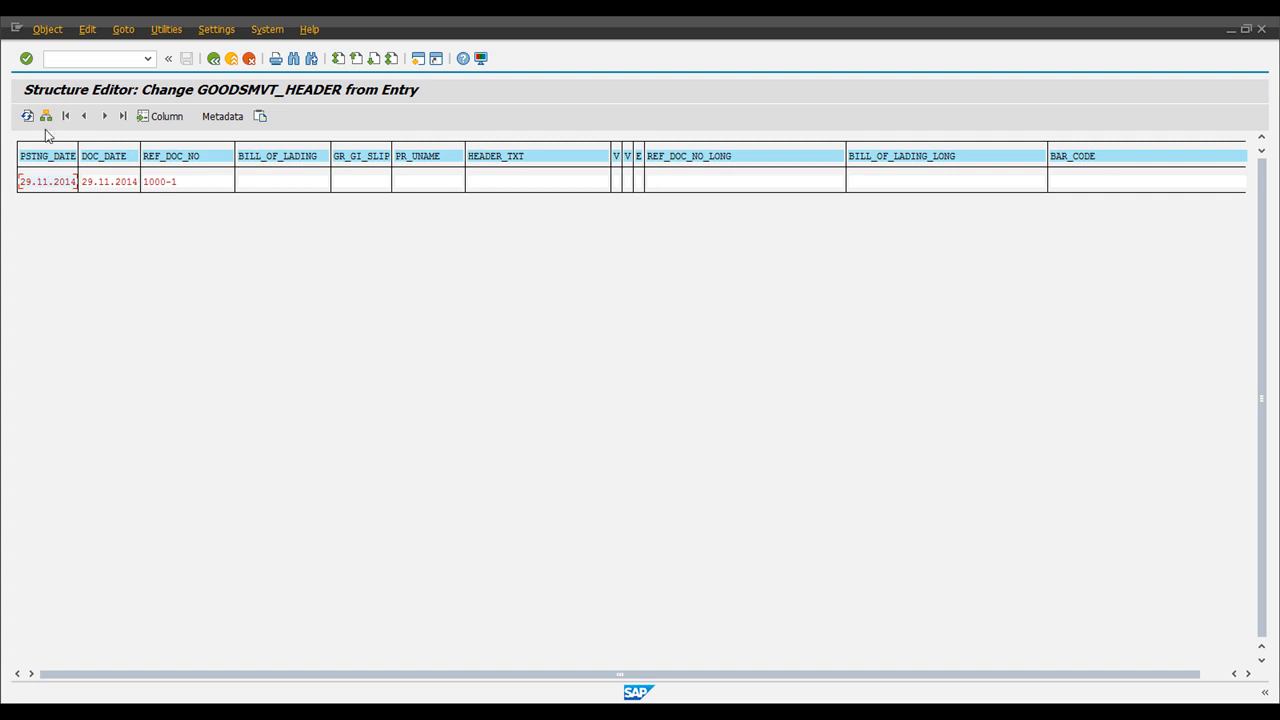
pyautogui.click(160, 181)
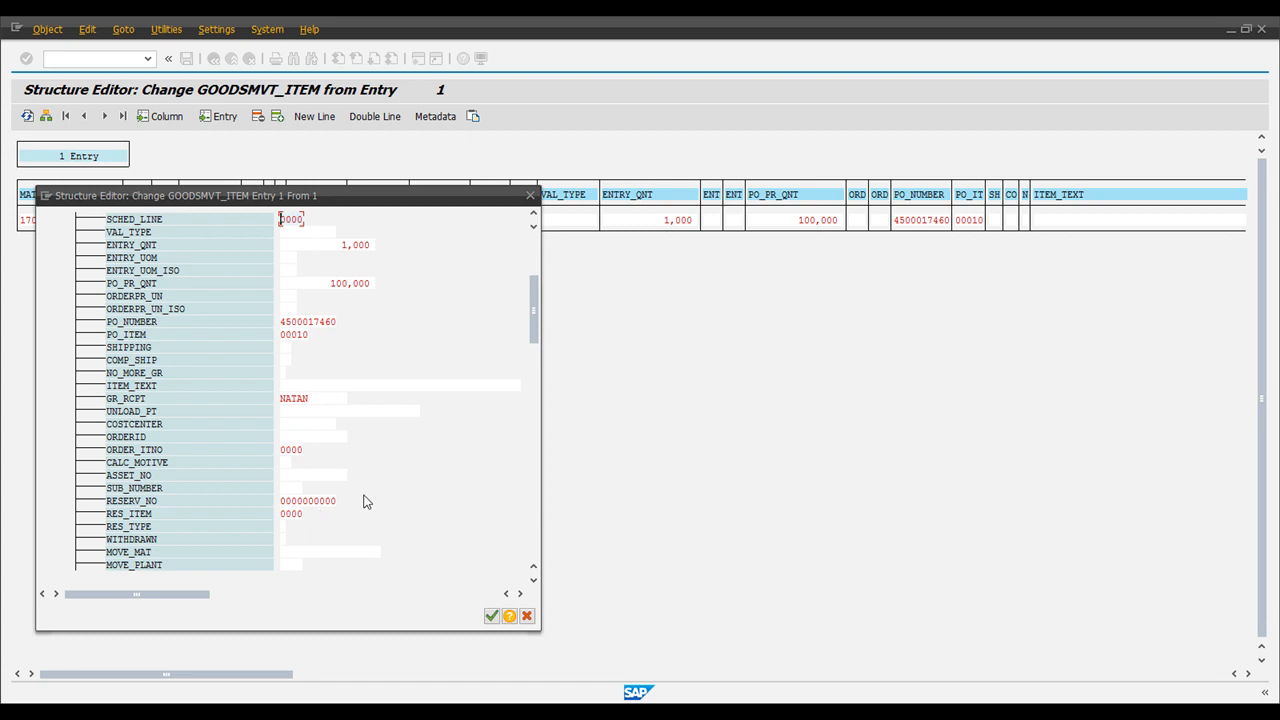
pyautogui.scroll(-3)
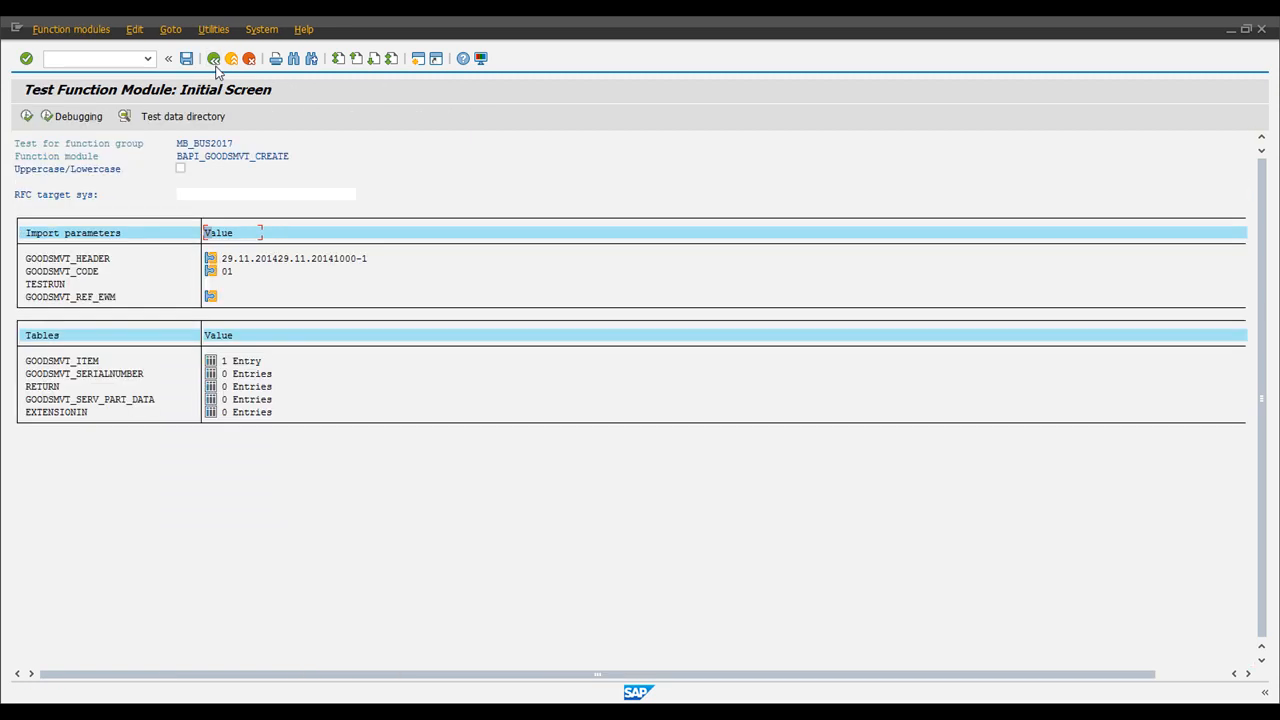
pyautogui.click(213, 58)
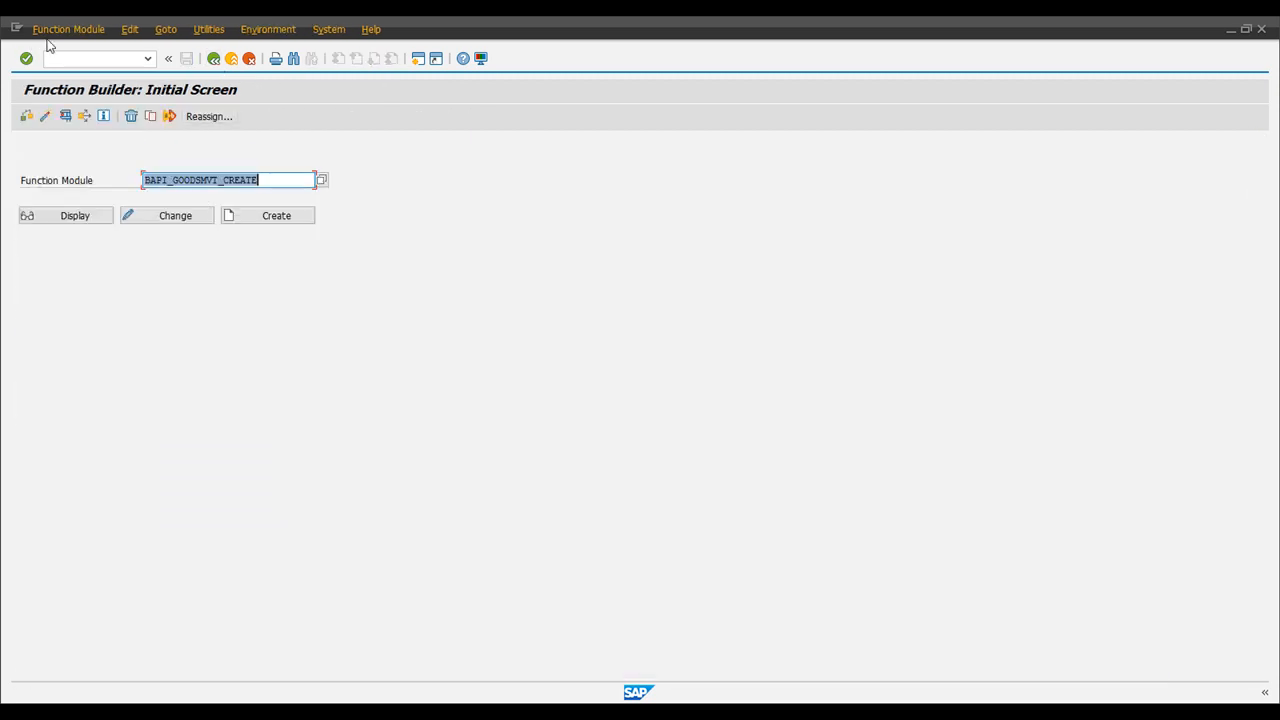
# Define and start a test sequence: BAPI_GOODSMVT_CREATE, then BAPI_TRANSACTION_COMMIT.
pyautogui.click(68, 28)
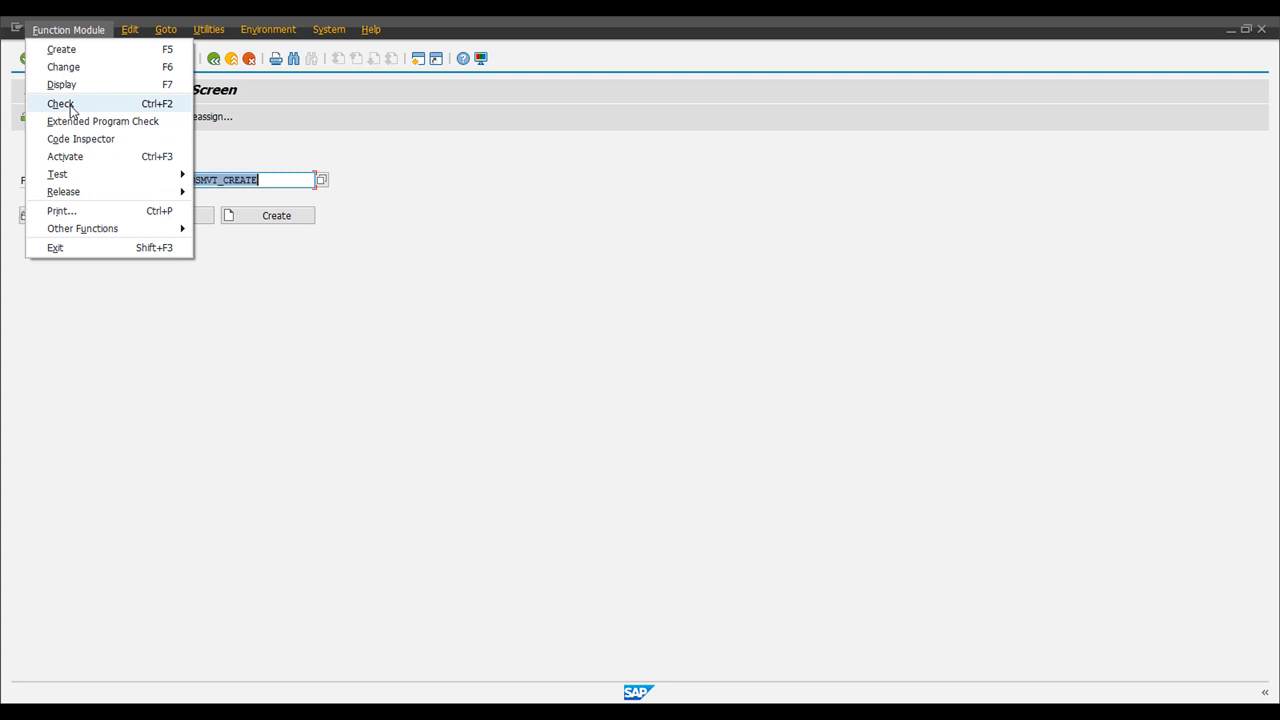
pyautogui.click(57, 173)
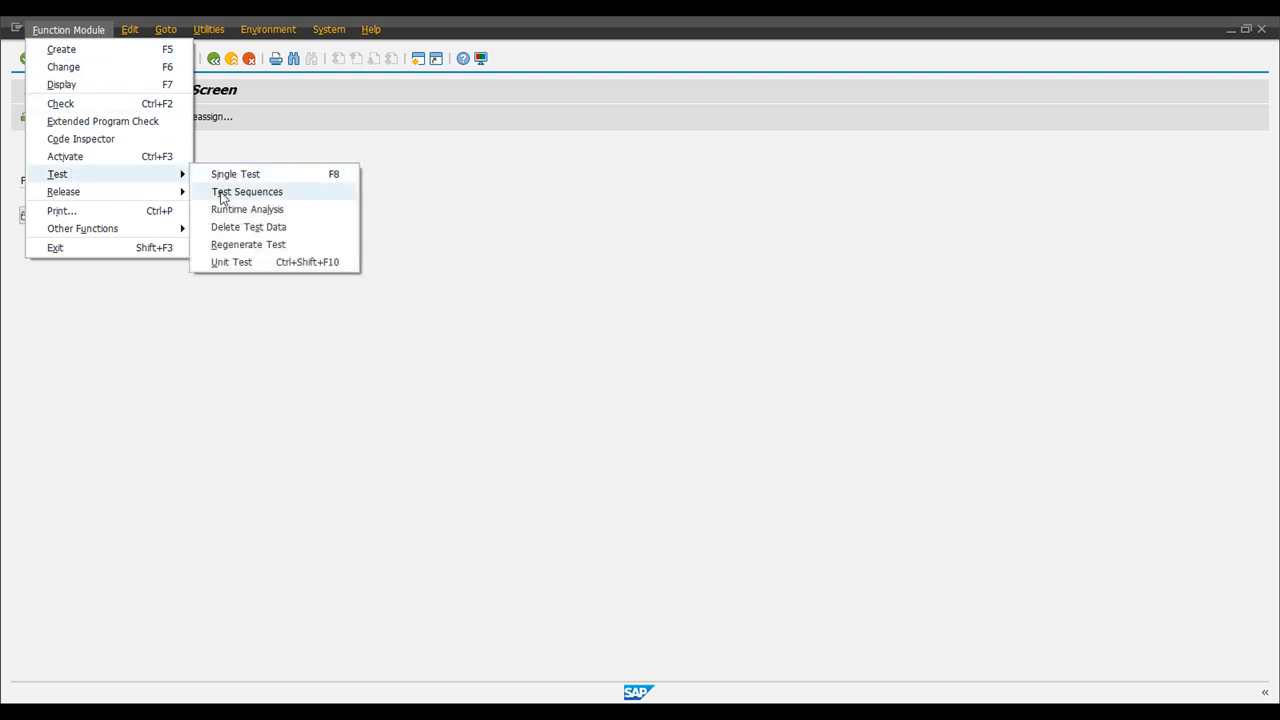
pyautogui.click(246, 191)
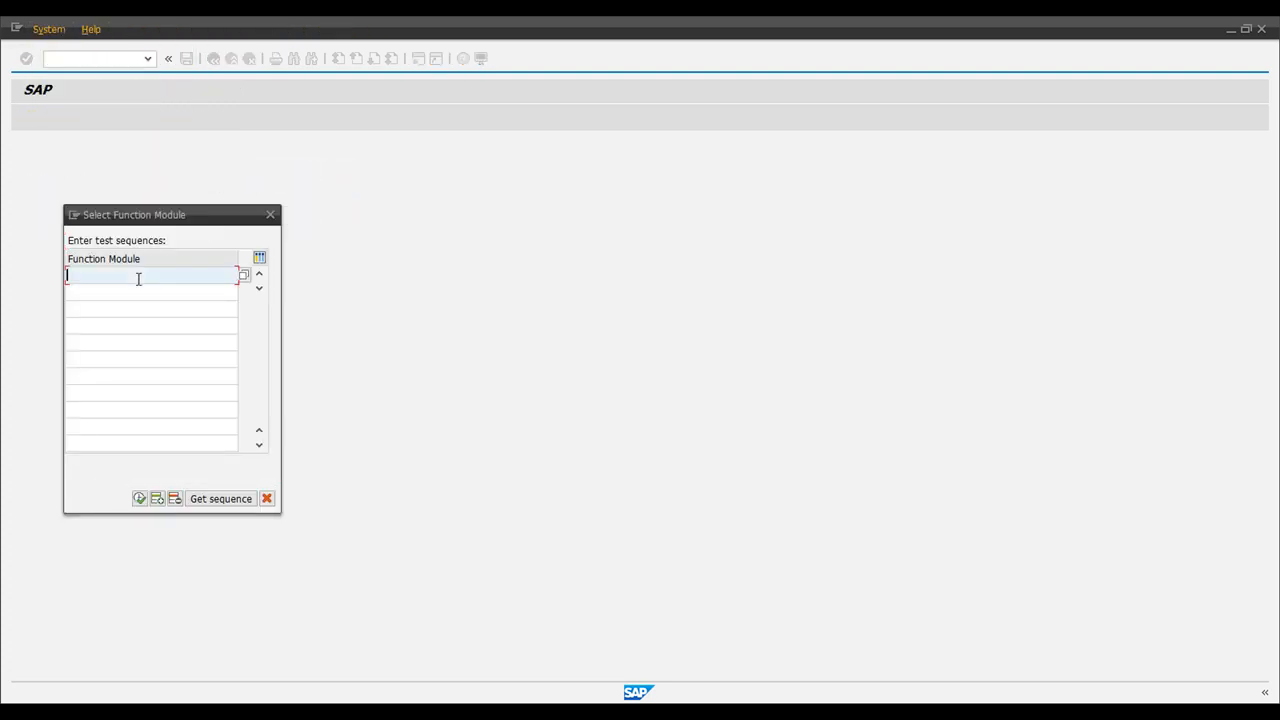
pyautogui.write('BAPI_GOODSMVT_CREATE')
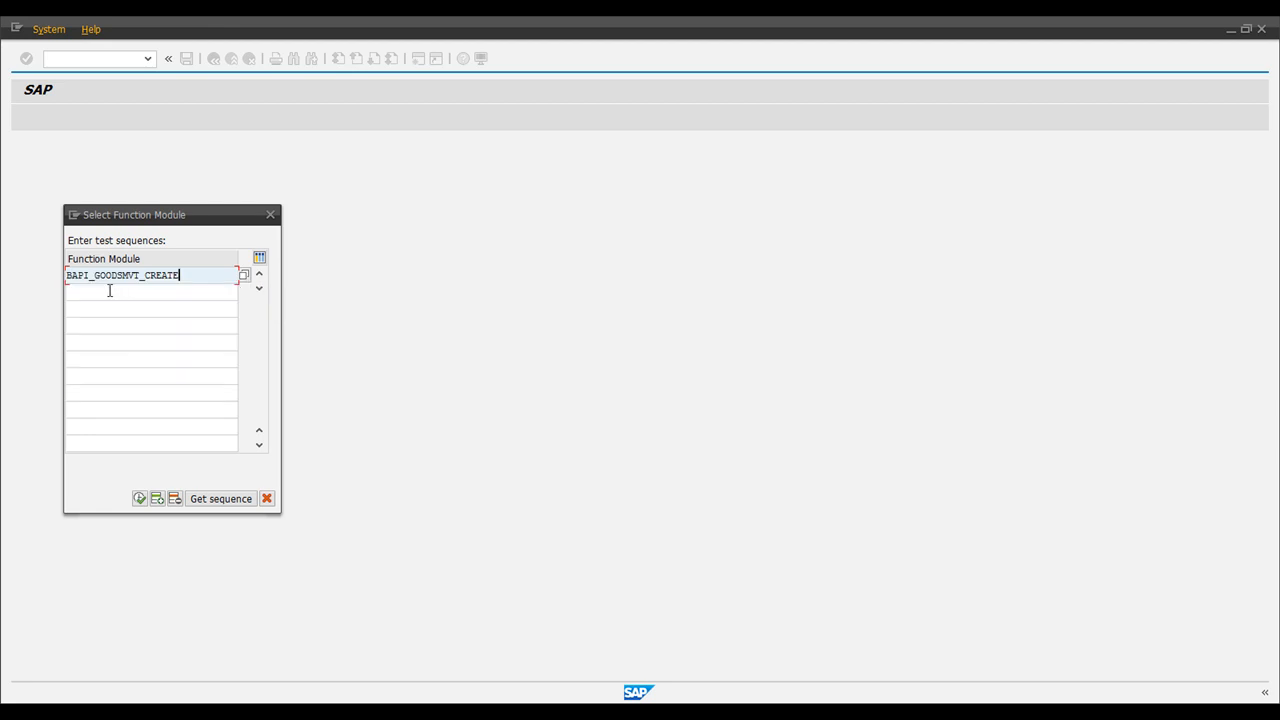
pyautogui.click(150, 290)
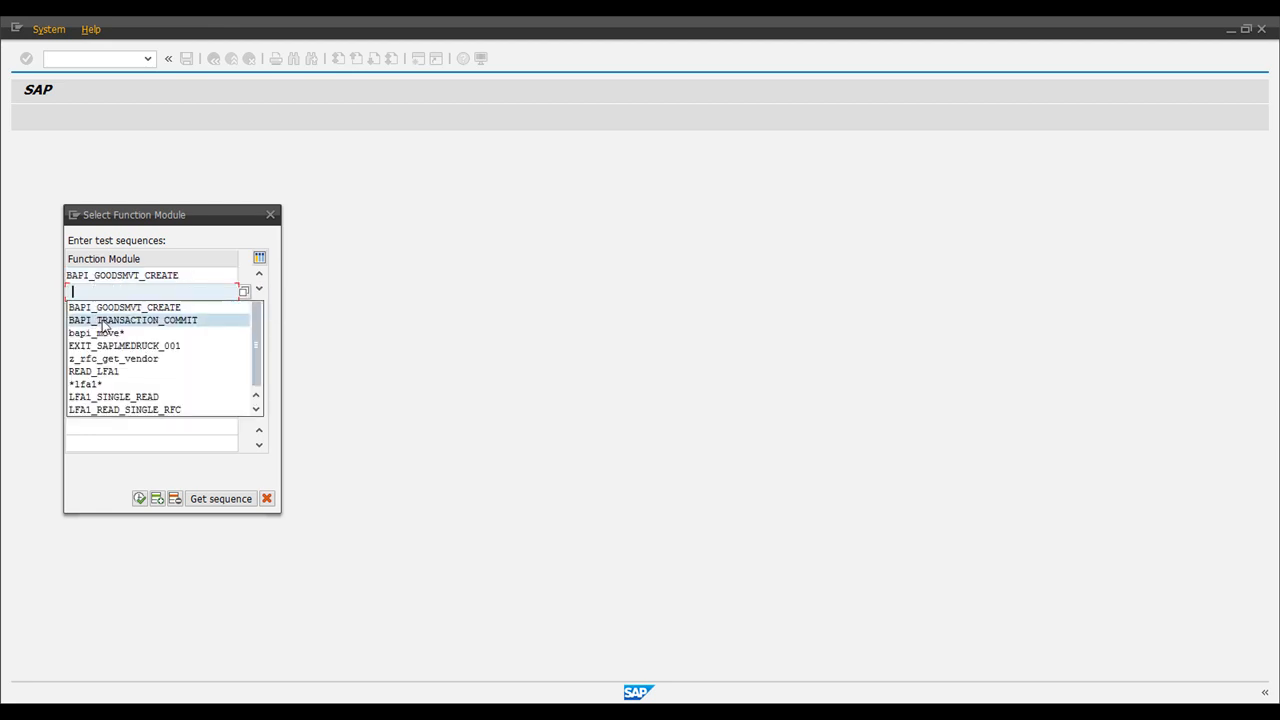
pyautogui.click(132, 320)
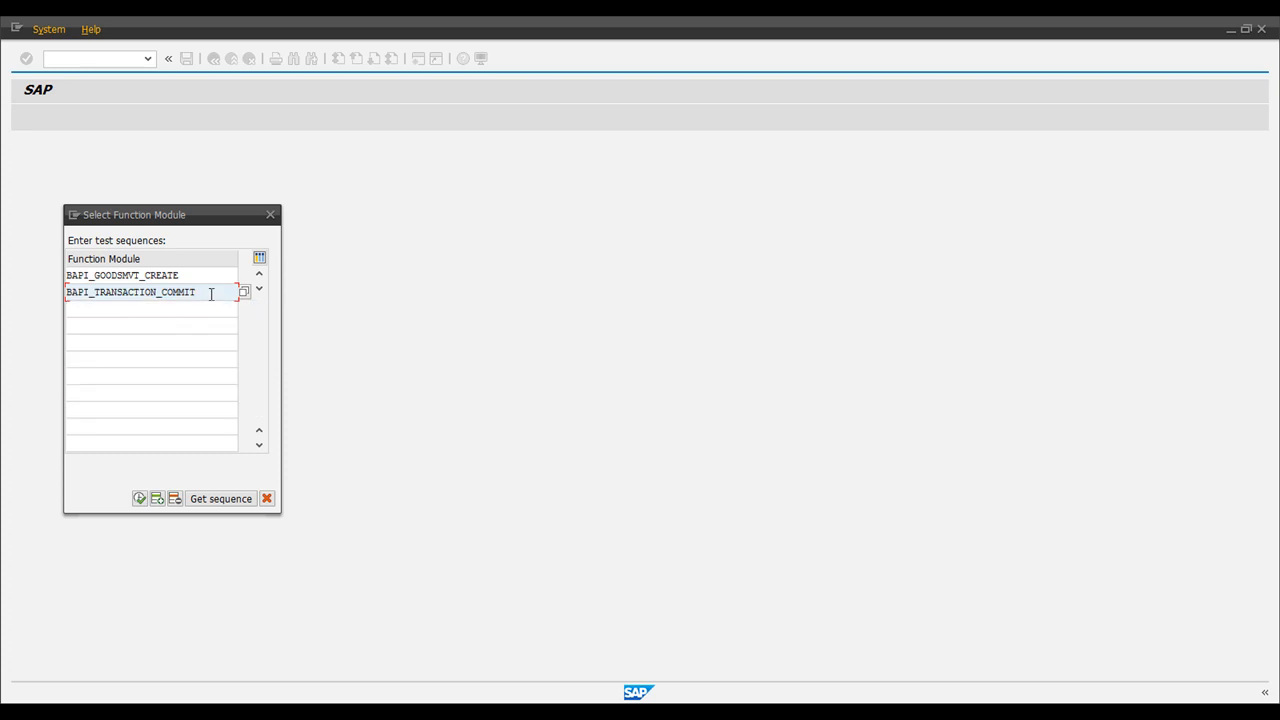
pyautogui.doubleClick(130, 292)
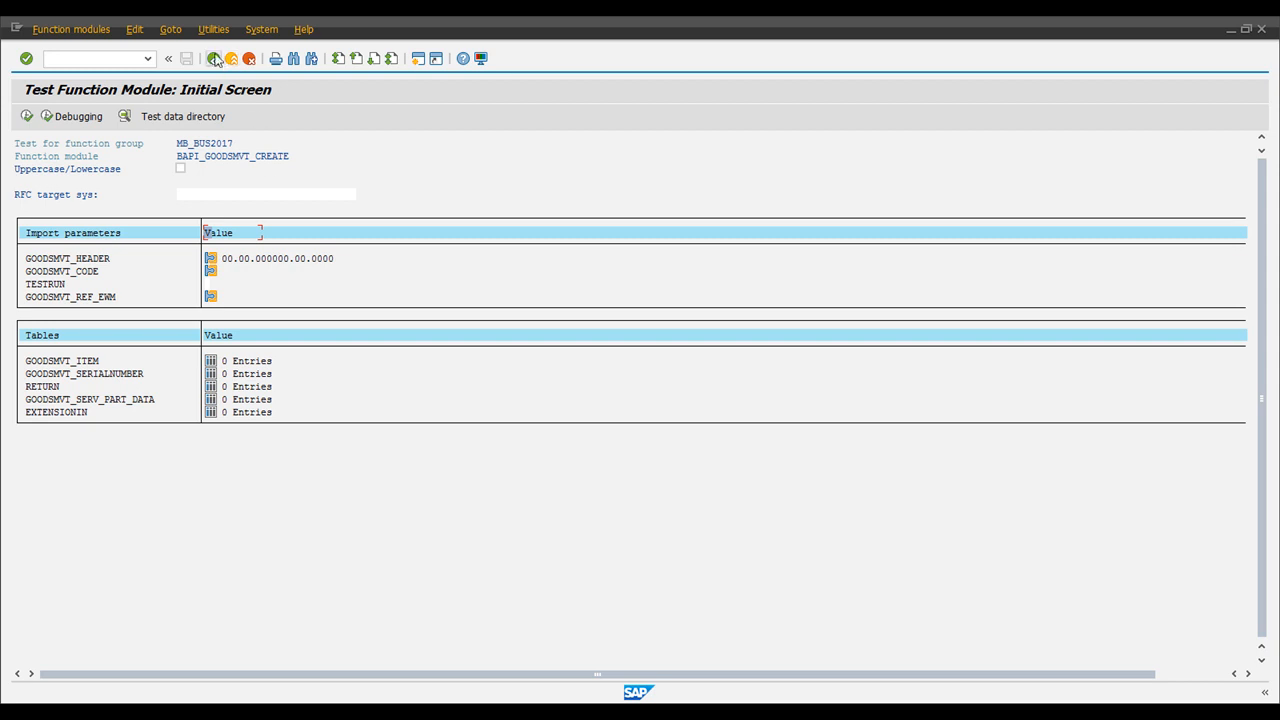
# Open the saved test data directory for BAPI_GOODSMVT_CREATE.
pyautogui.click(170, 29)
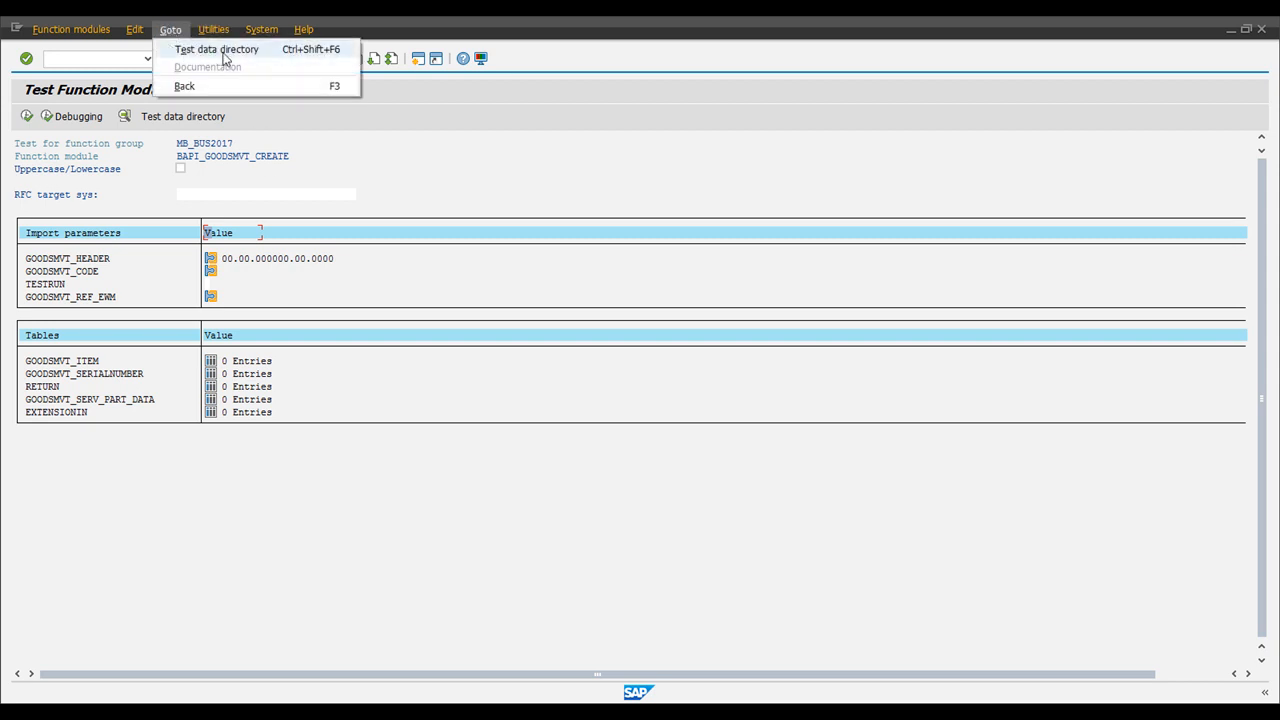
pyautogui.click(216, 49)
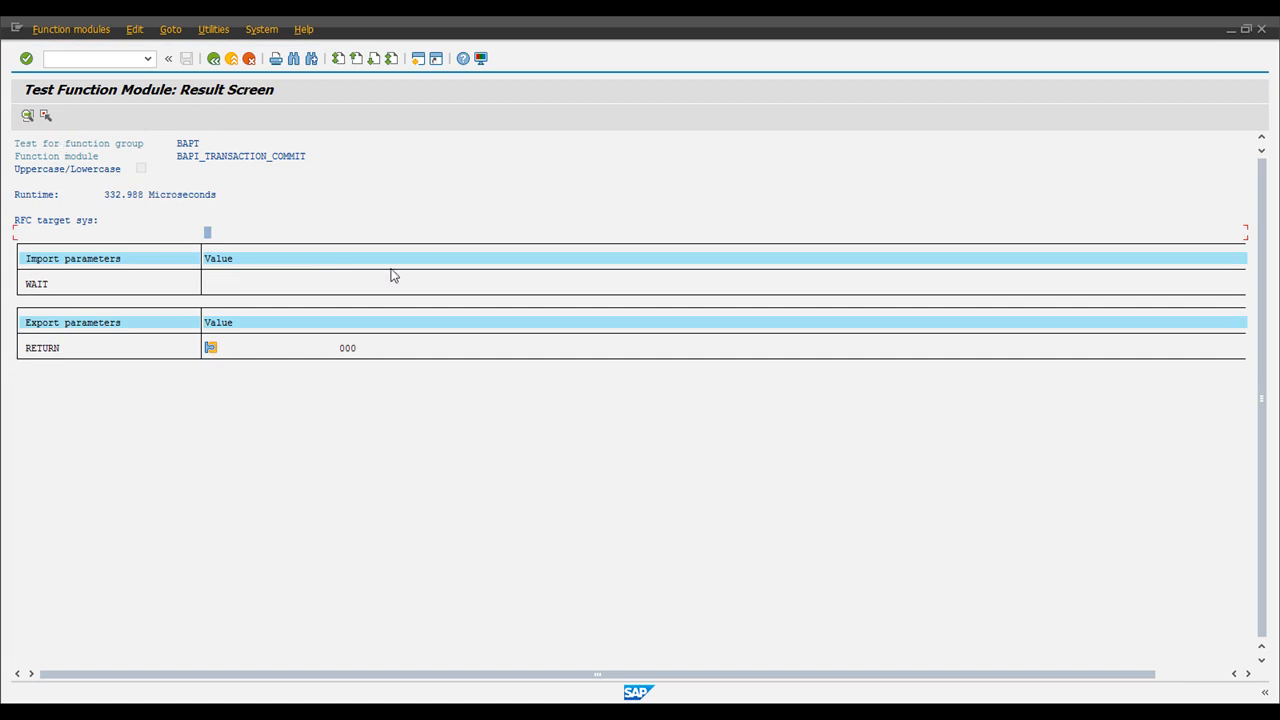
pyautogui.moveTo(224, 396)
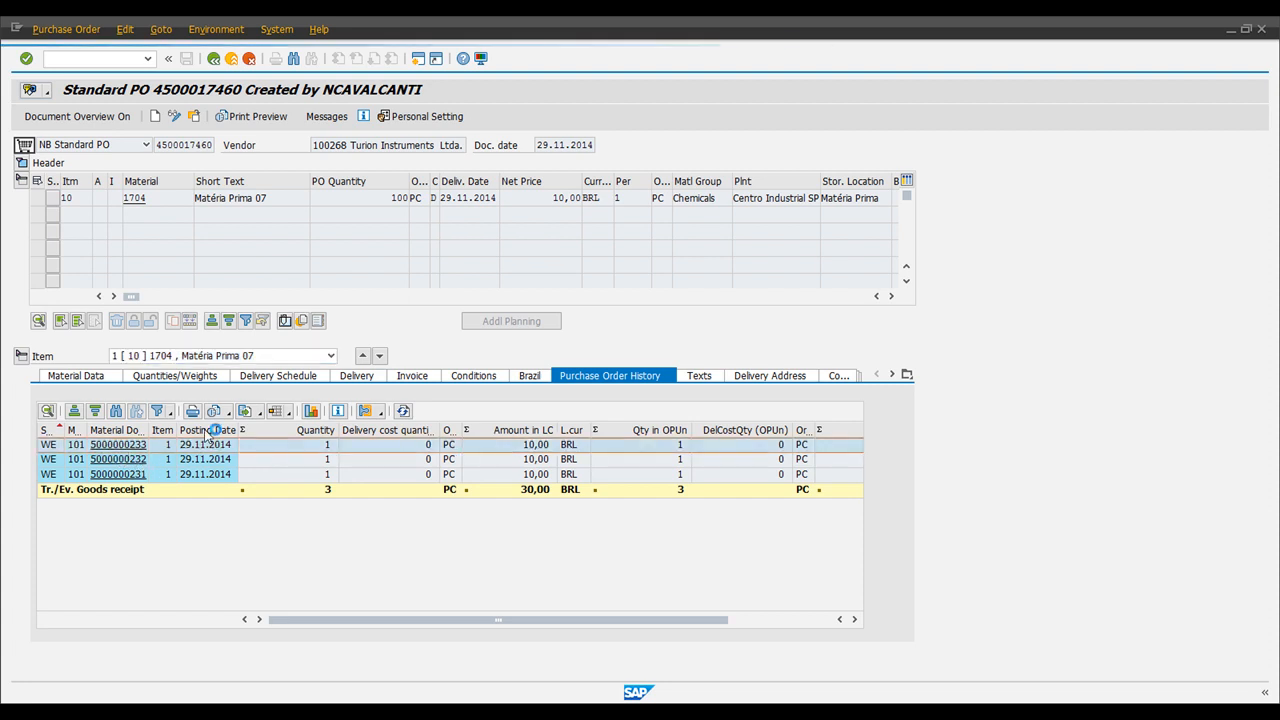
pyautogui.doubleClick(118, 444)
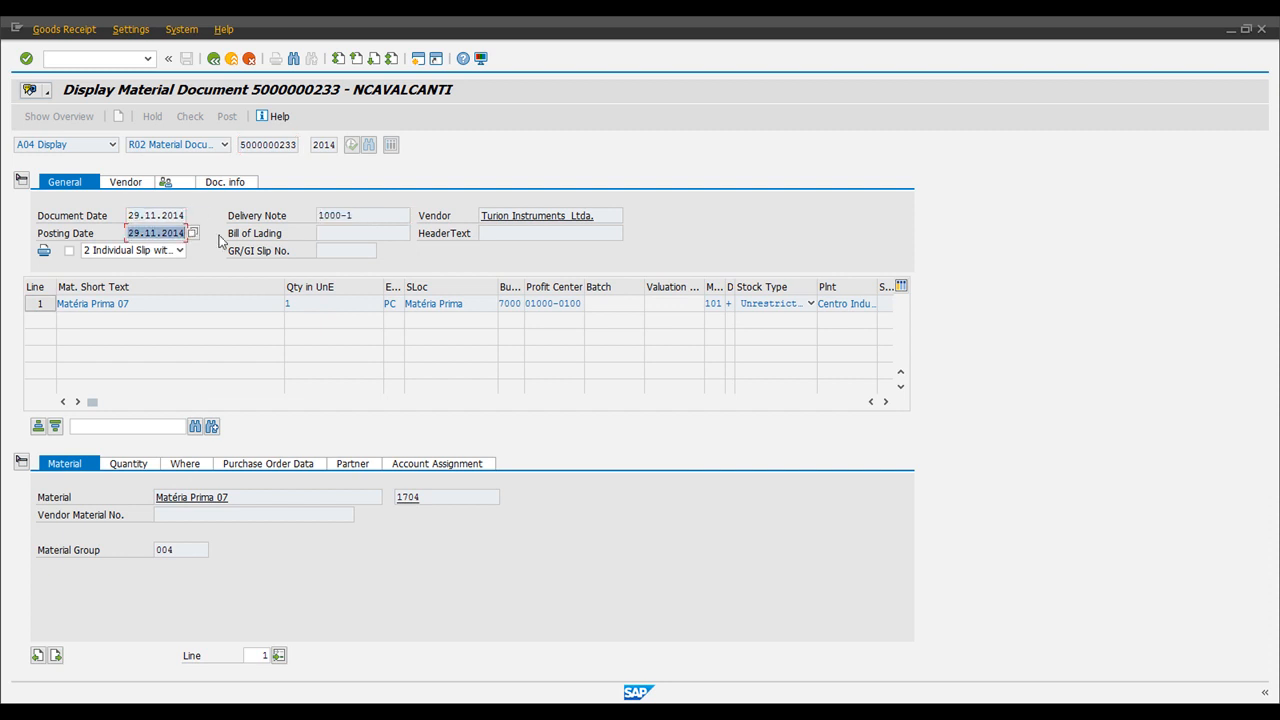
pyautogui.moveTo(325, 347)
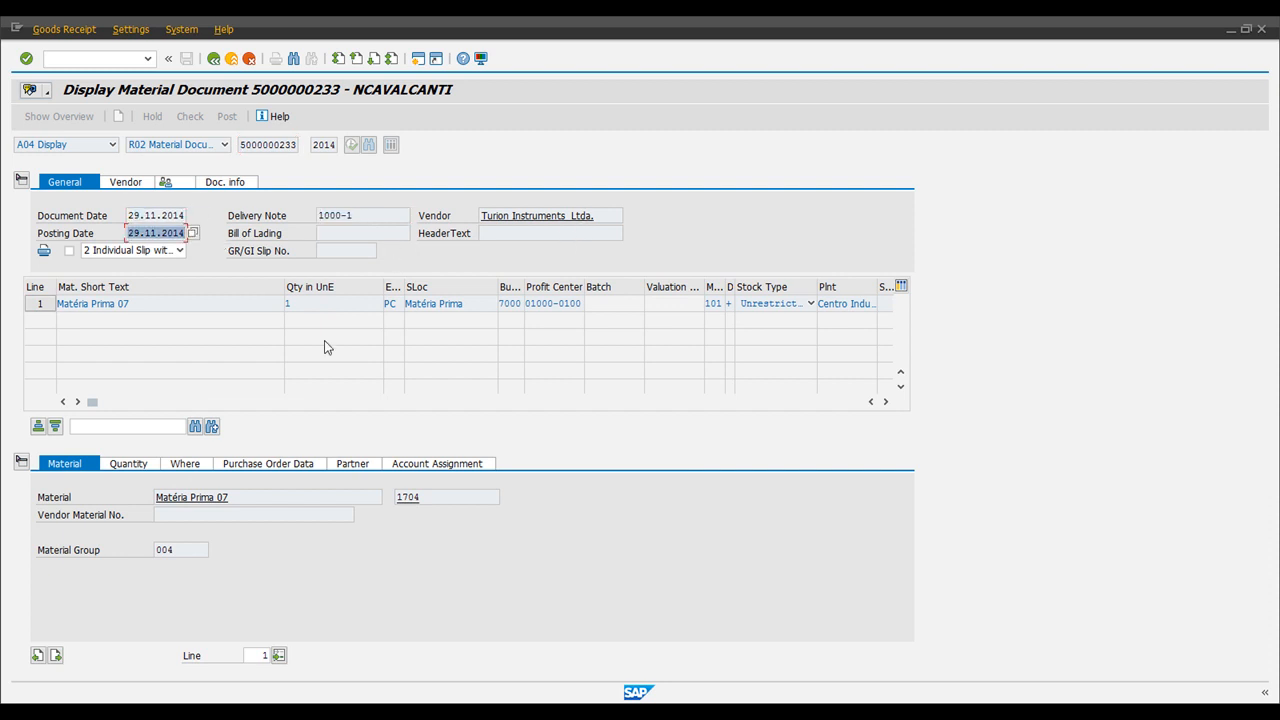
pyautogui.click(349, 463)
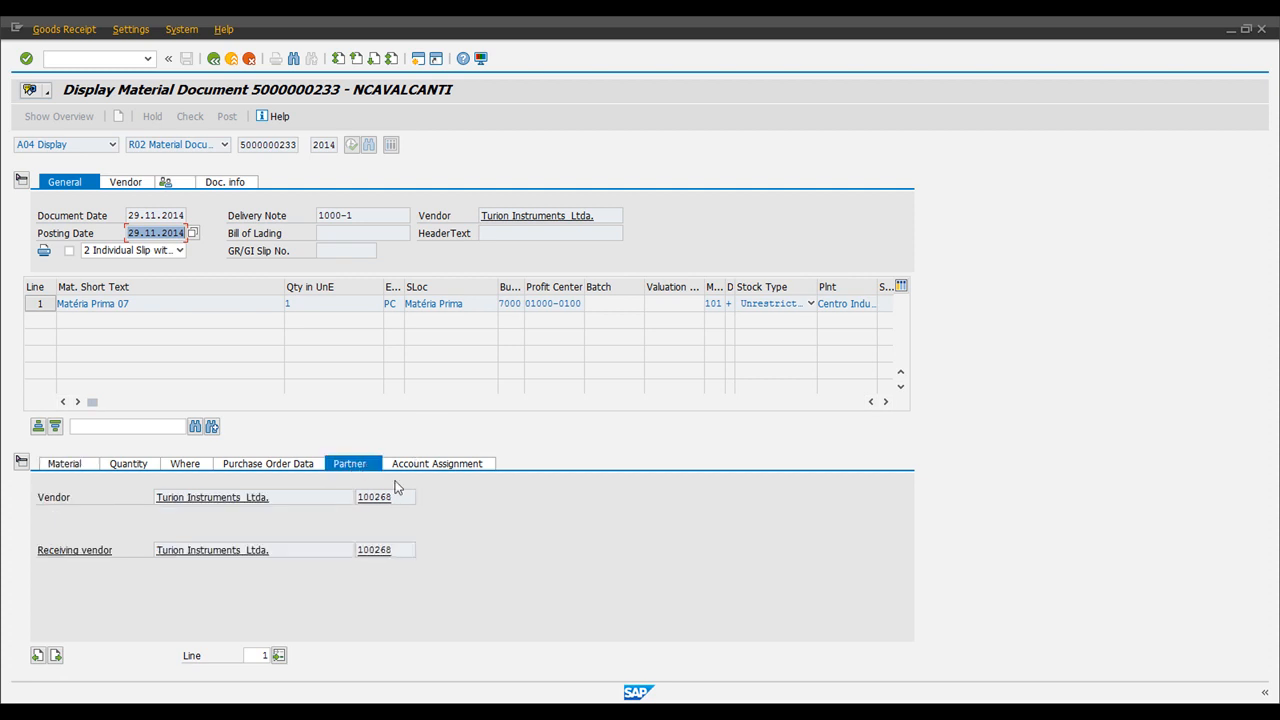
pyautogui.click(385, 497)
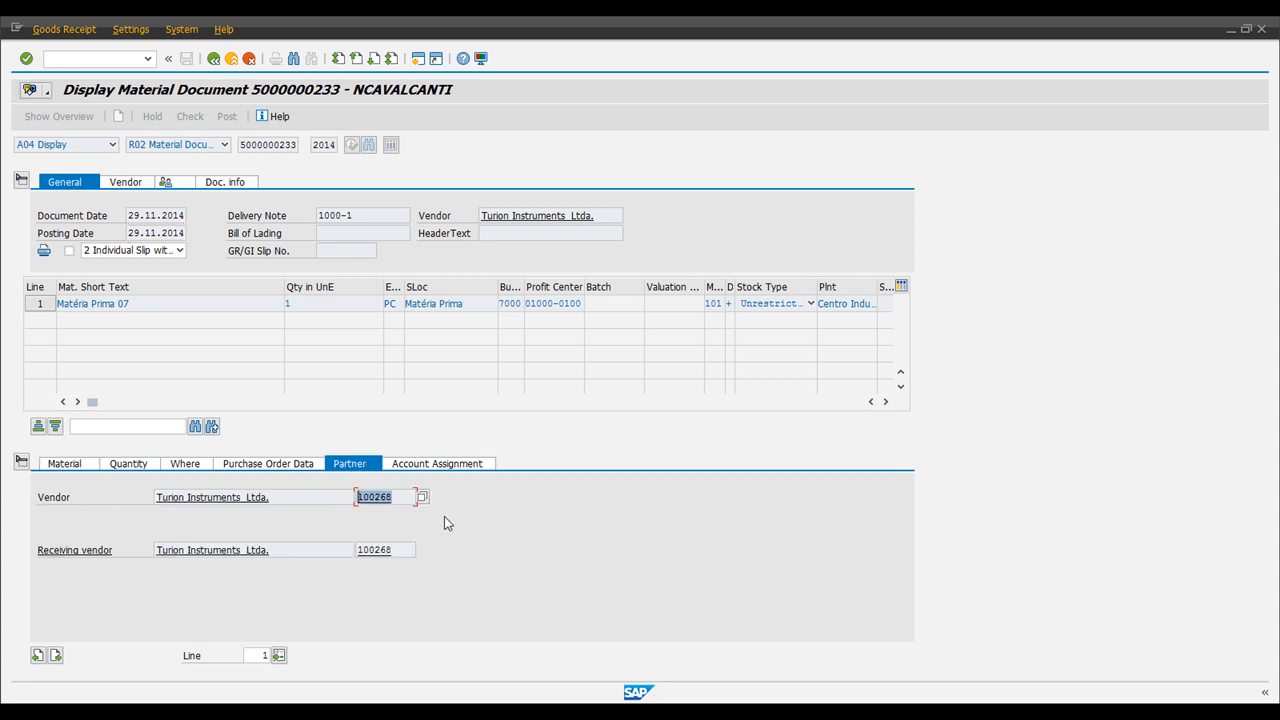
pyautogui.moveTo(227, 481)
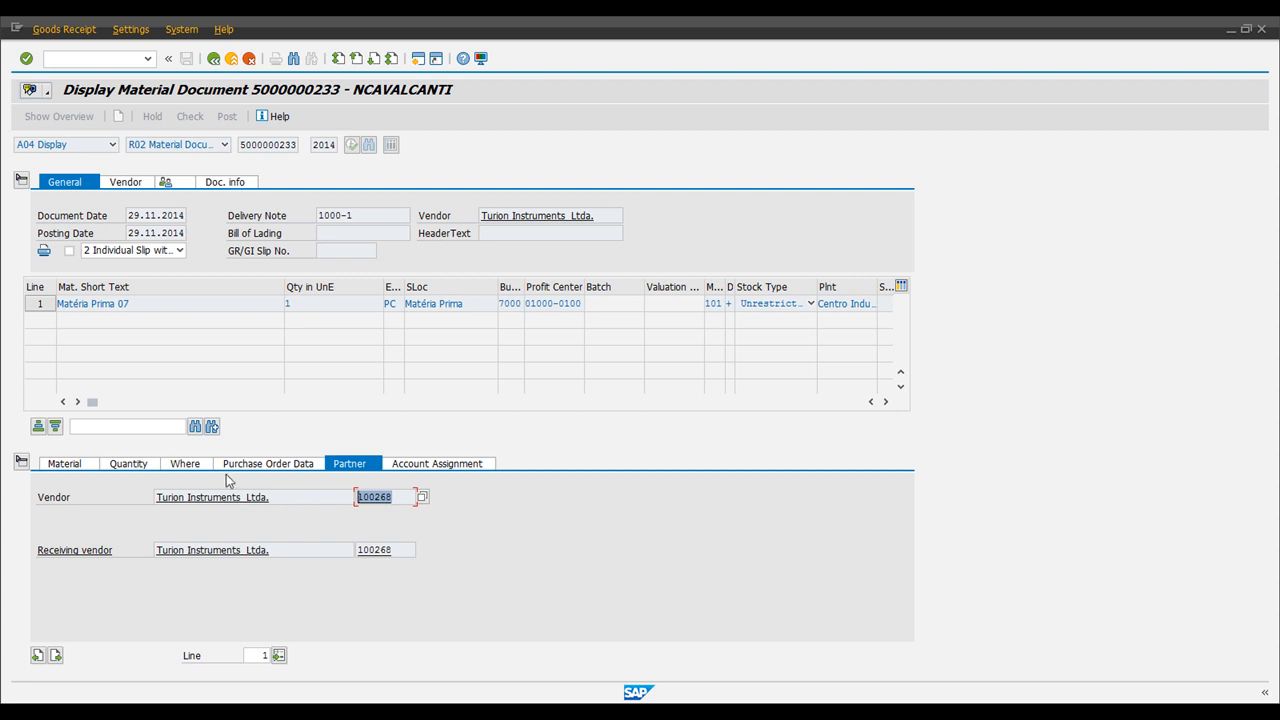
pyautogui.click(267, 463)
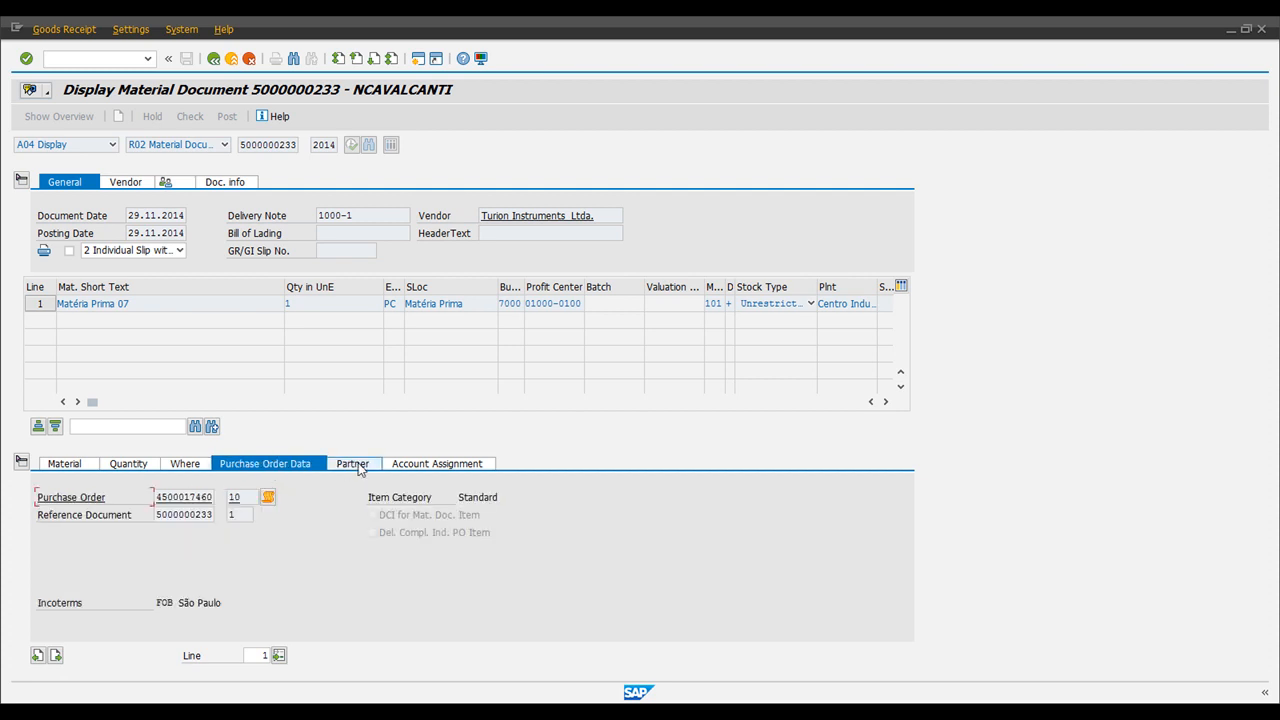
# Review the material, received quantity, plant and storage location, then revisit the PO and vendor details.
pyautogui.click(64, 463)
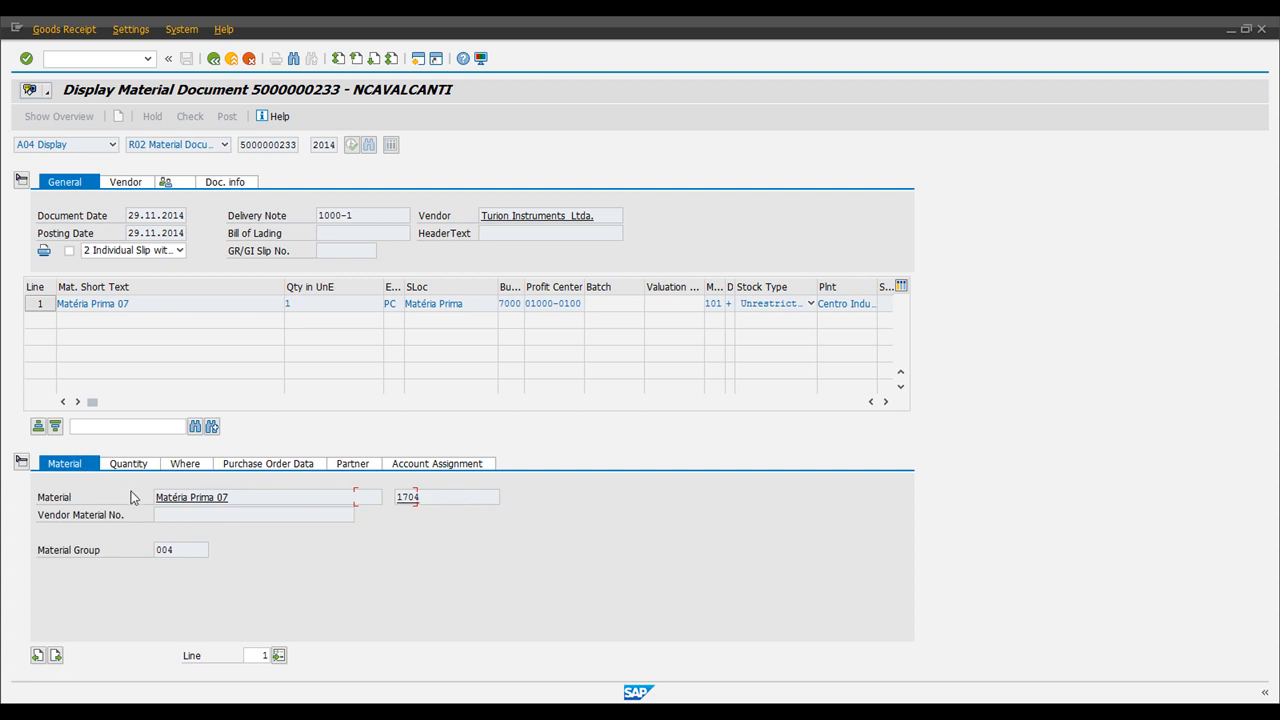
pyautogui.click(128, 463)
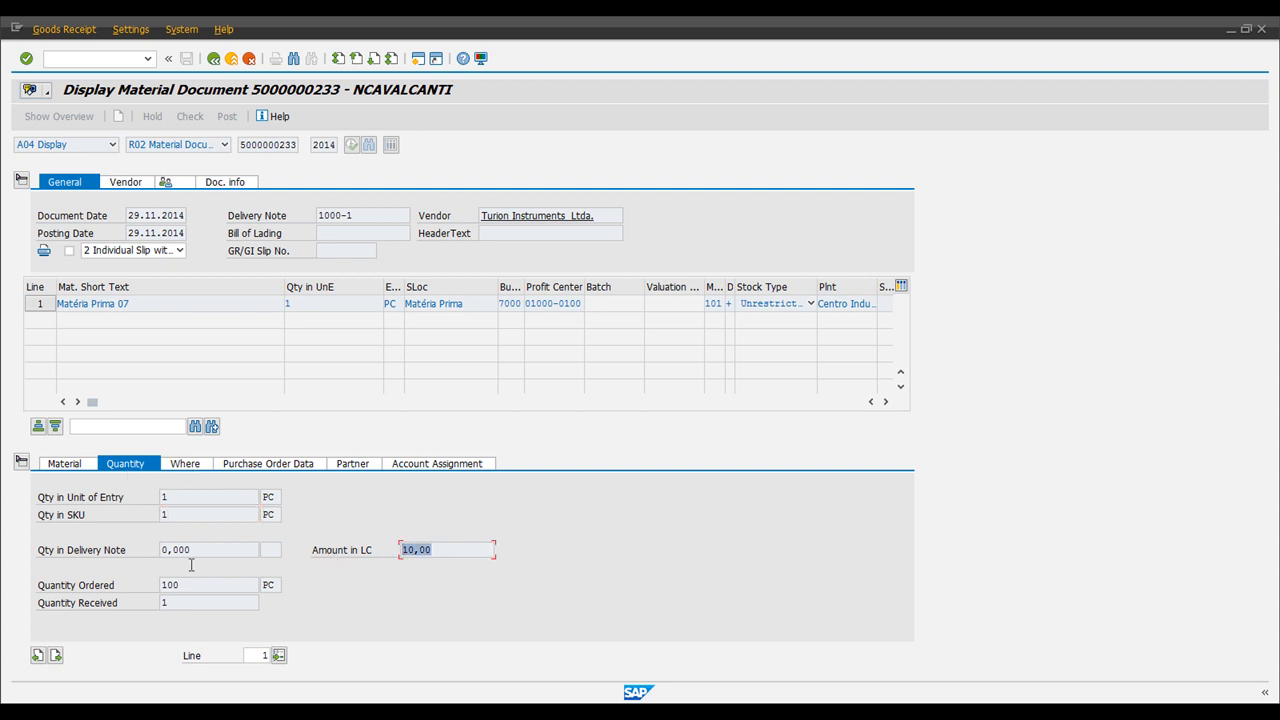
pyautogui.click(207, 585)
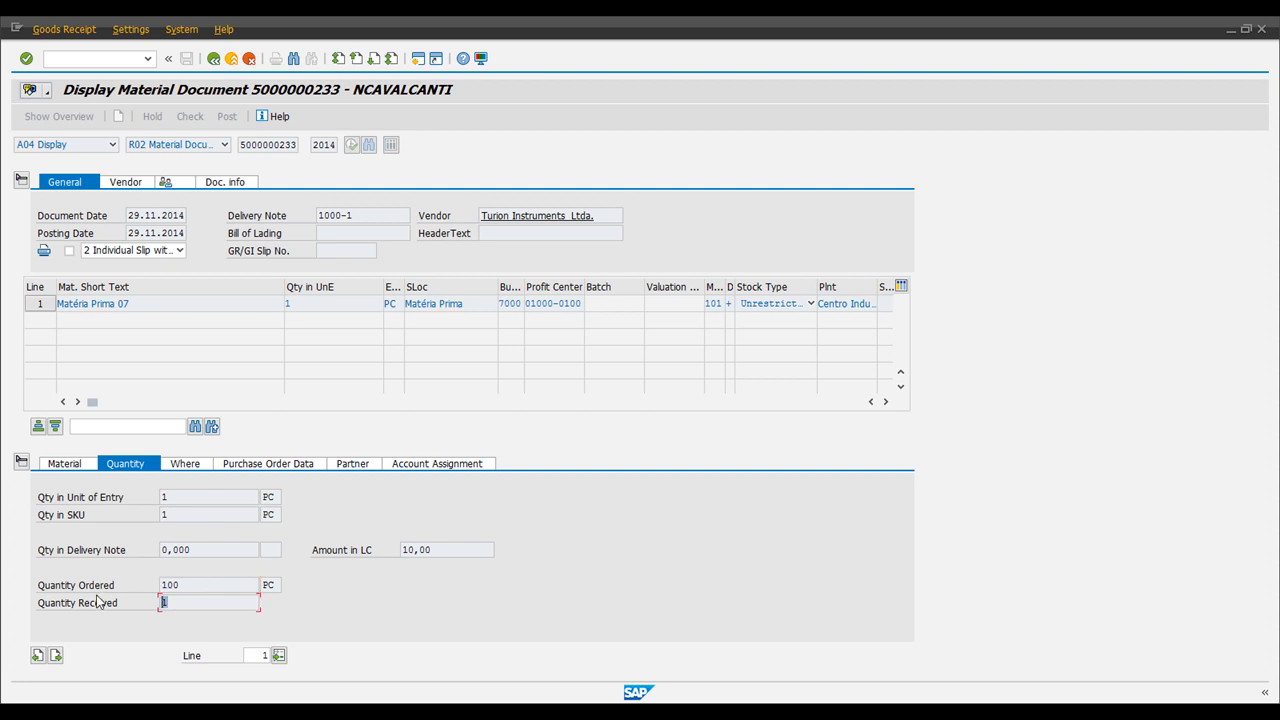
pyautogui.click(184, 463)
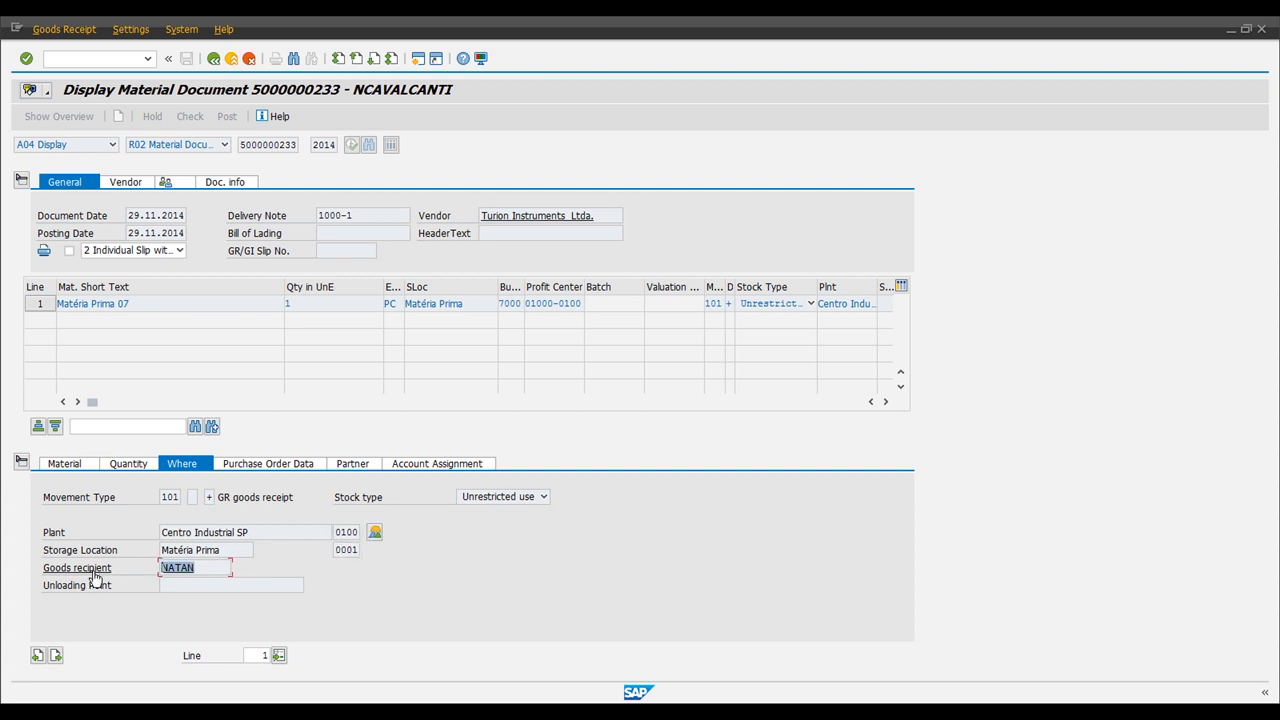
pyautogui.moveTo(155, 587)
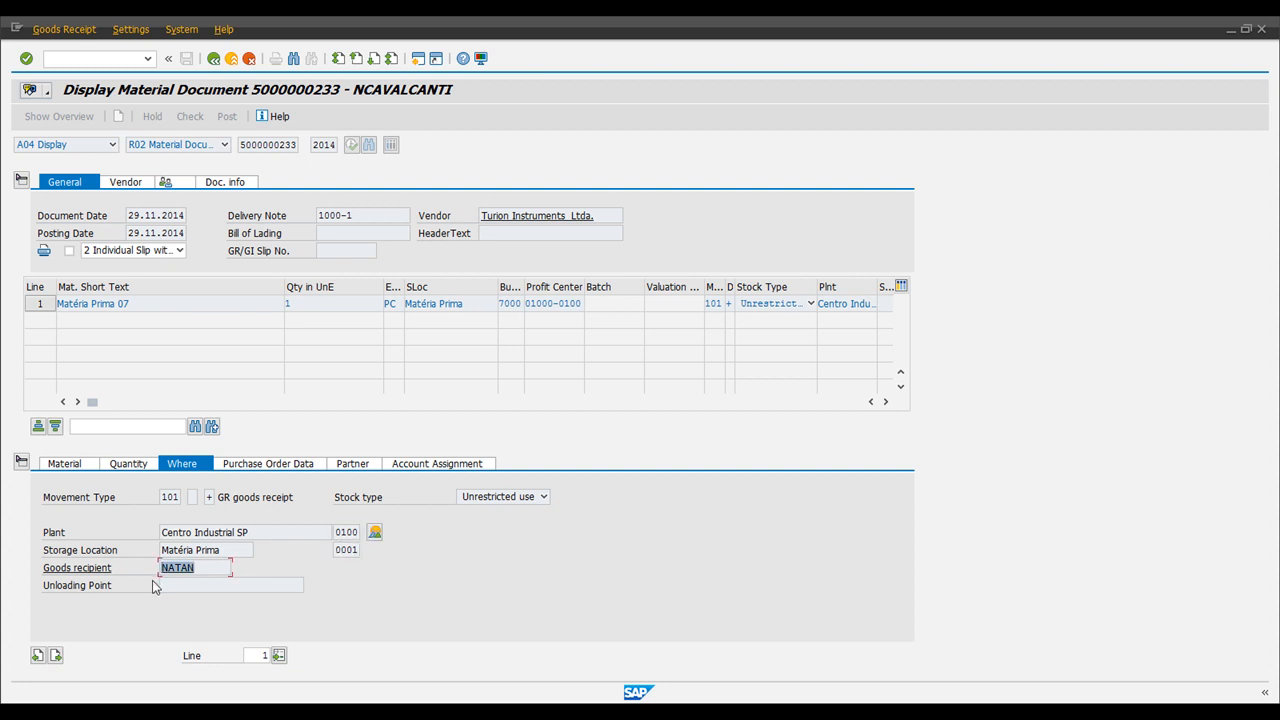
pyautogui.click(266, 463)
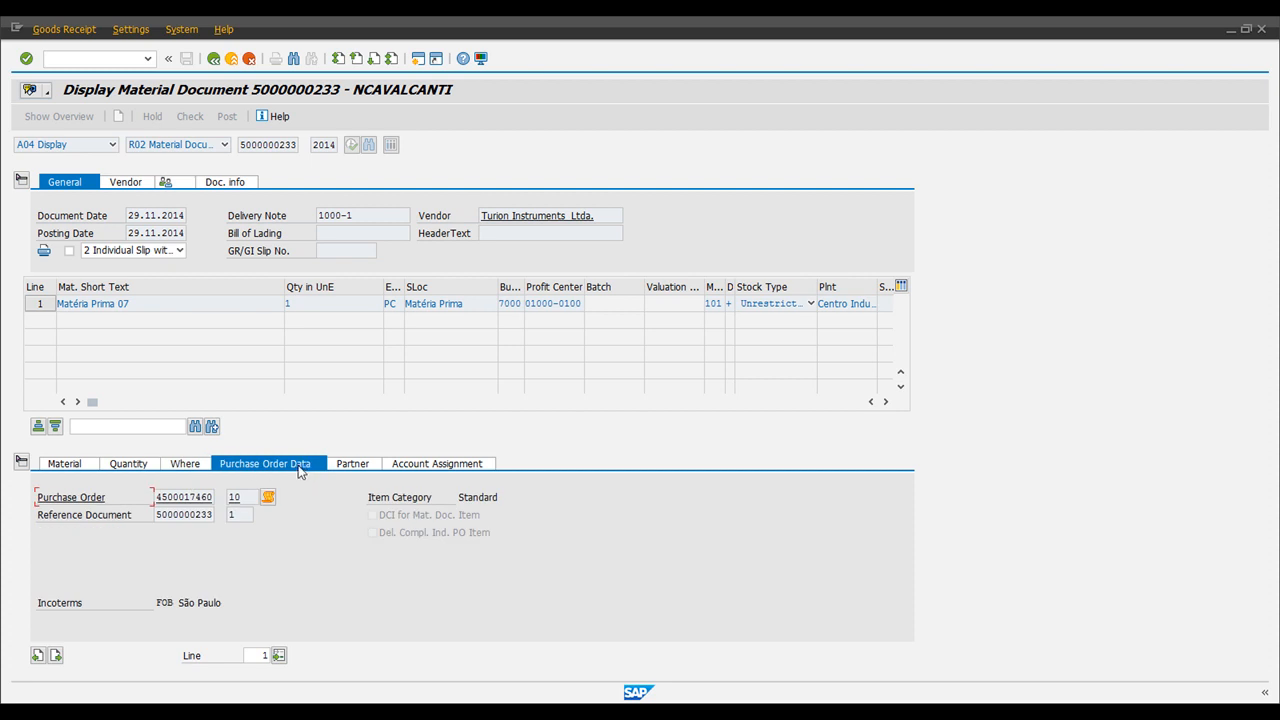
pyautogui.click(349, 463)
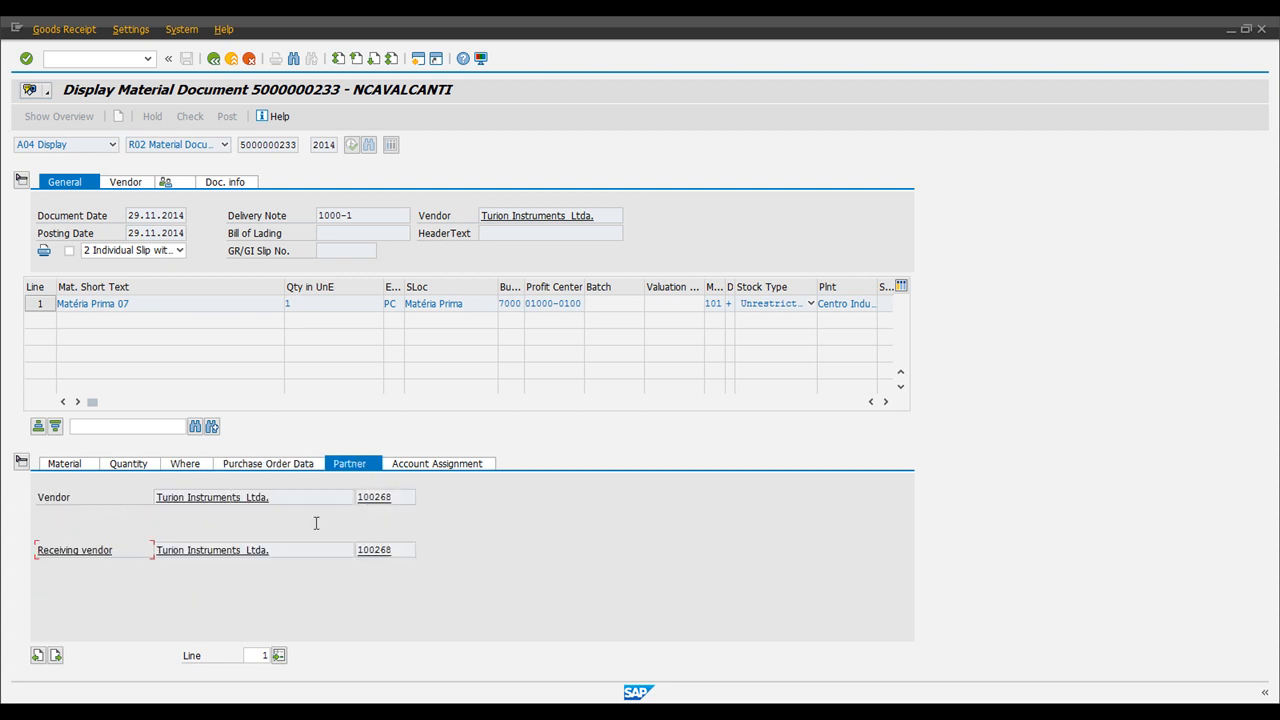
pyautogui.click(64, 463)
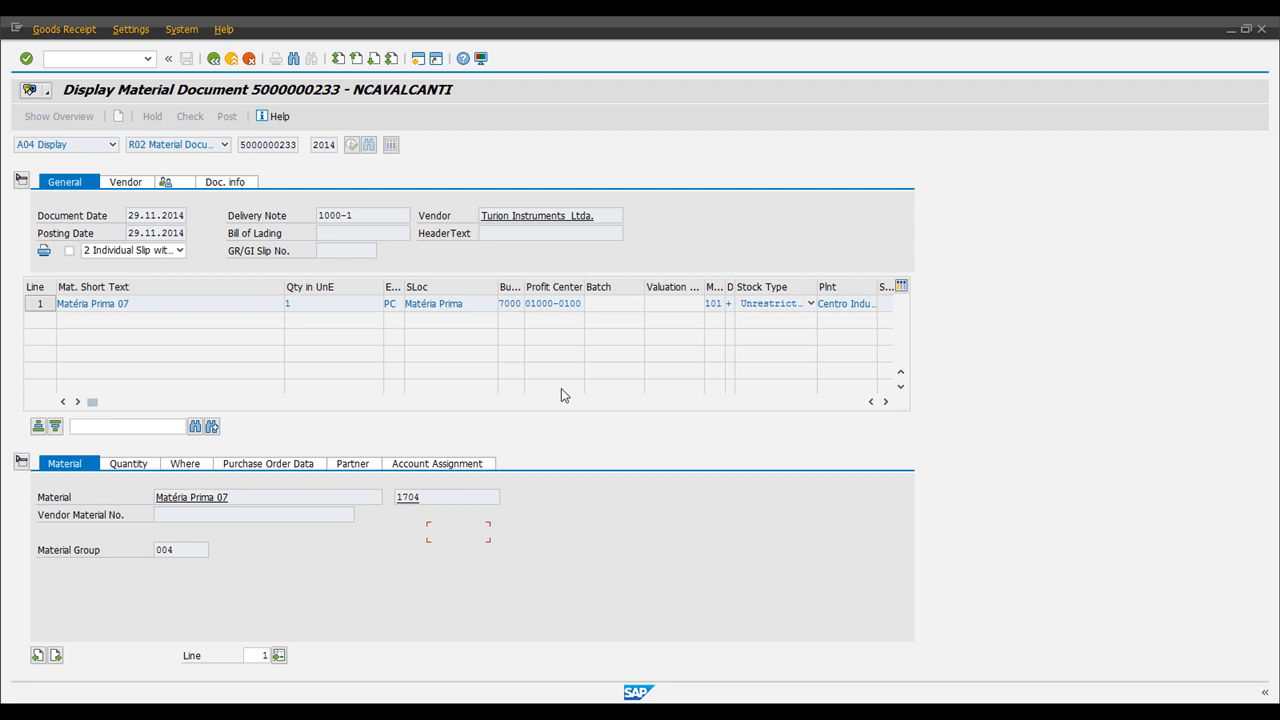
pyautogui.moveTo(372, 284)
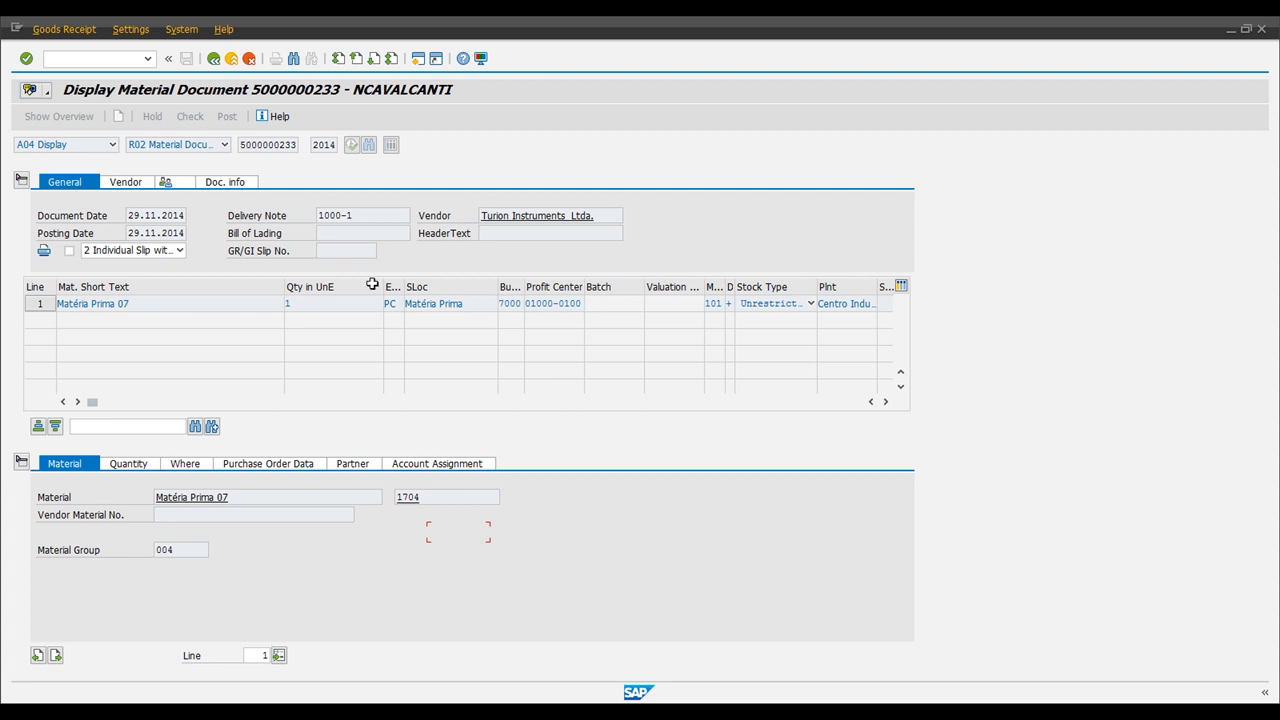